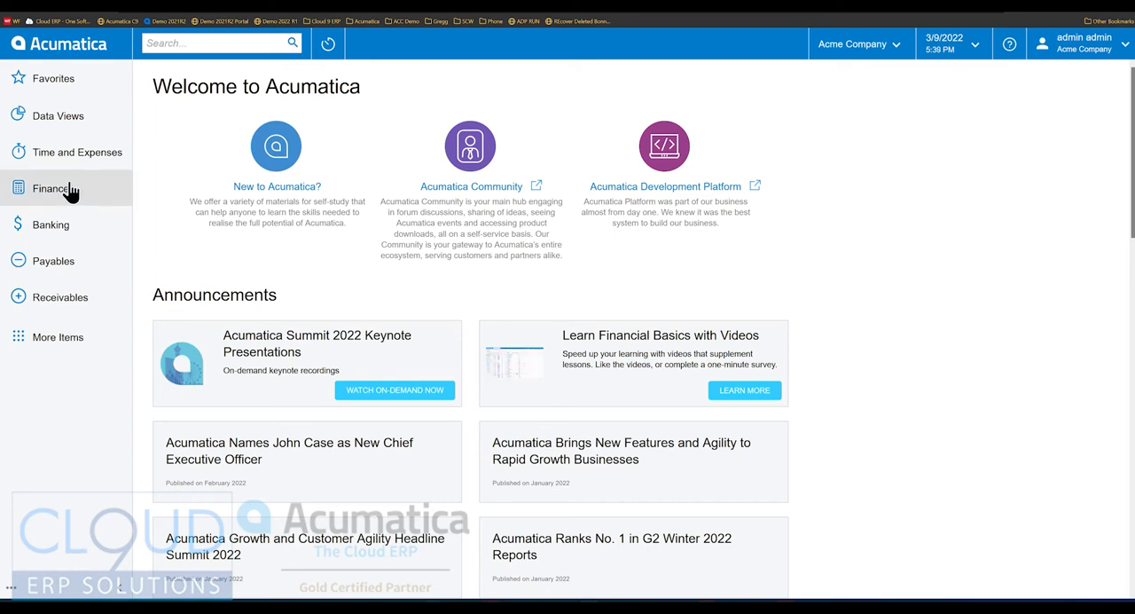
Open the Chart of Accounts and filter descriptions for 'payable' to find Tax Payable
left_click(53, 189)
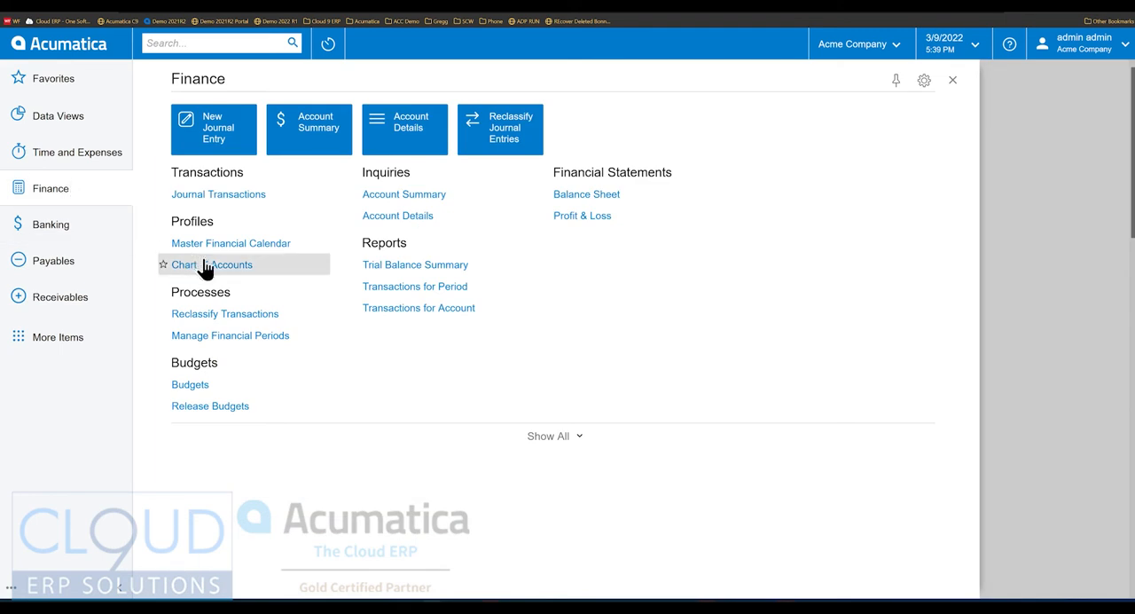
left_click(211, 264)
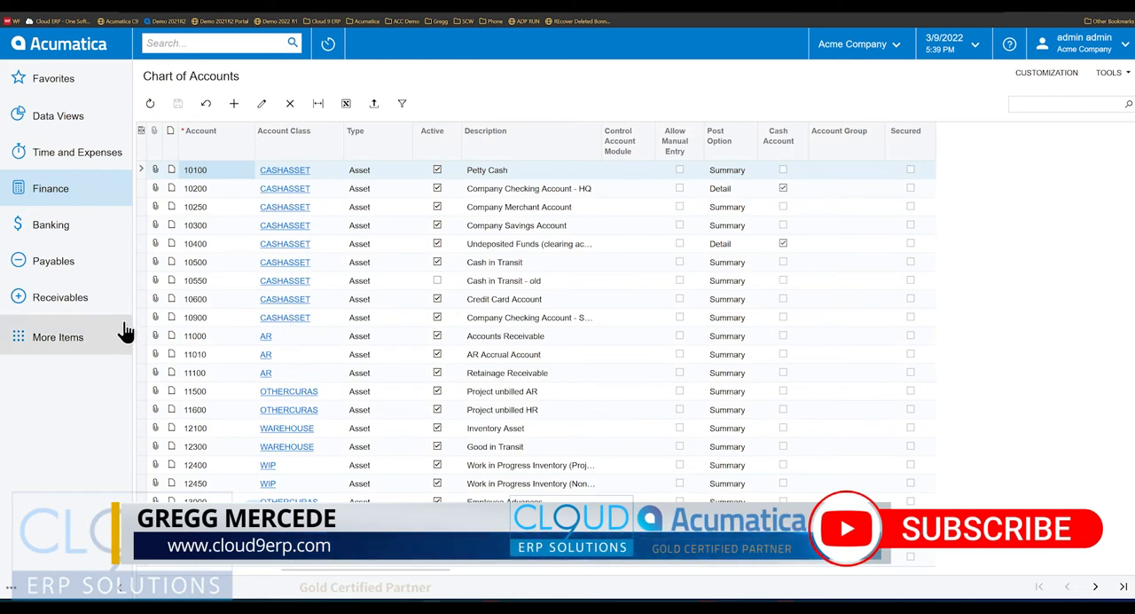
mouse_move(169, 335)
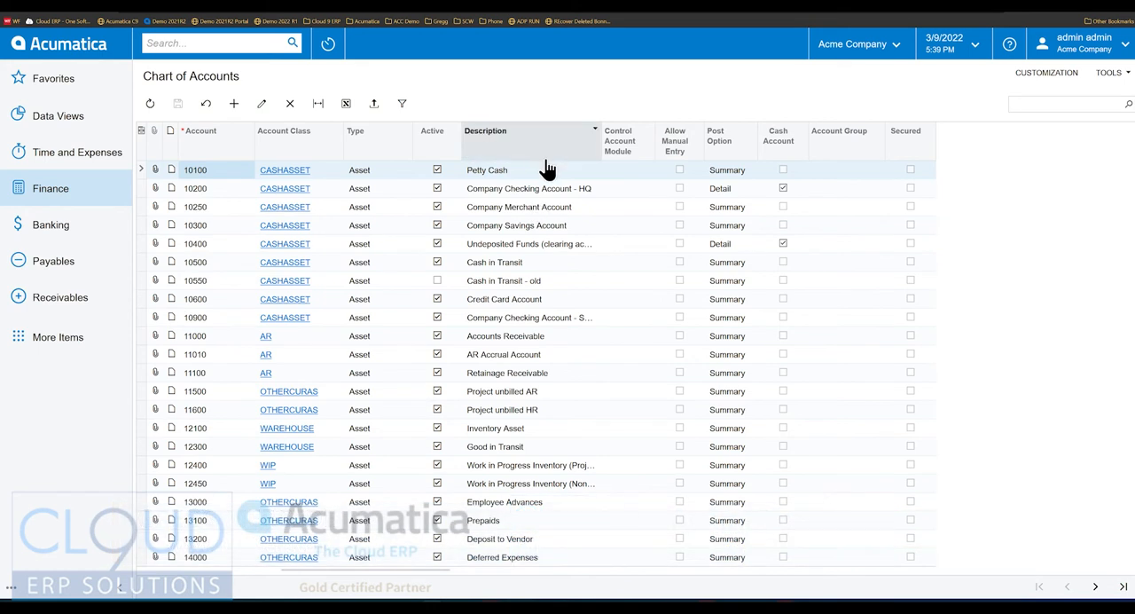
left_click(594, 130)
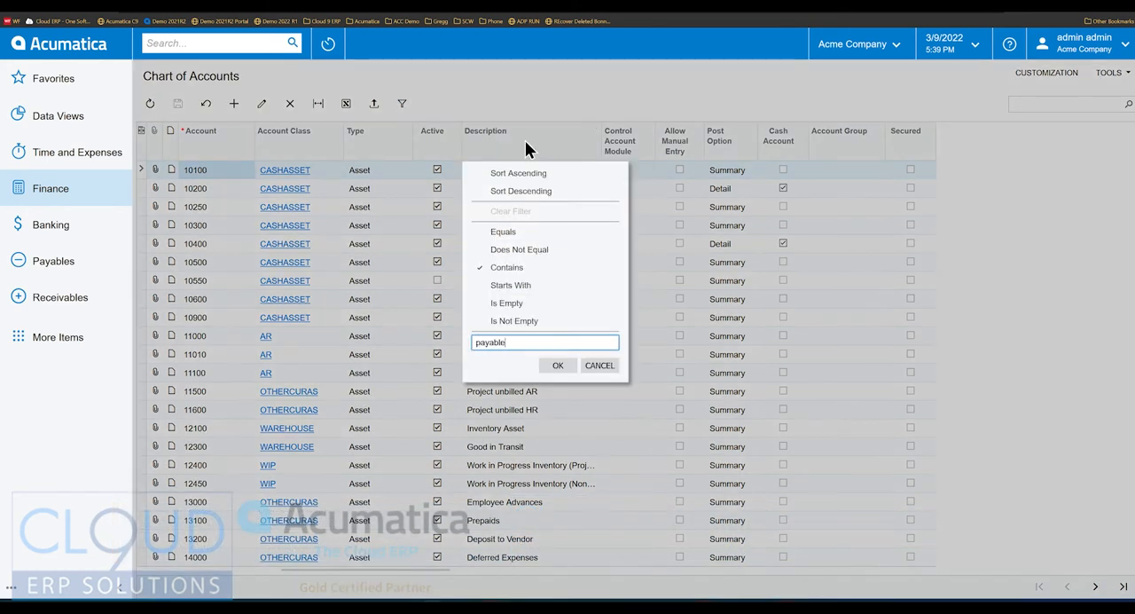
left_click(558, 364)
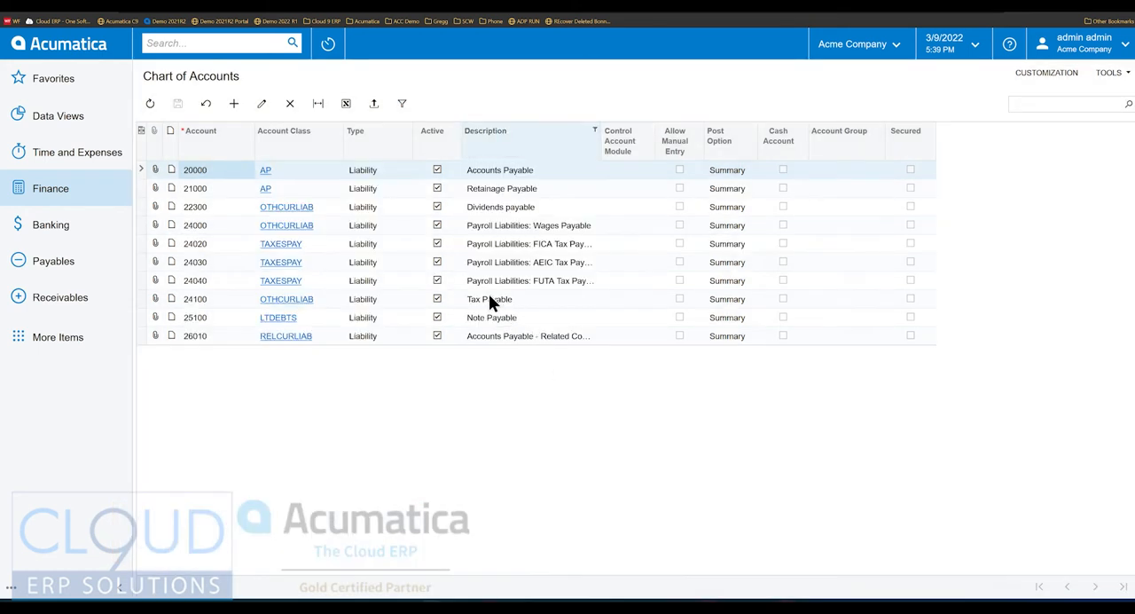
left_click(490, 299)
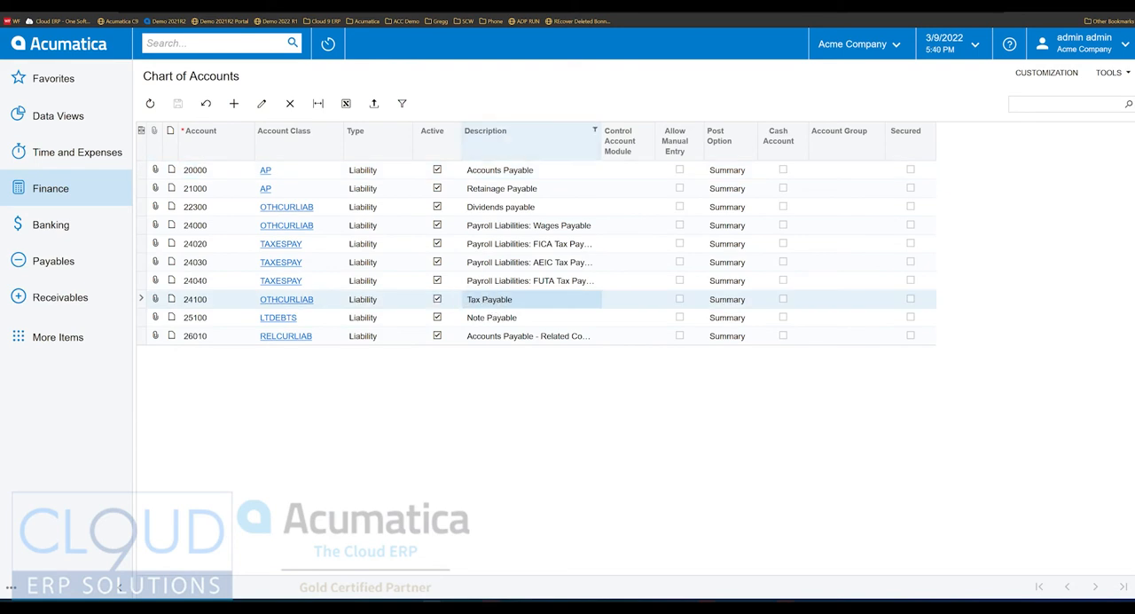
Filter descriptions for 'claimable', then search the account list for Other Taxes
left_click(593, 130)
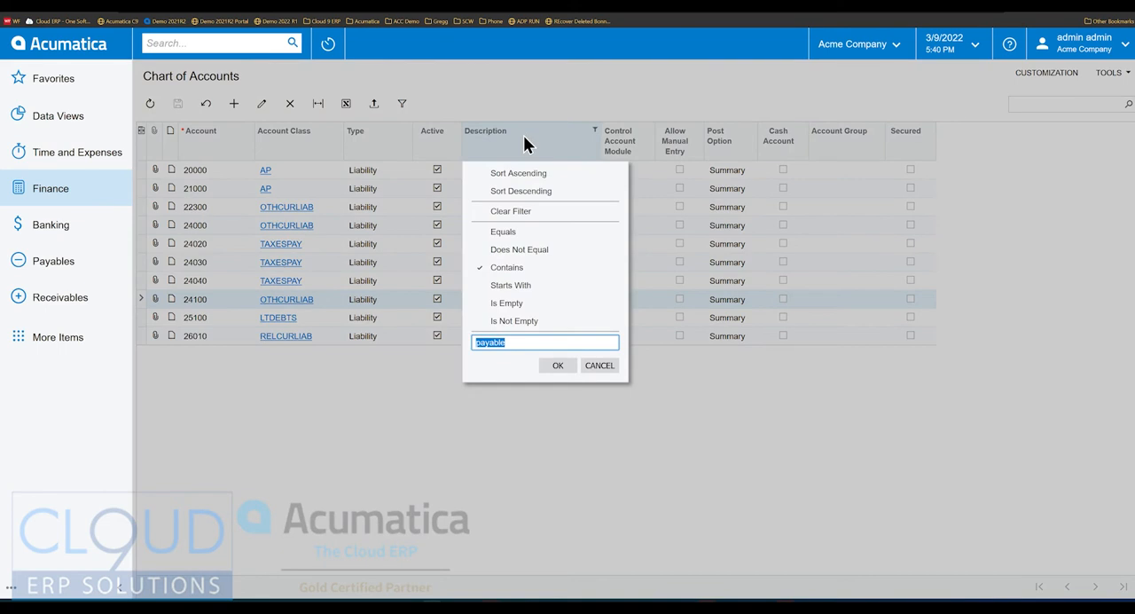
type("clai")
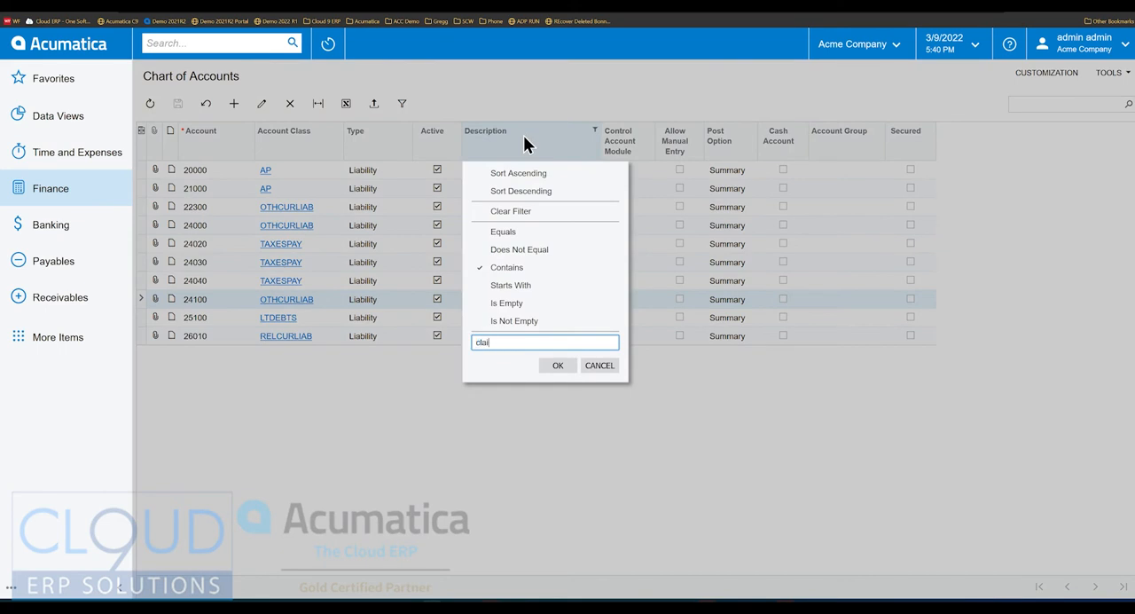
left_click(557, 365)
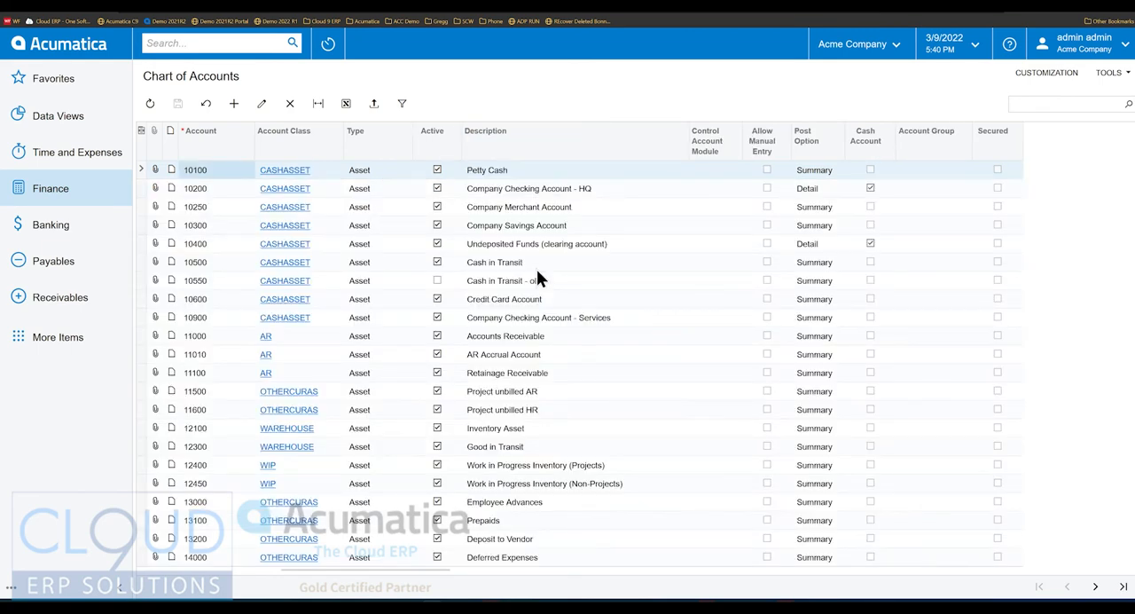
mouse_move(443, 231)
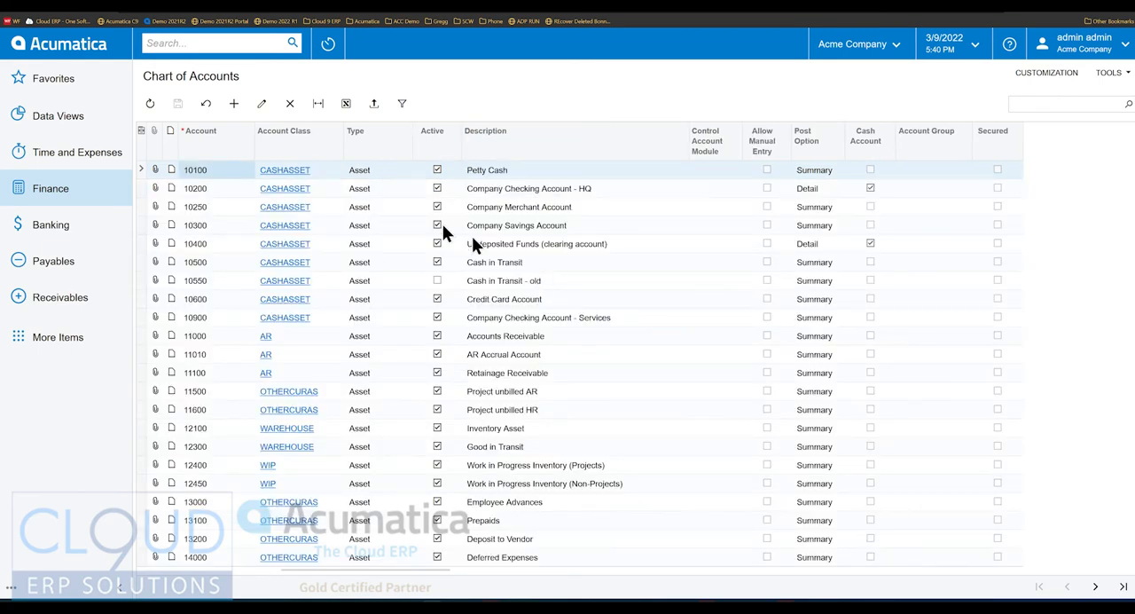
left_click(1065, 104)
type("other tax")
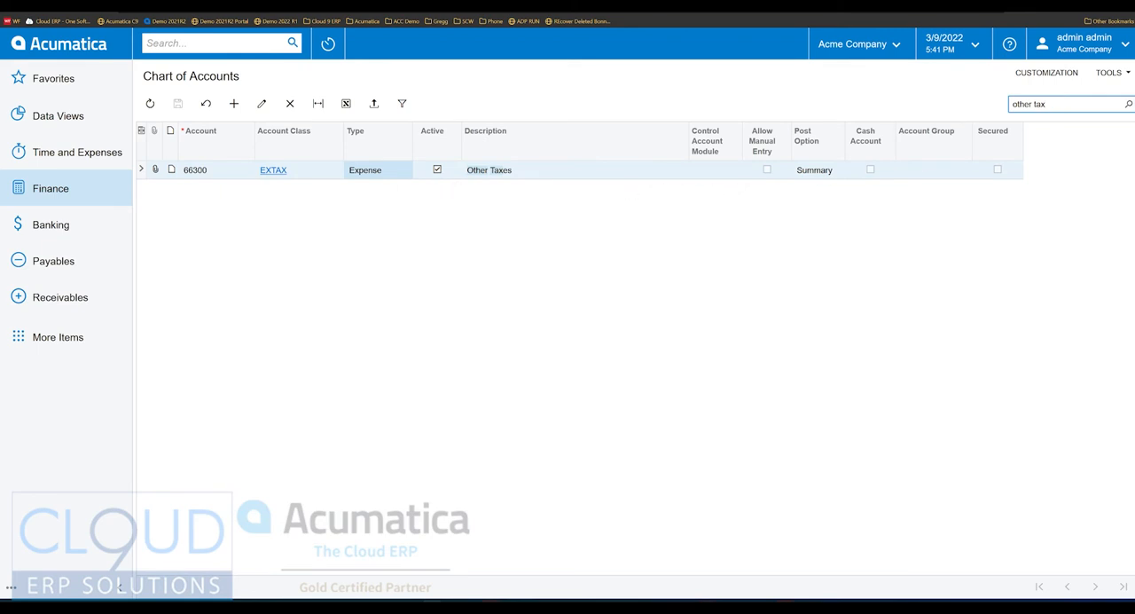
left_click(1065, 104)
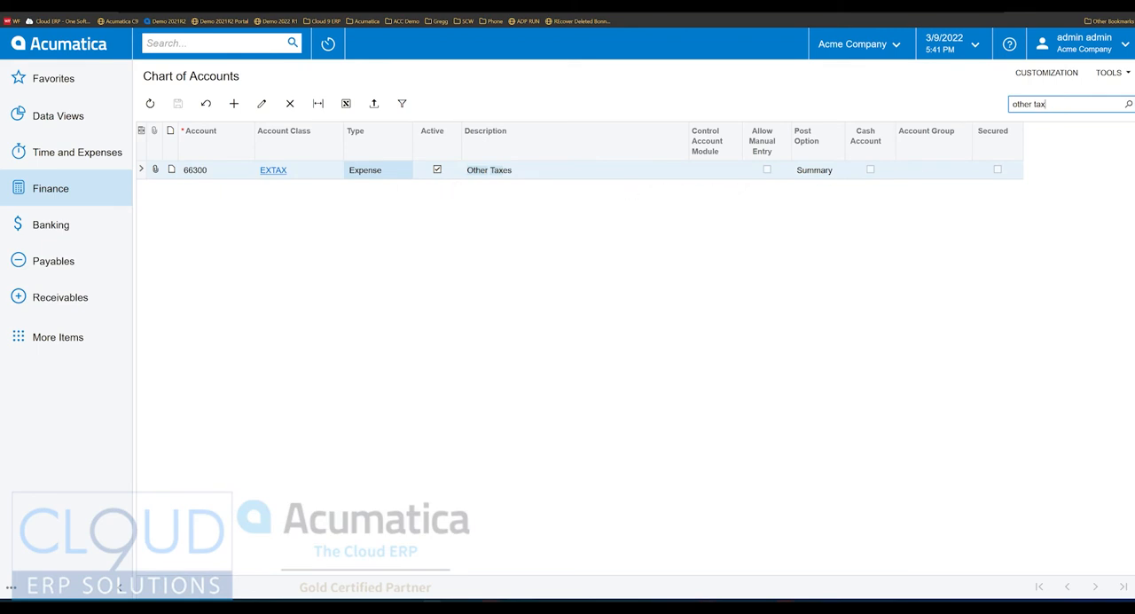
mouse_move(127, 371)
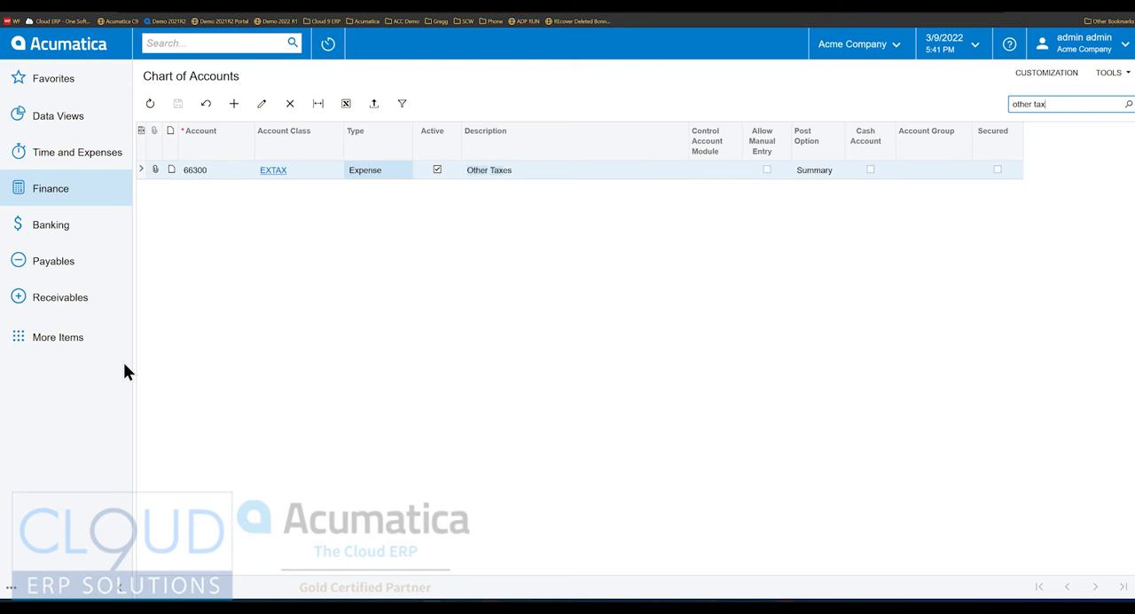
left_click(53, 260)
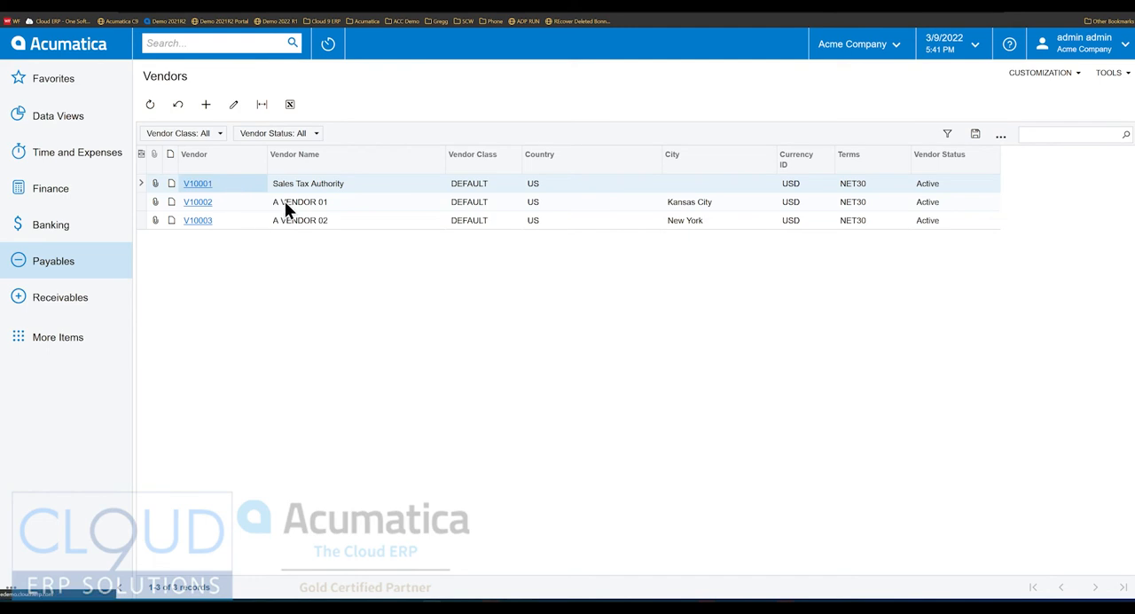
Give vendor V10001 tax accounts 24100 payable, 17000 claimable, 66300 expense, reporting monthly
left_click(205, 105)
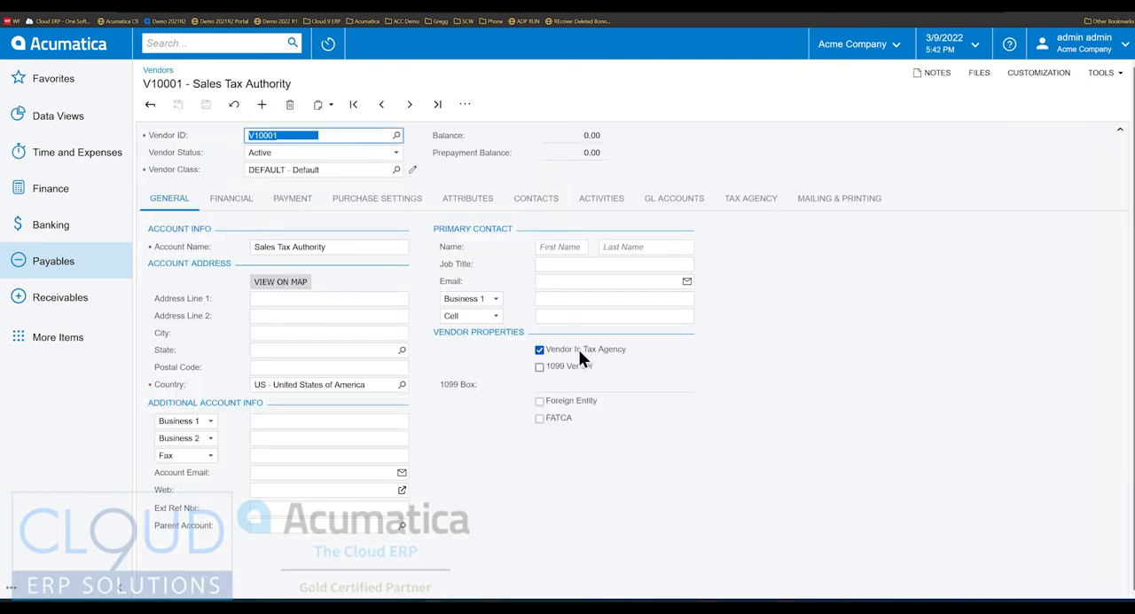
mouse_move(643, 371)
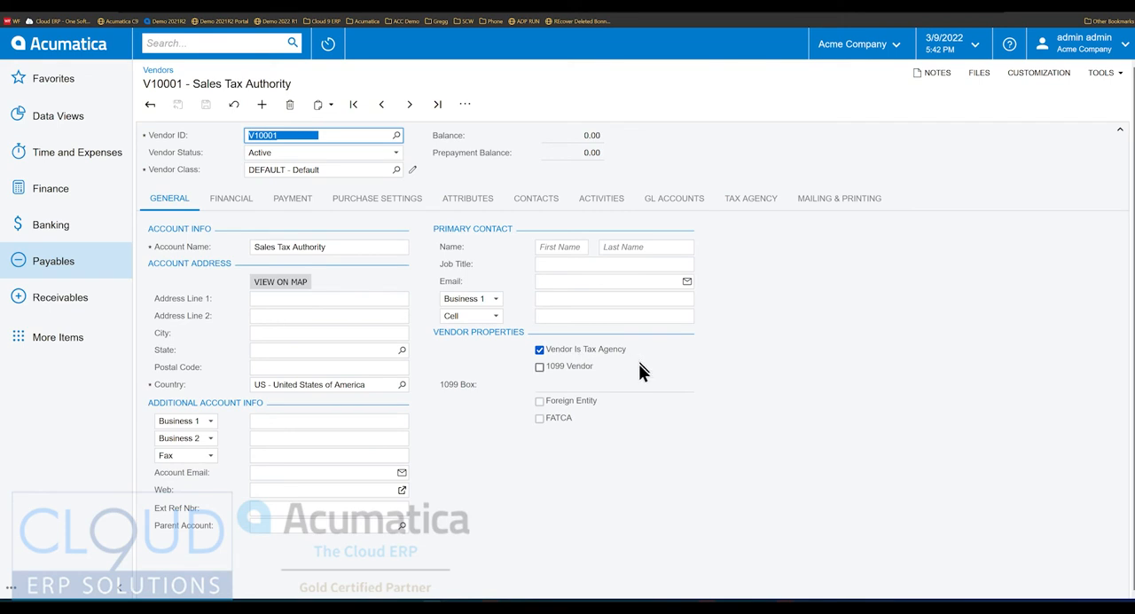
left_click(750, 197)
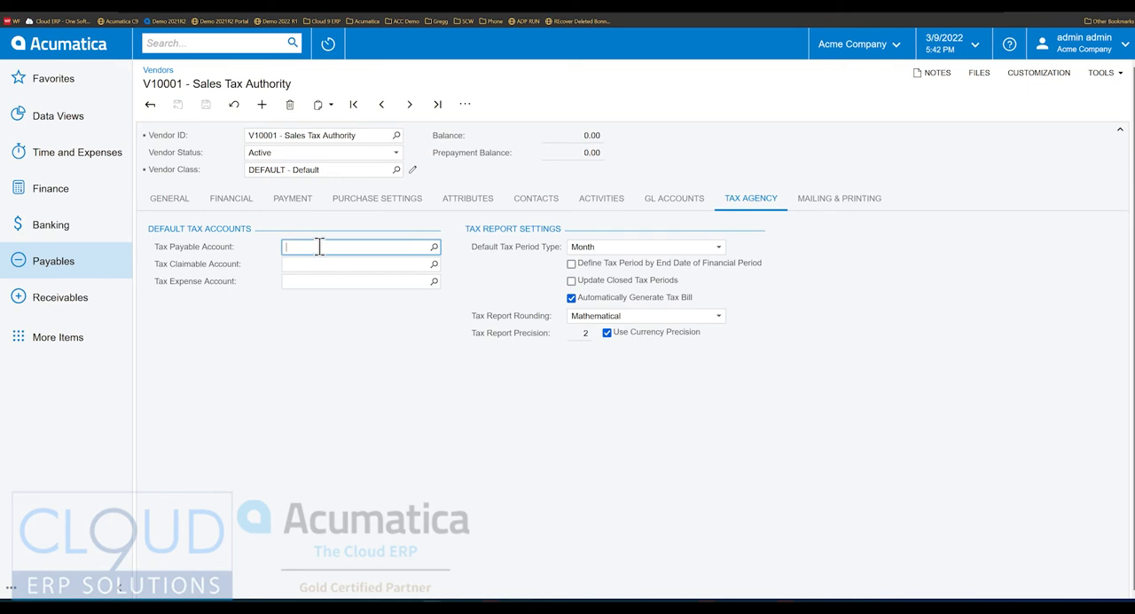
type("paya")
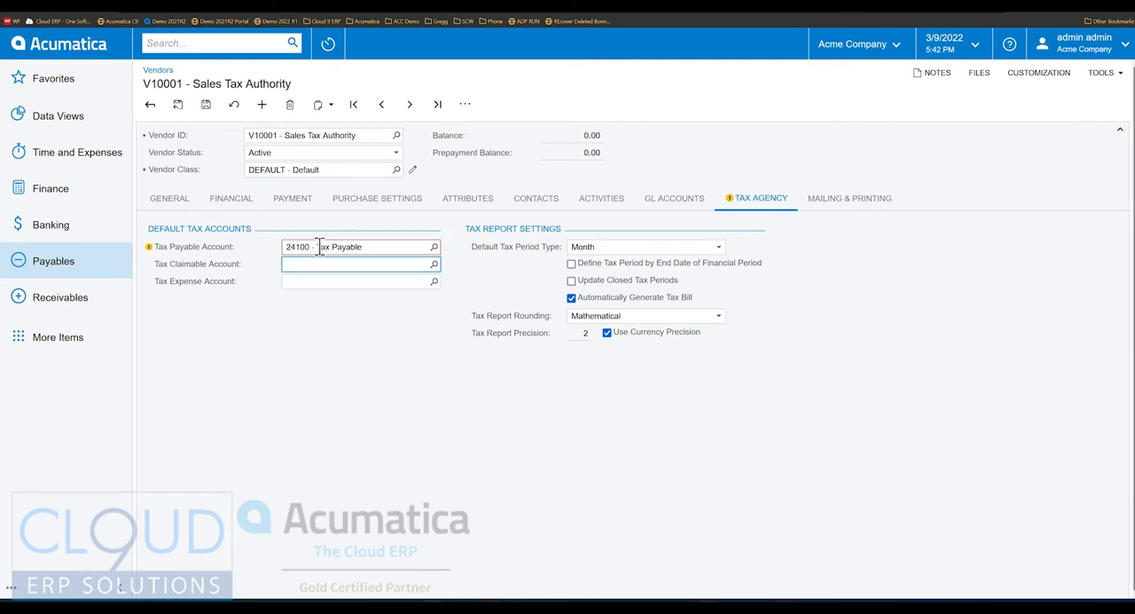
type("cl")
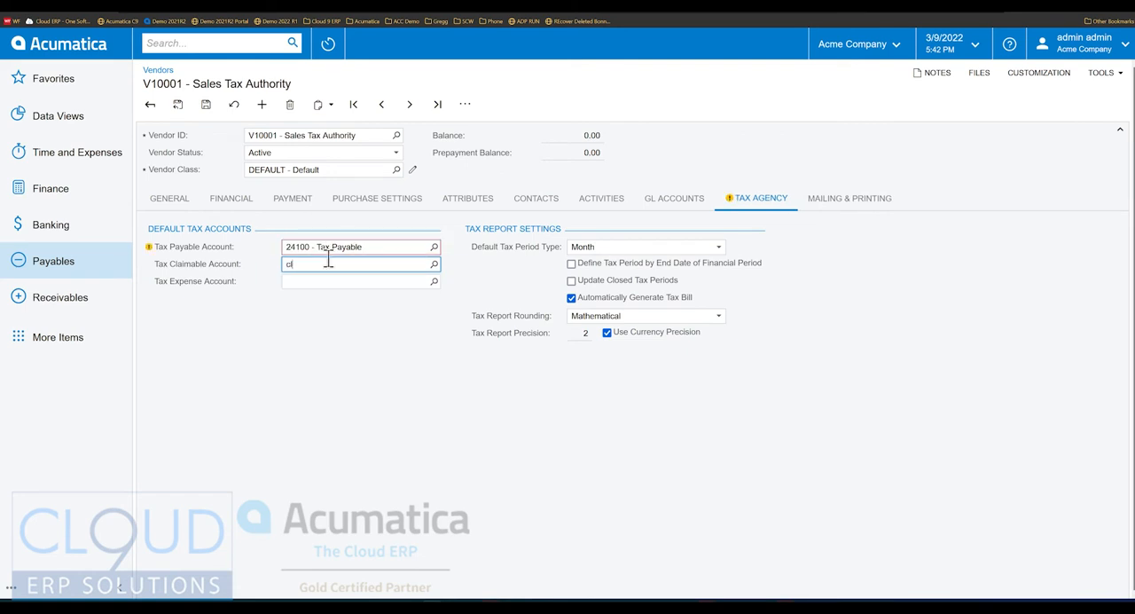
type("claim")
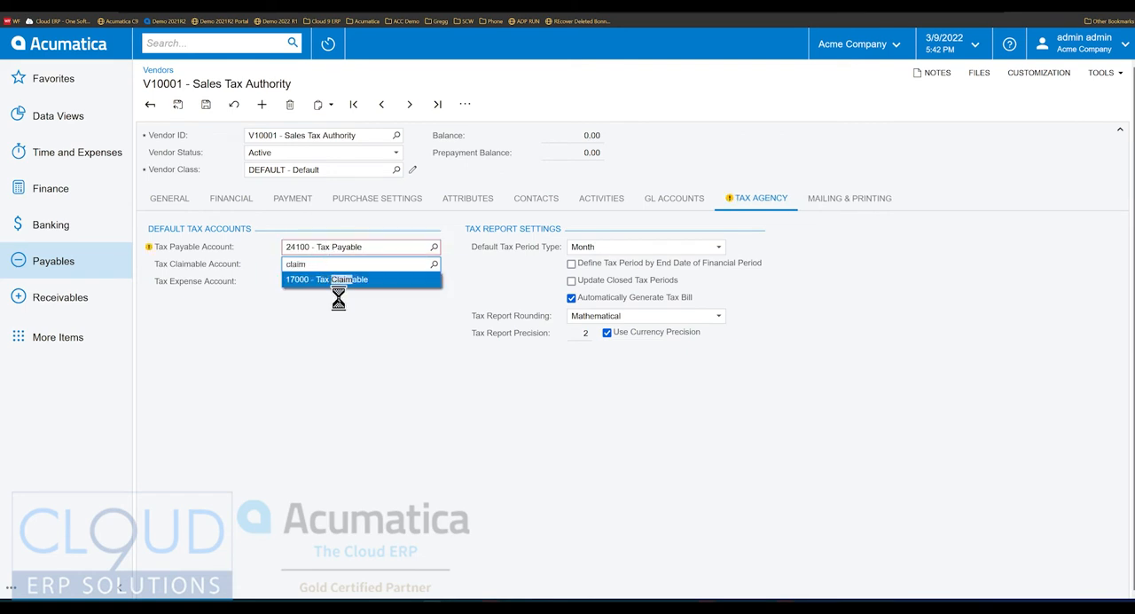
left_click(348, 279)
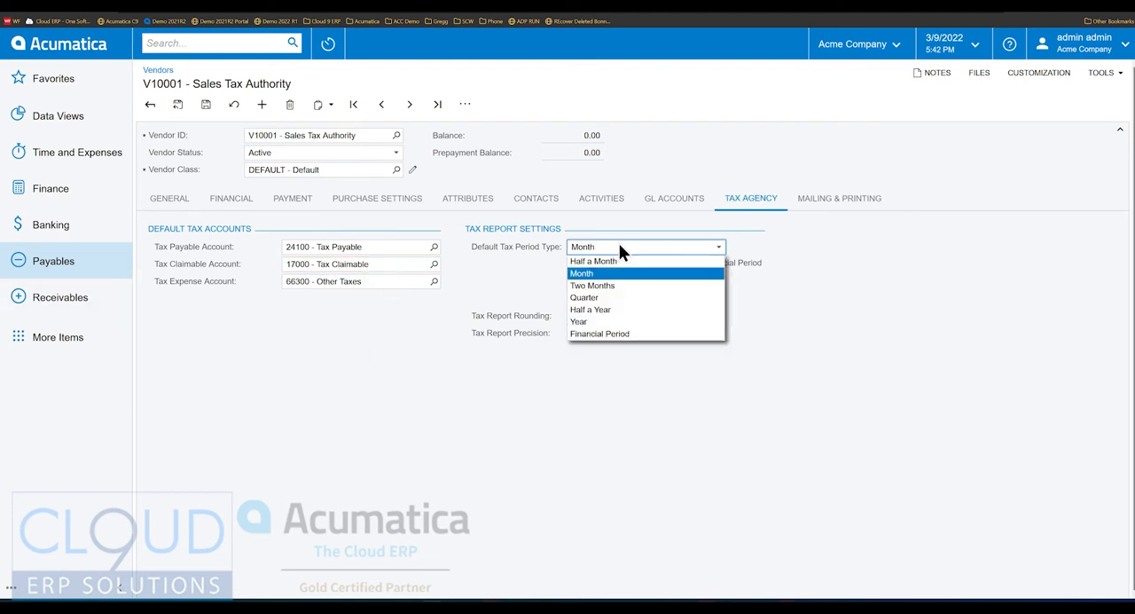
mouse_move(605, 282)
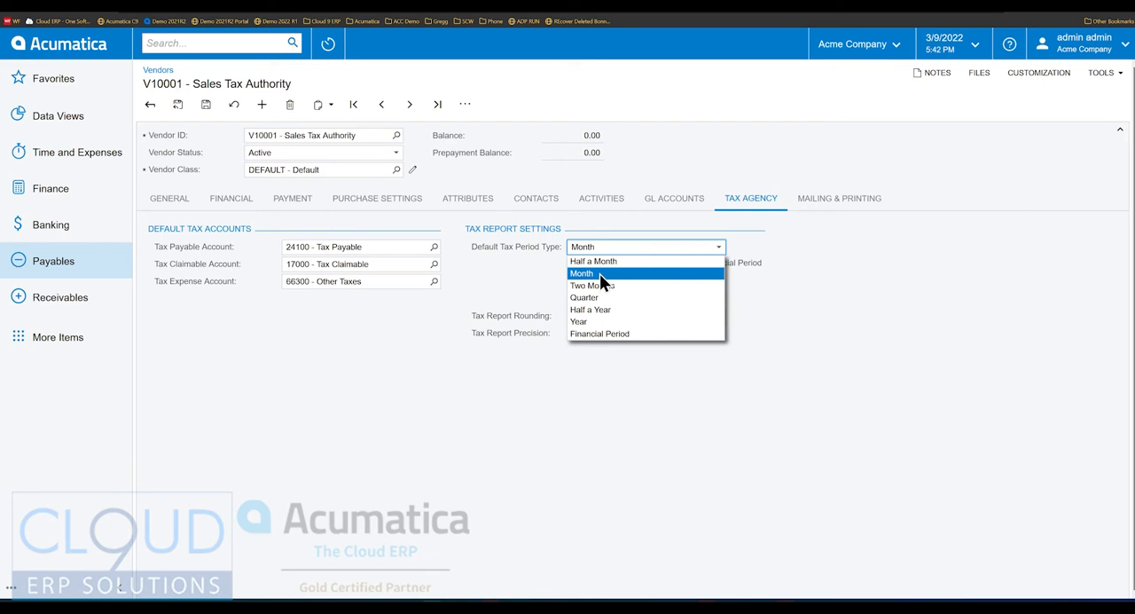
left_click(582, 272)
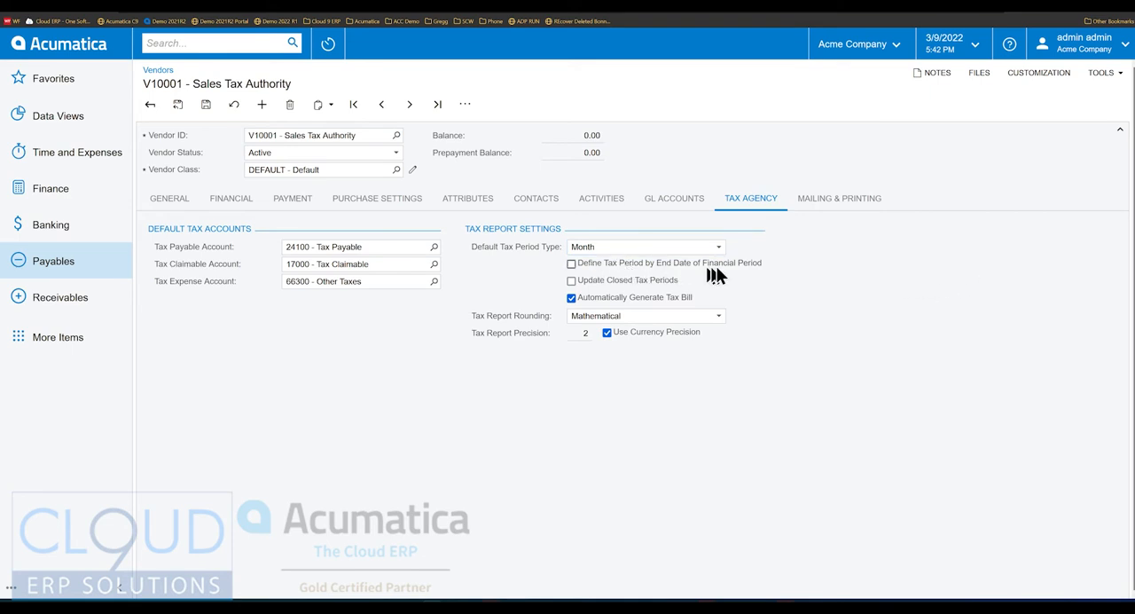
mouse_move(761, 279)
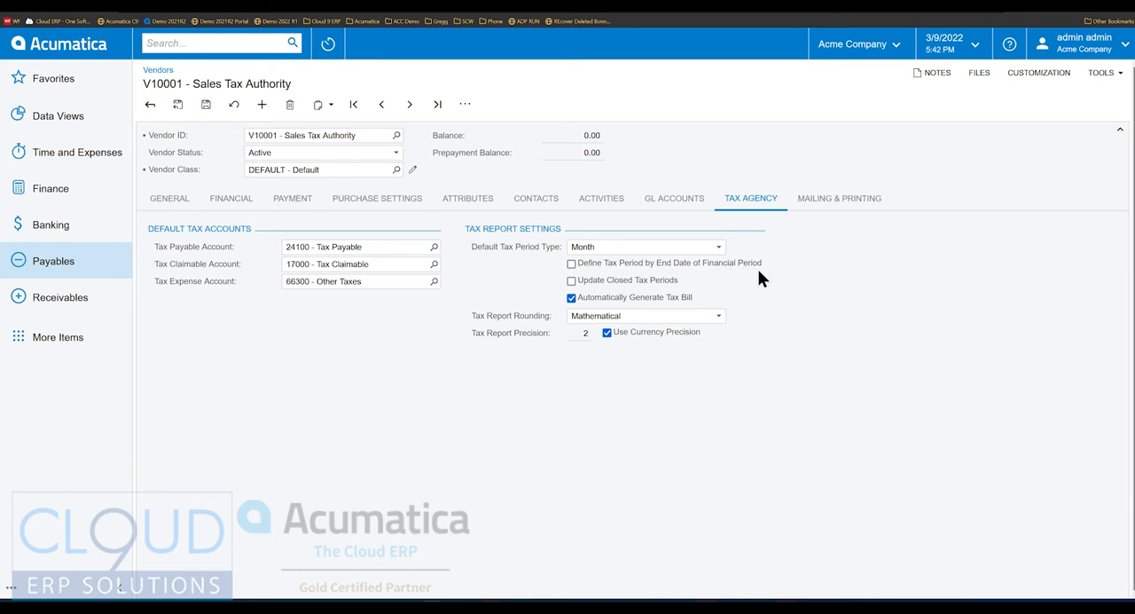
mouse_move(541, 328)
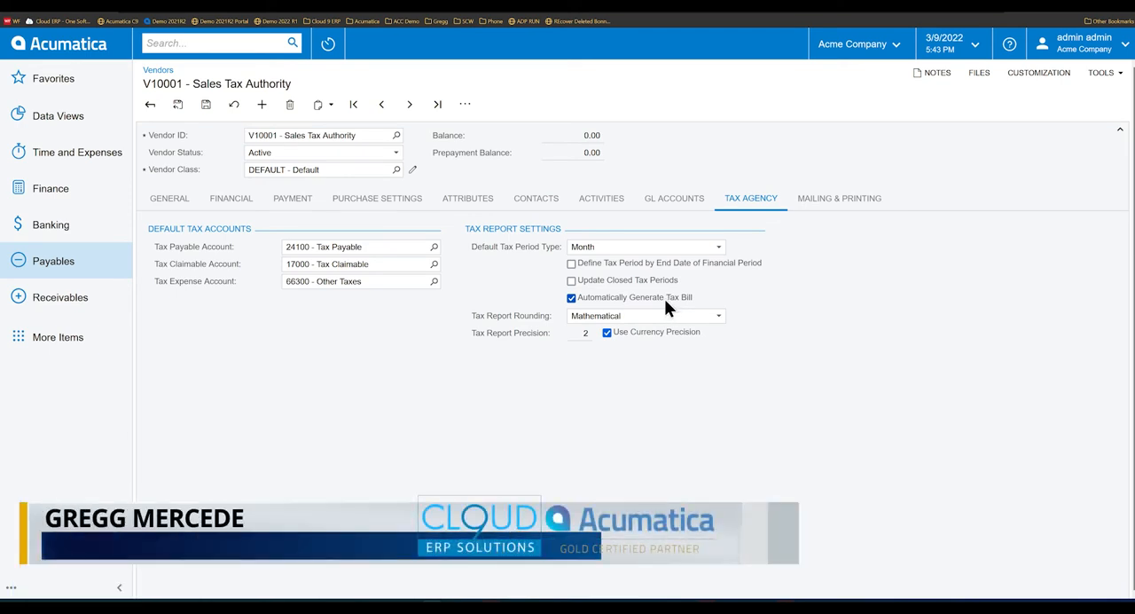
mouse_move(470, 350)
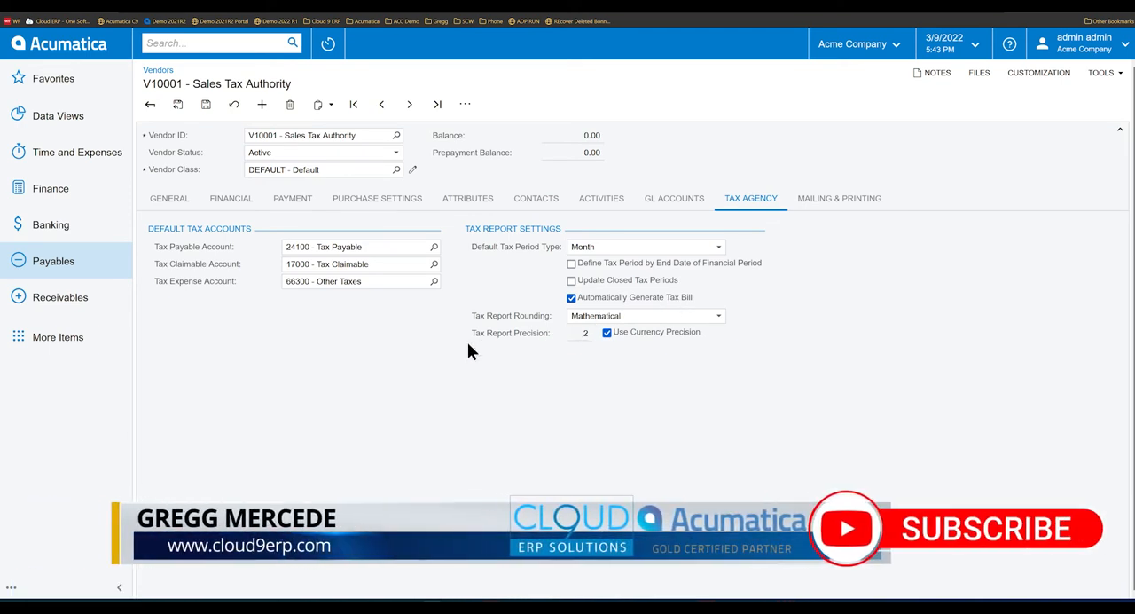
mouse_move(361, 356)
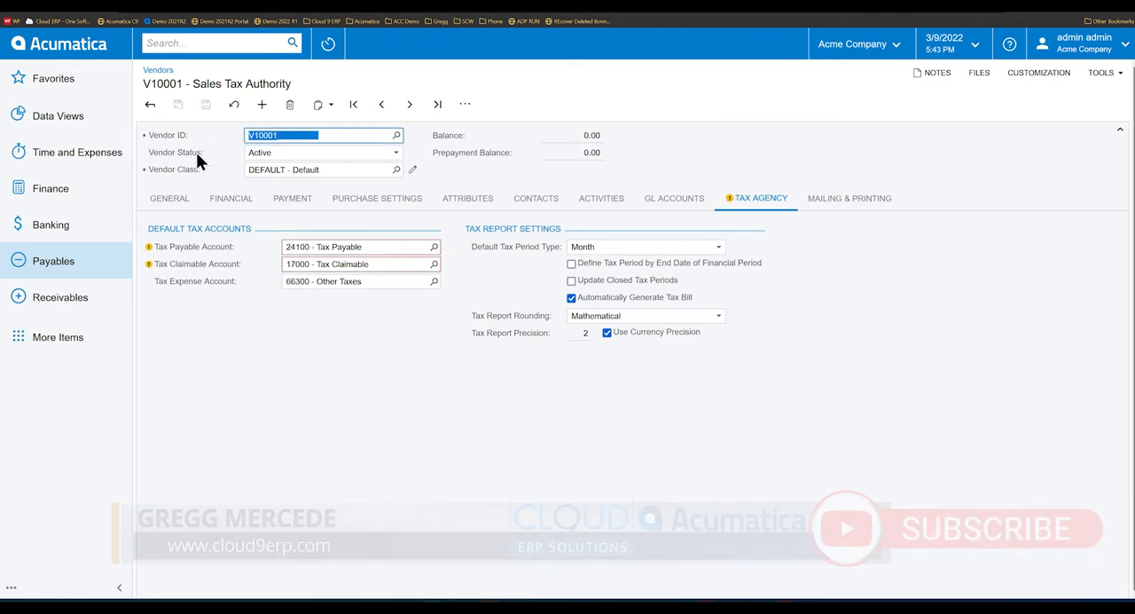
Go to Taxes > Tax Categories and add a blank new category record
left_click(58, 333)
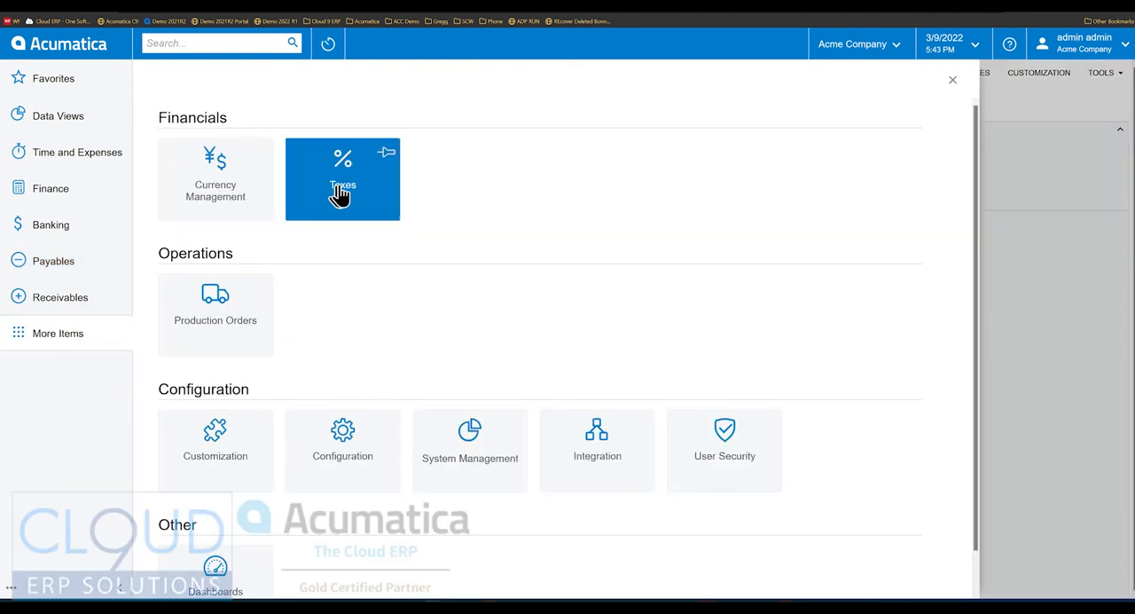
left_click(343, 180)
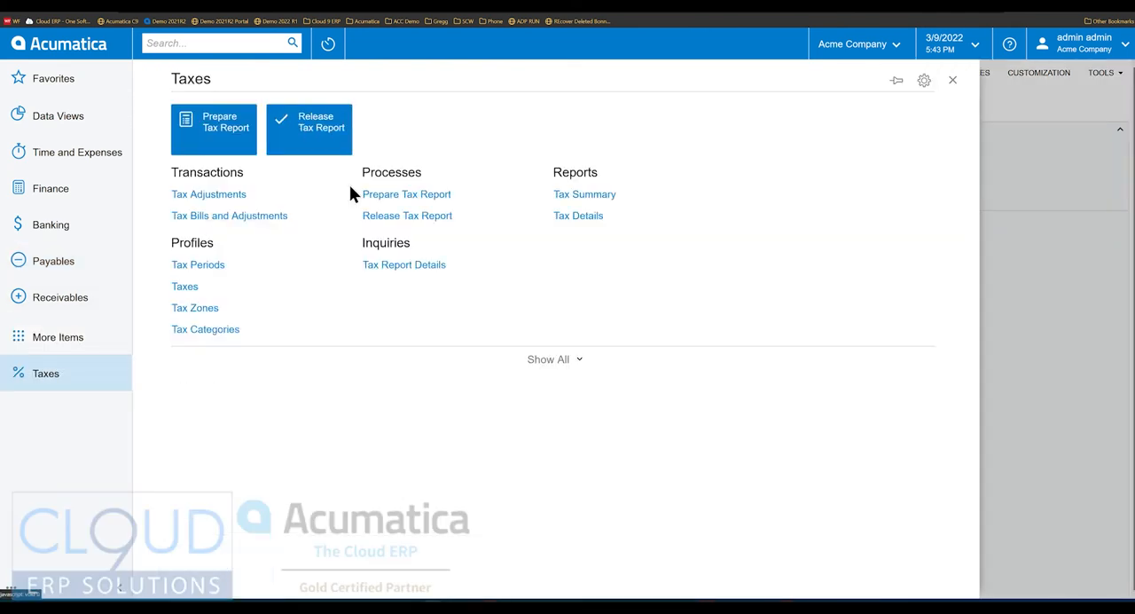
mouse_move(205, 329)
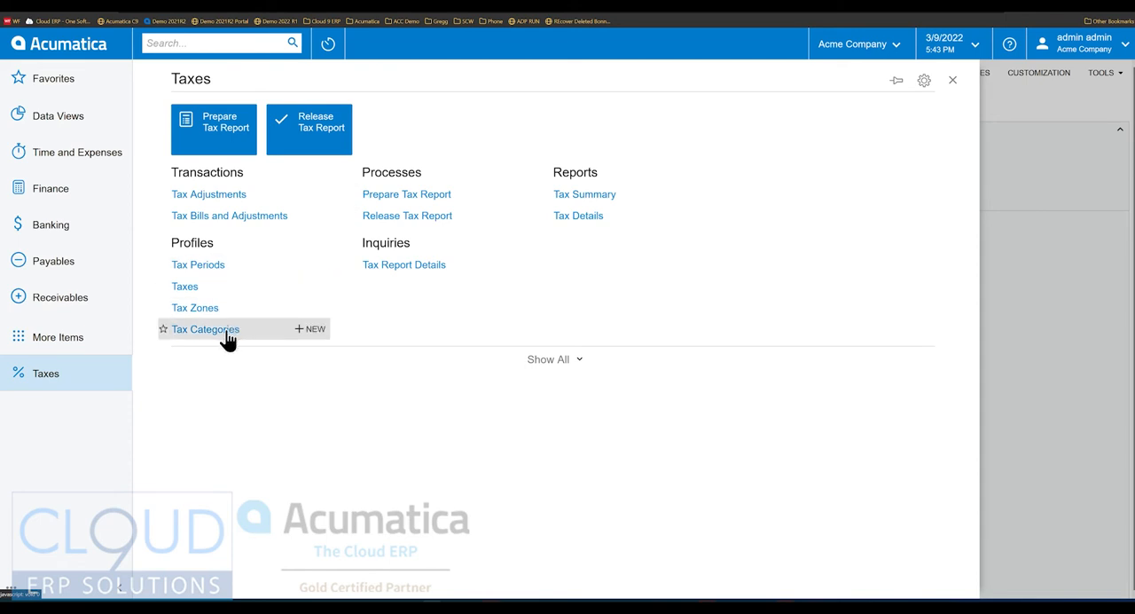
left_click(205, 329)
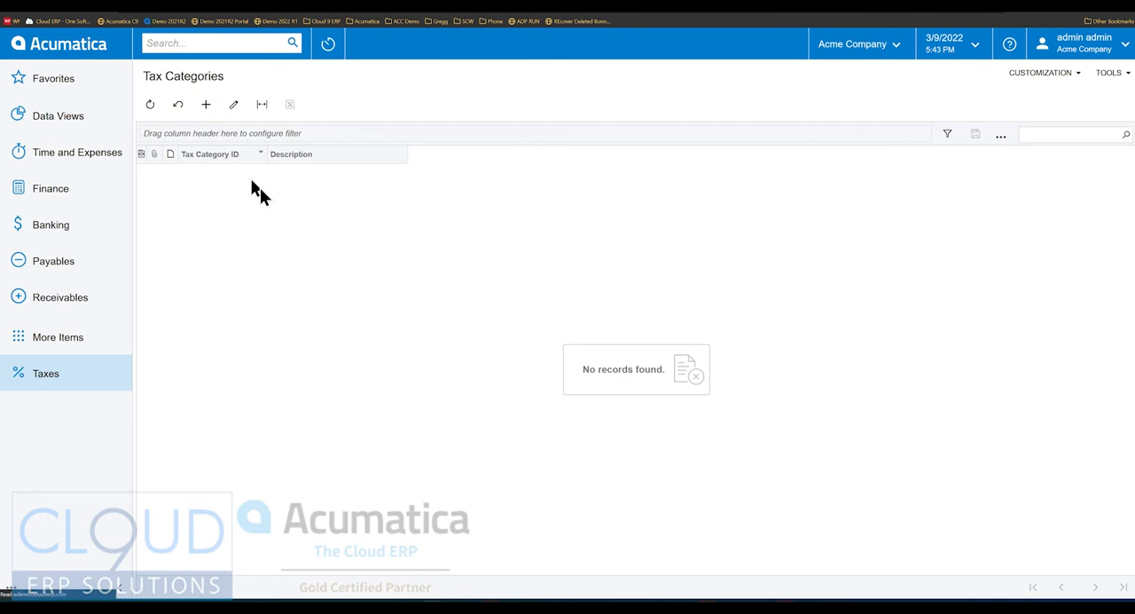
left_click(205, 104)
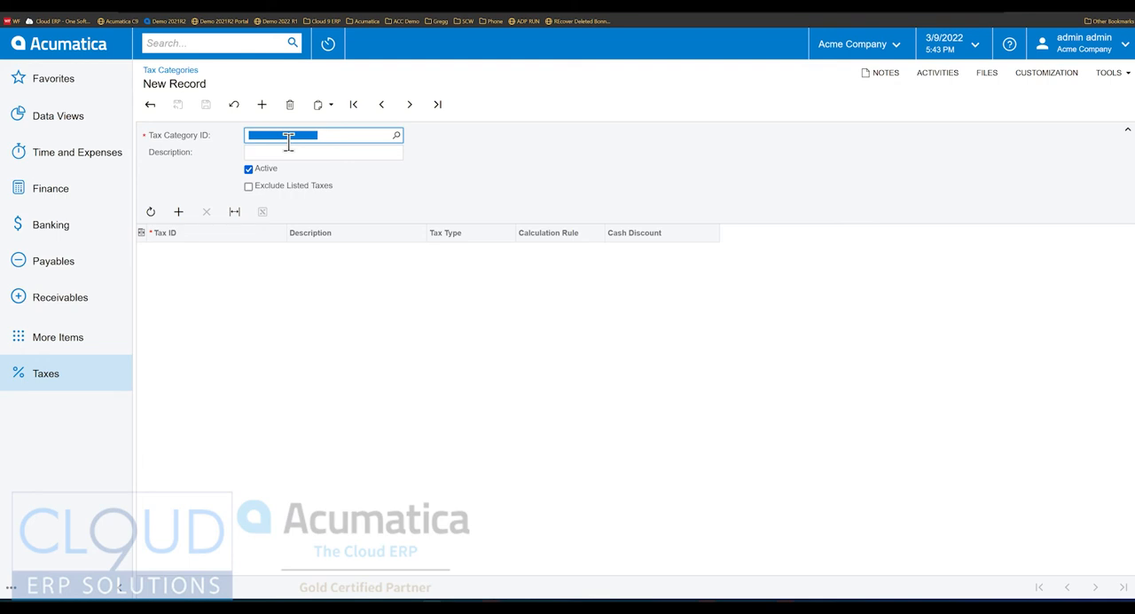
Create tax category TAXABLE with description 'Taxable' and save it
type("TAXABLE")
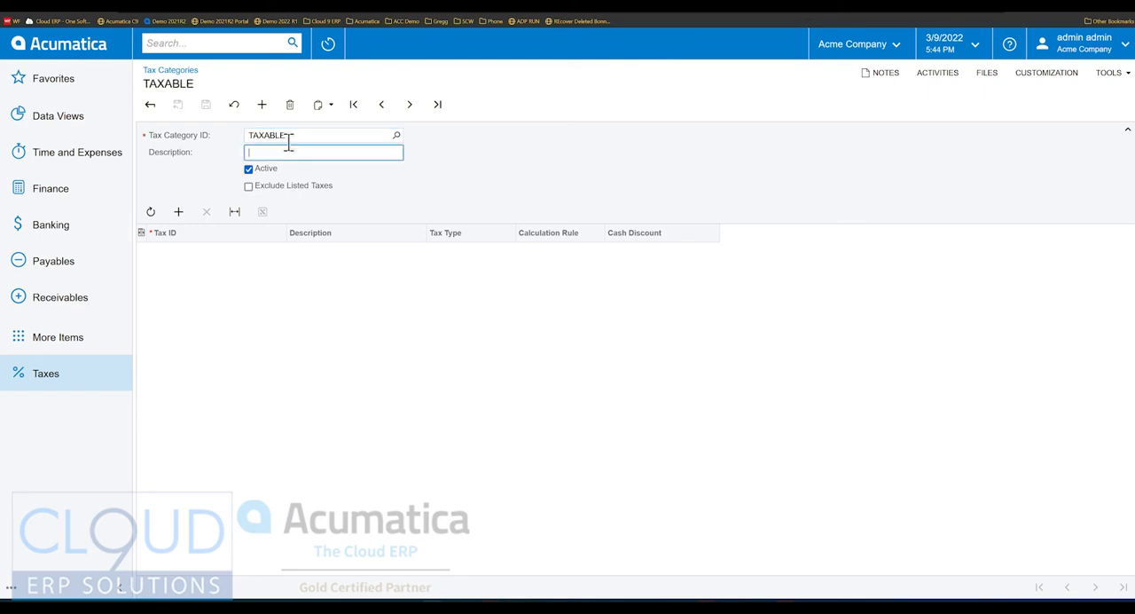
type("Taxable")
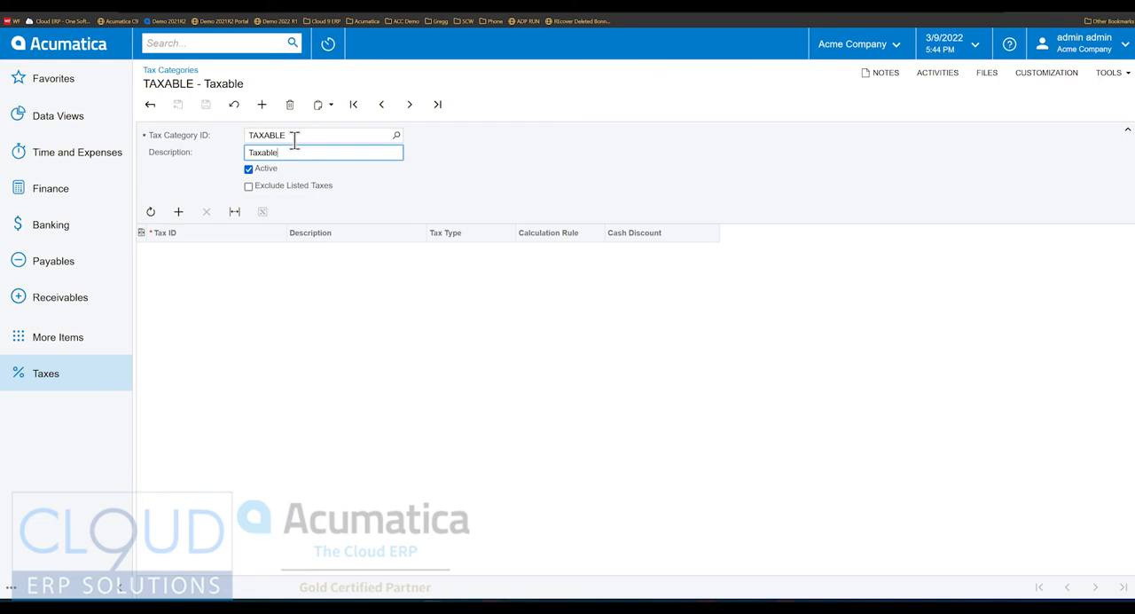
left_click(261, 105)
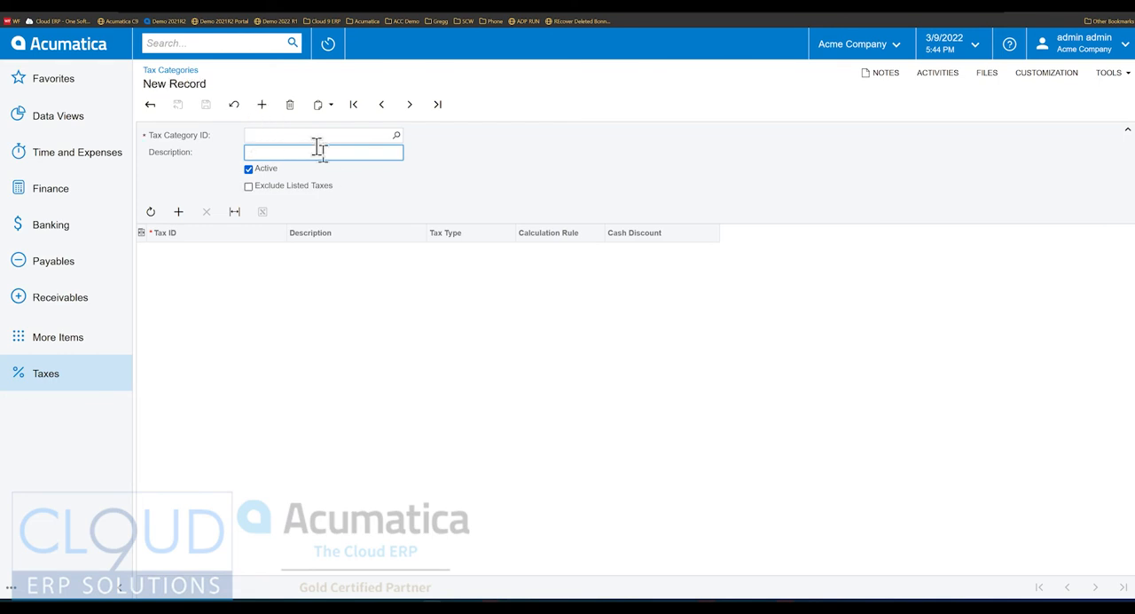
Enter a second tax category, EXEMPT, with description 'Exempt'
type("EXEMPT")
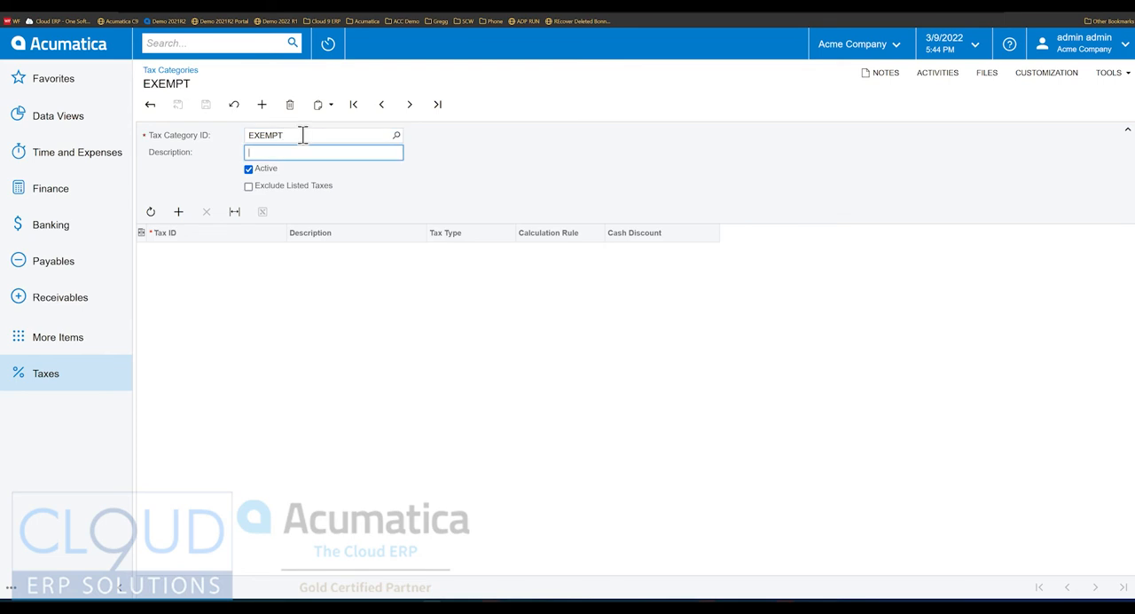
type("eXEMPT")
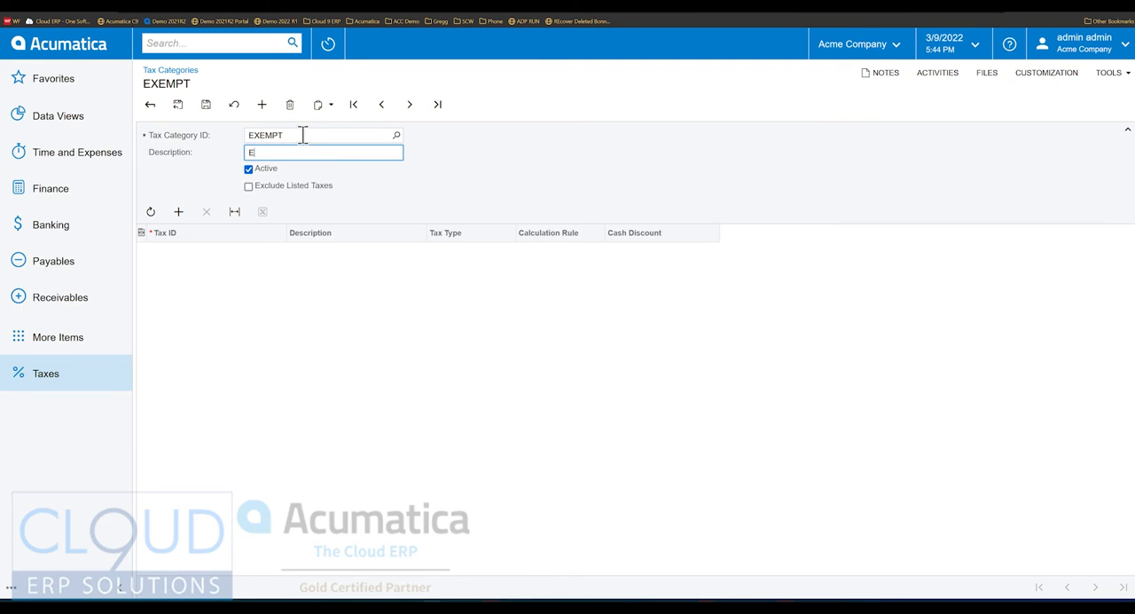
type("xempt")
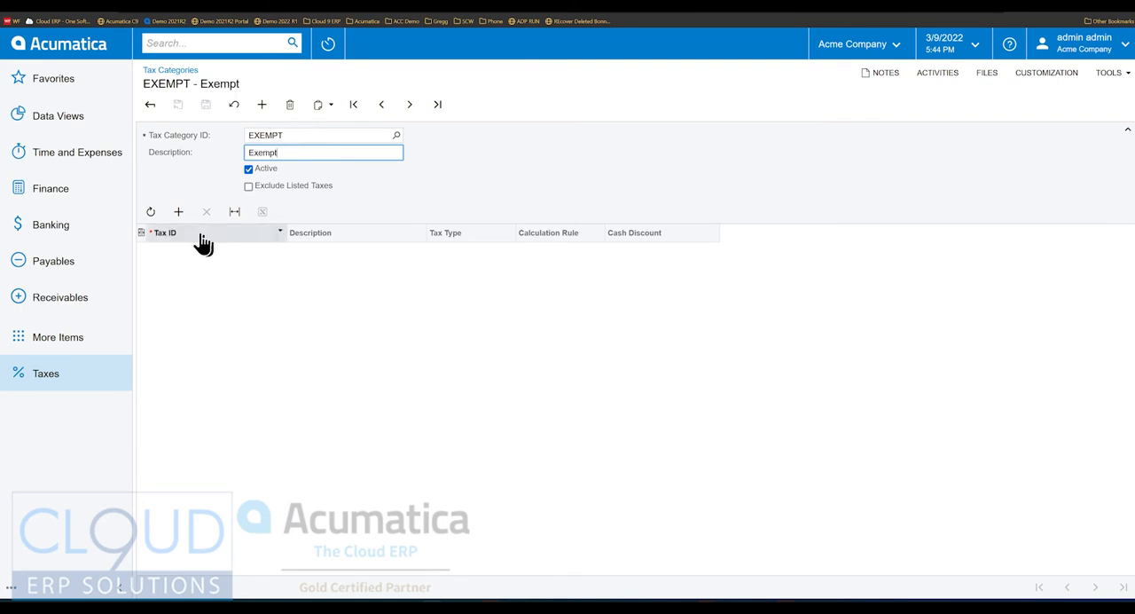
mouse_move(486, 303)
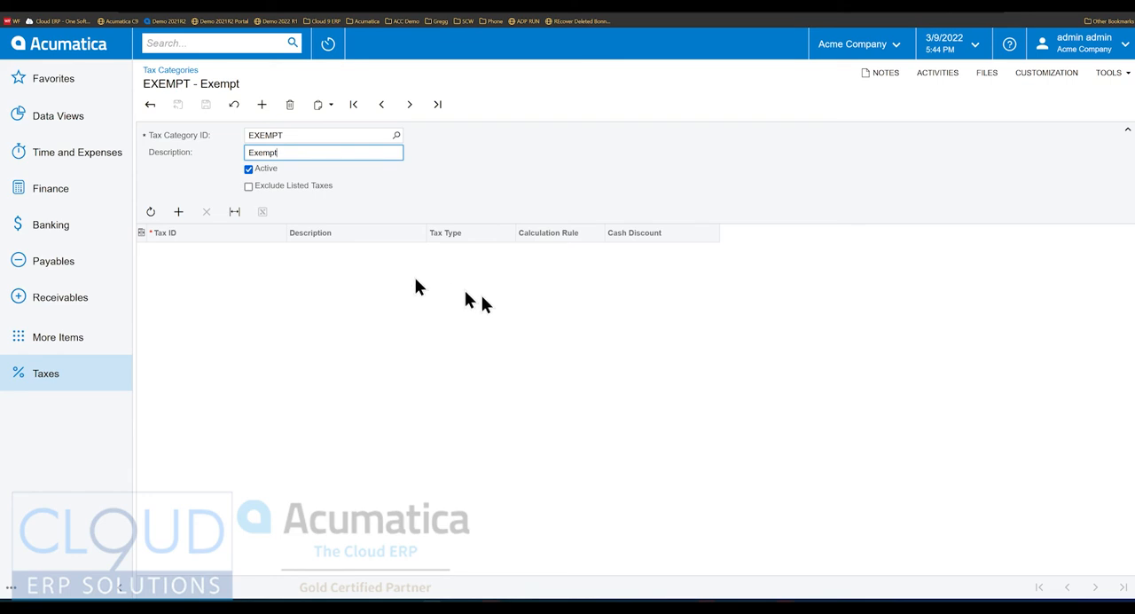
Add a tax zone with ID DENVER and description 'Denver'
left_click(45, 372)
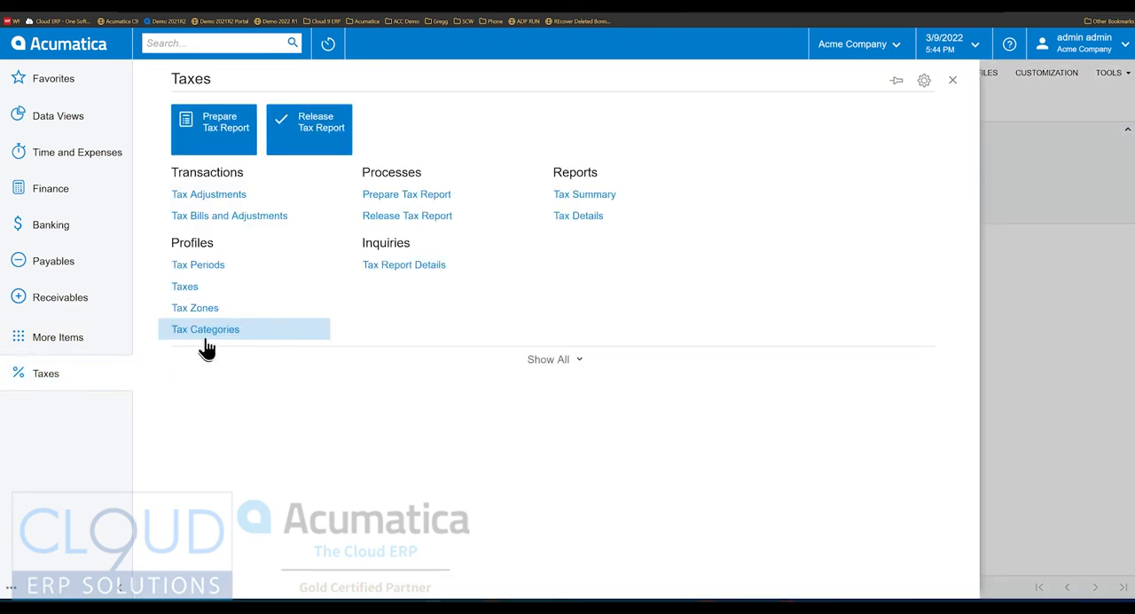
left_click(194, 308)
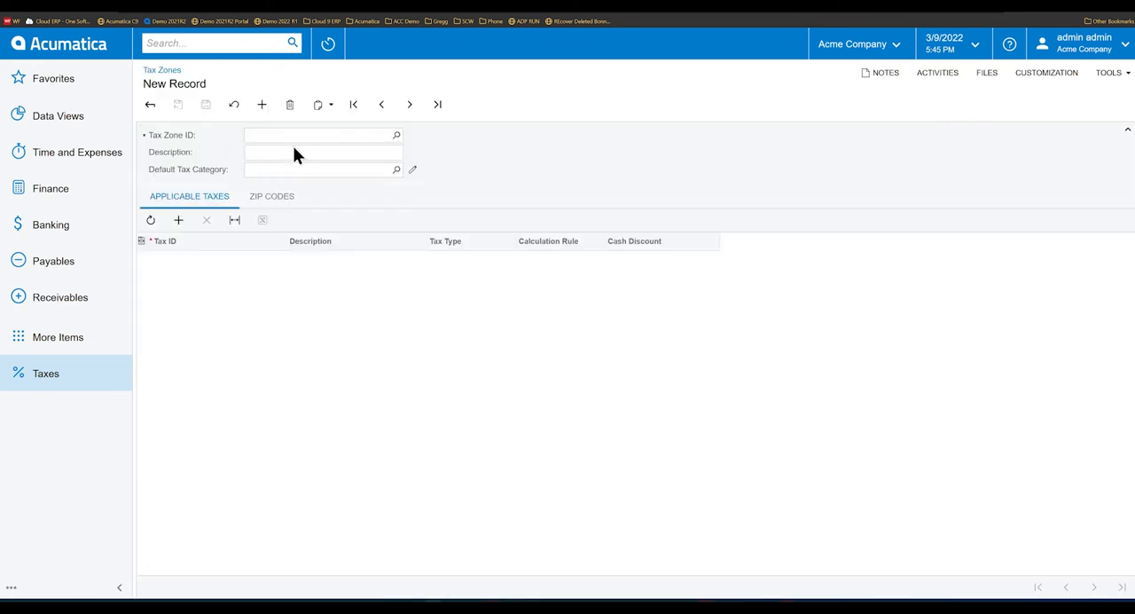
type("DEN")
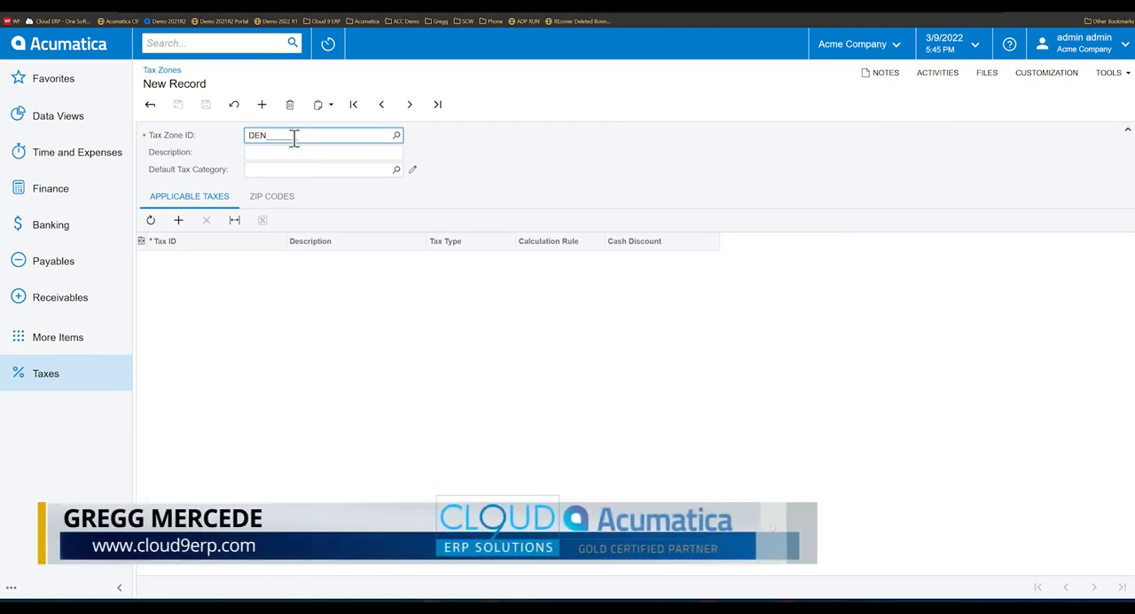
type("Denver")
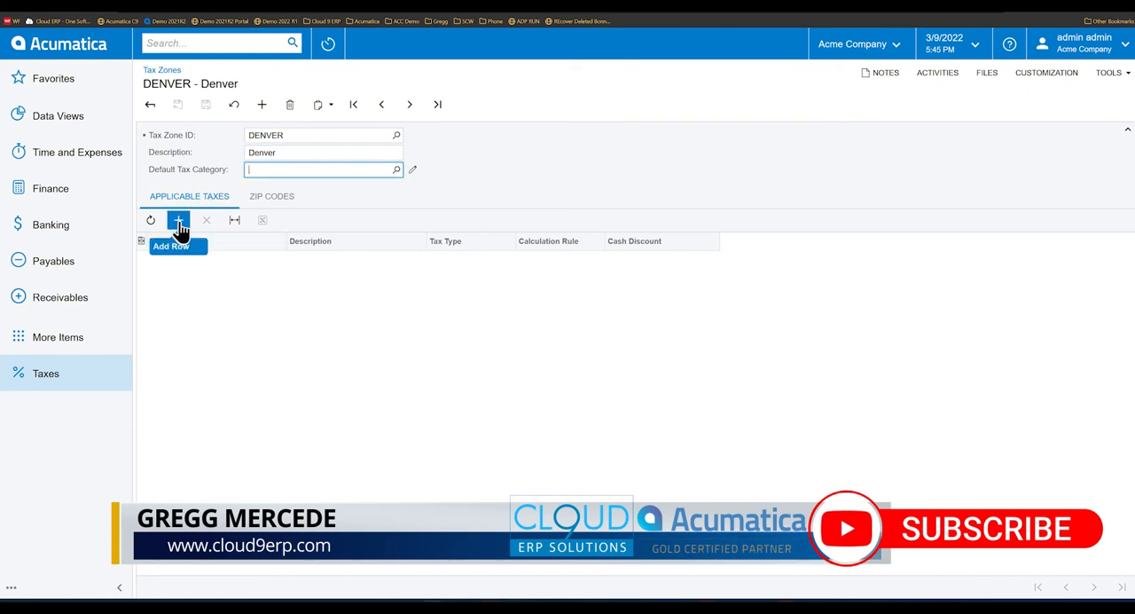
left_click(178, 220)
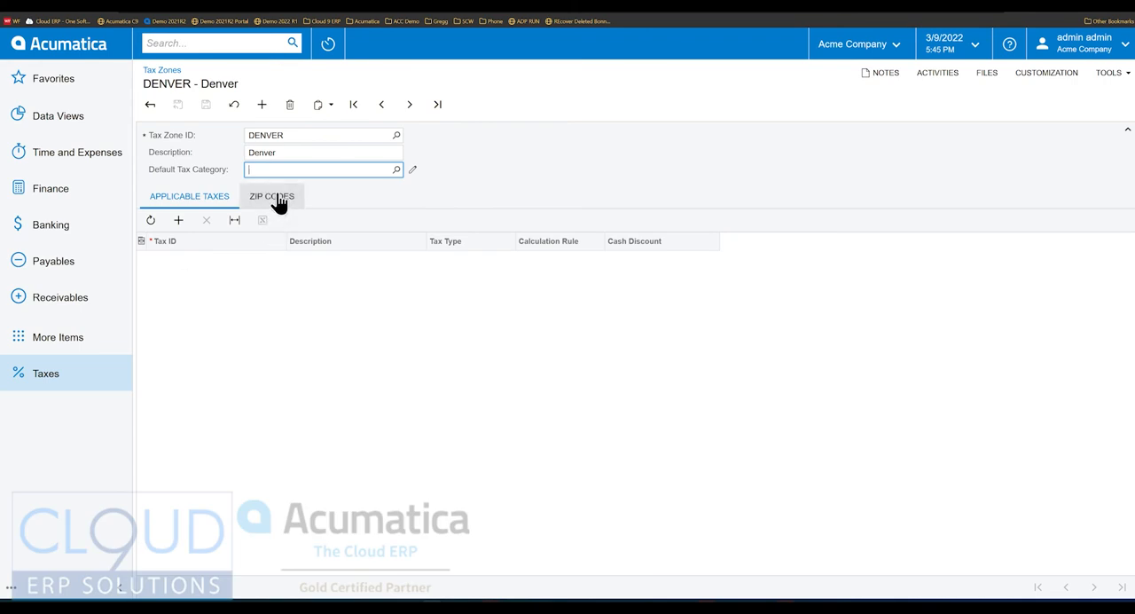
Check the DENVER zone's Zip Codes and Applicable Taxes tabs, both empty
left_click(271, 196)
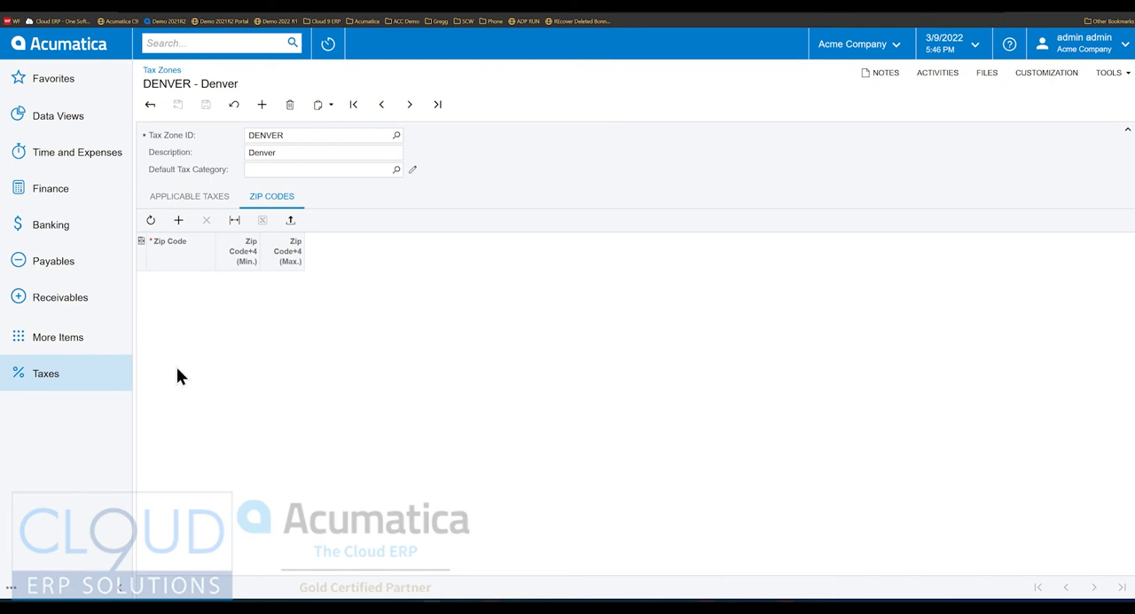
mouse_move(222, 146)
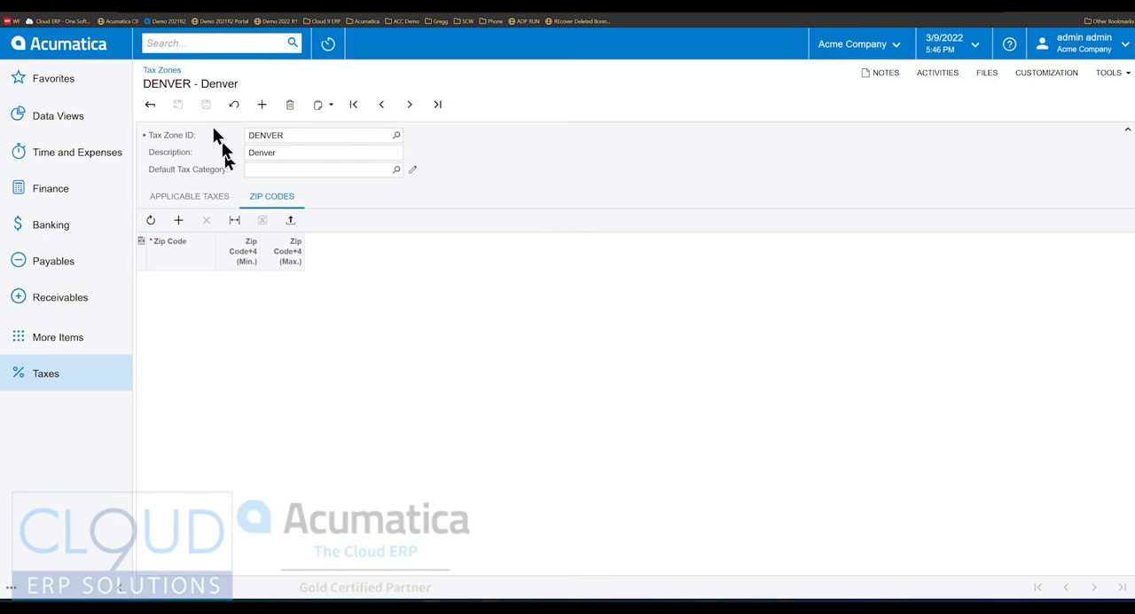
mouse_move(194, 148)
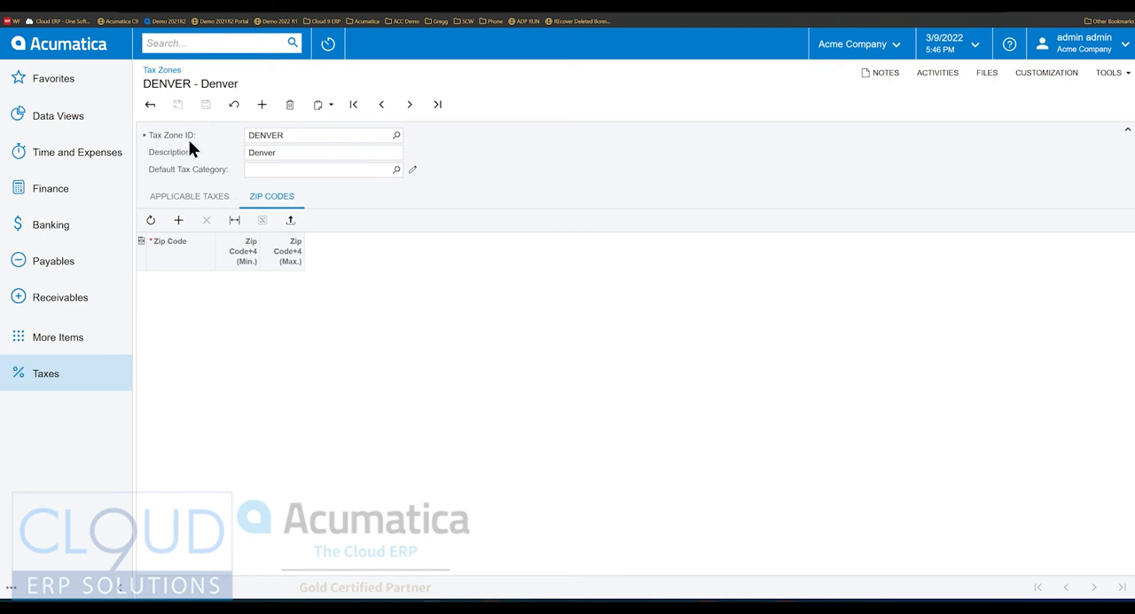
mouse_move(195, 187)
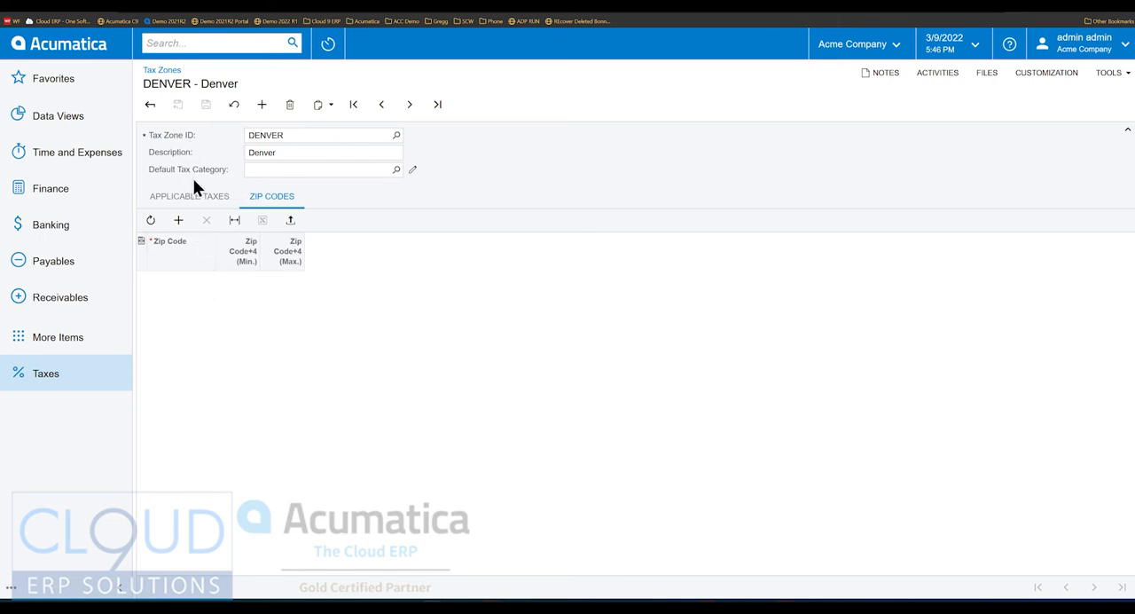
mouse_move(180, 319)
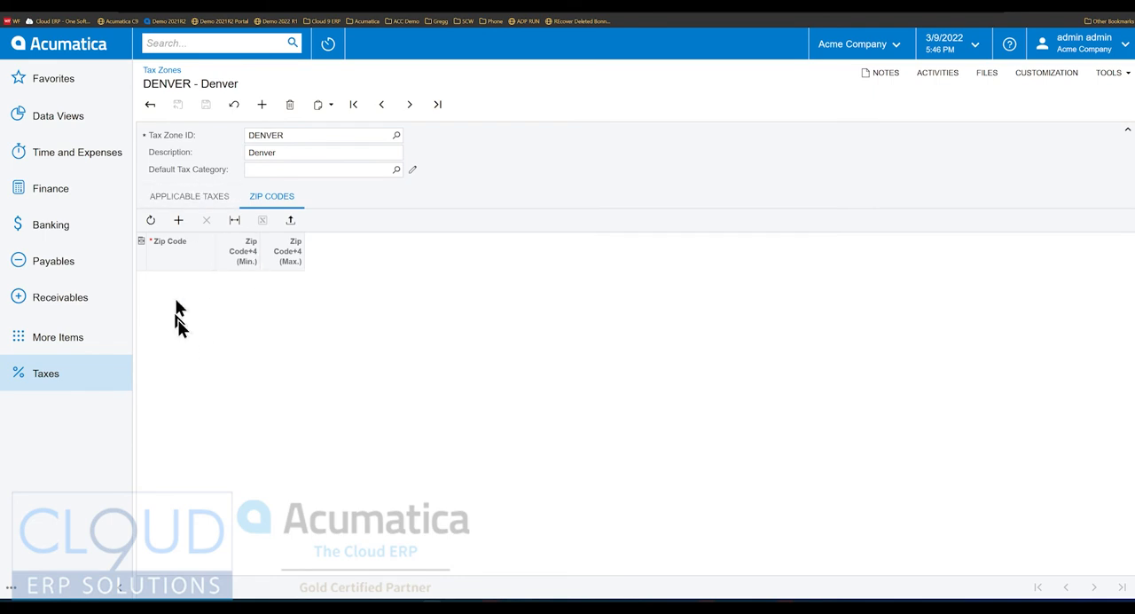
mouse_move(173, 153)
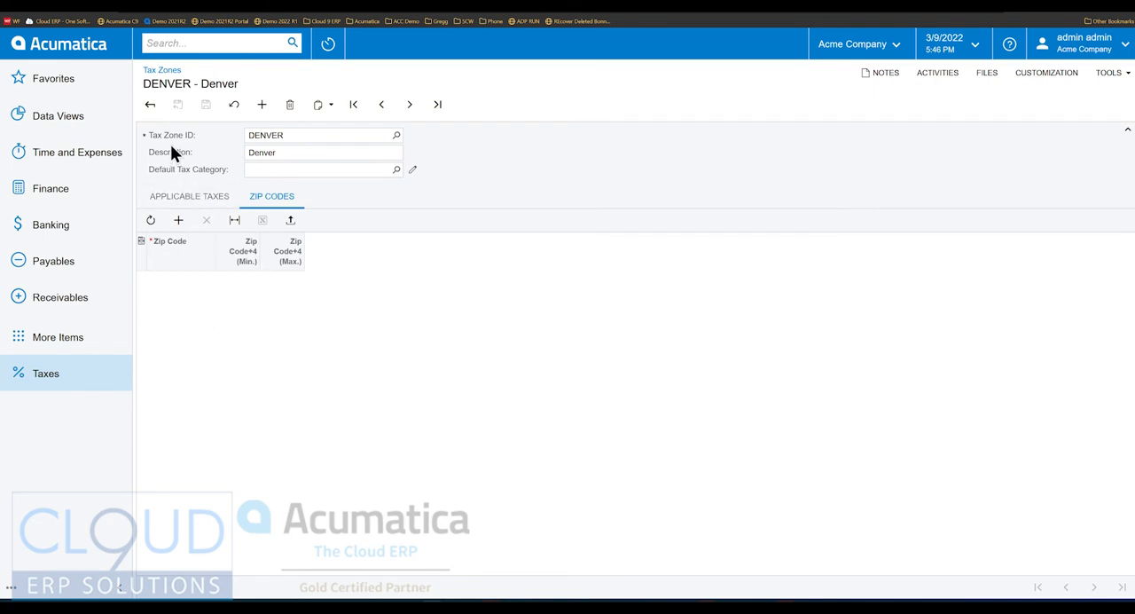
mouse_move(341, 322)
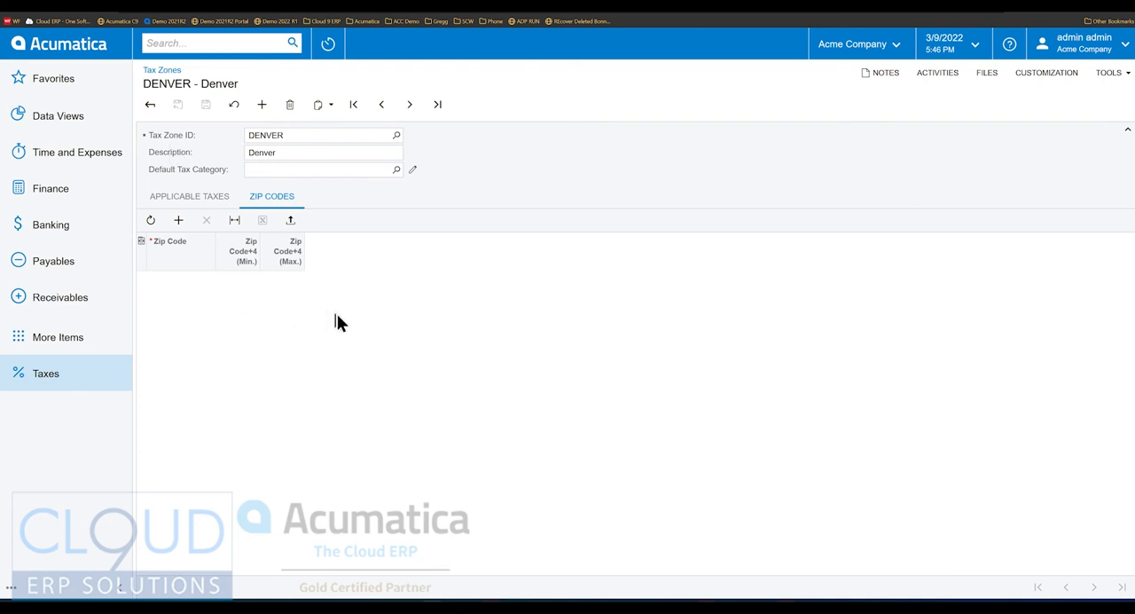
mouse_move(193, 318)
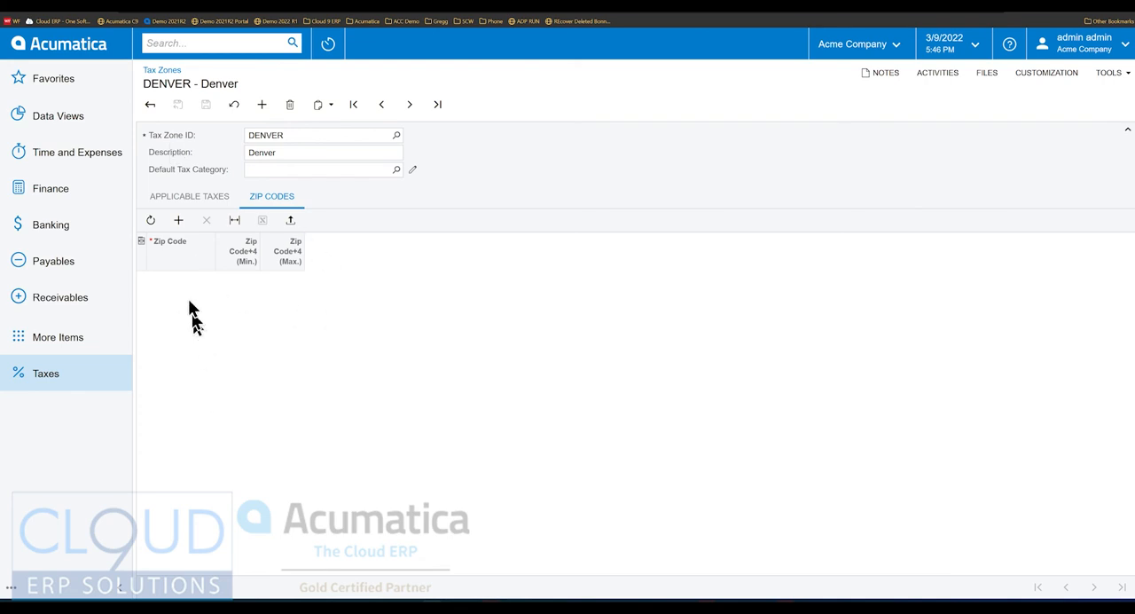
mouse_move(206, 319)
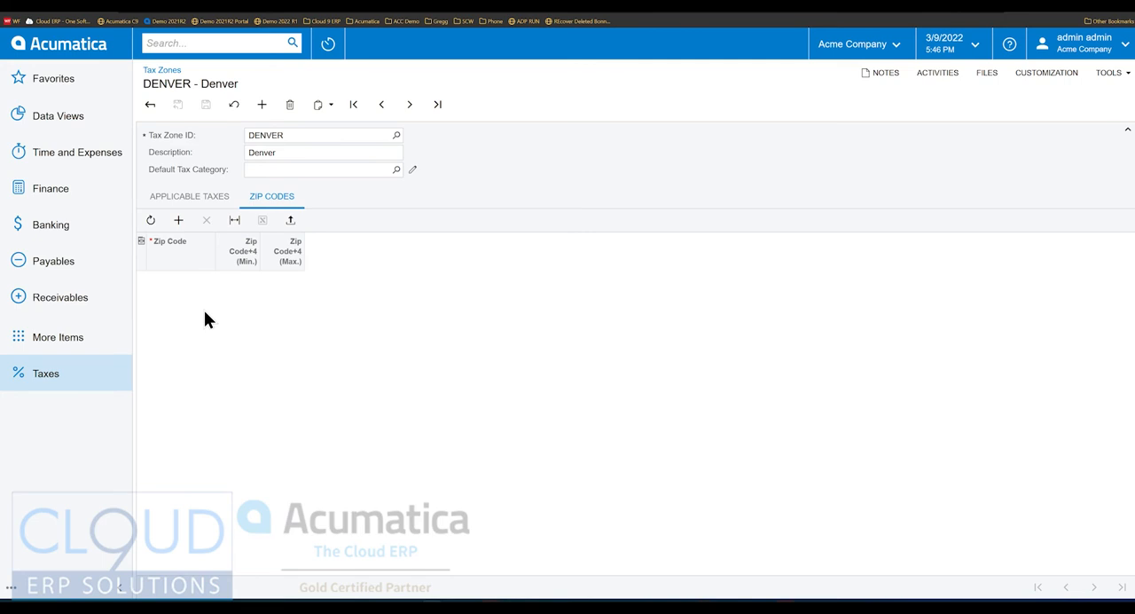
mouse_move(290, 219)
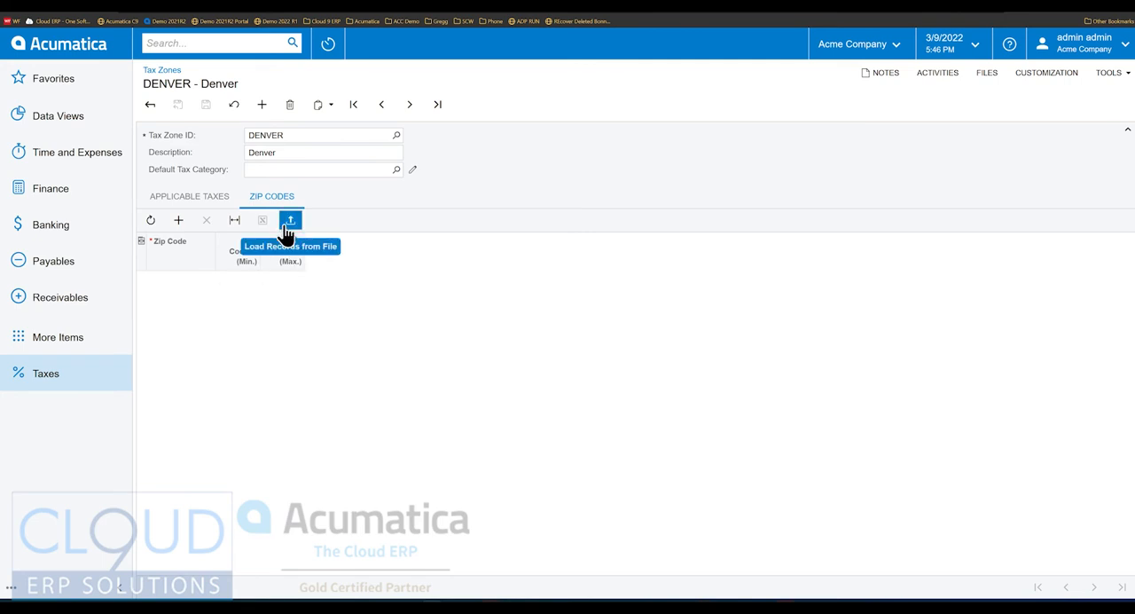
mouse_move(214, 168)
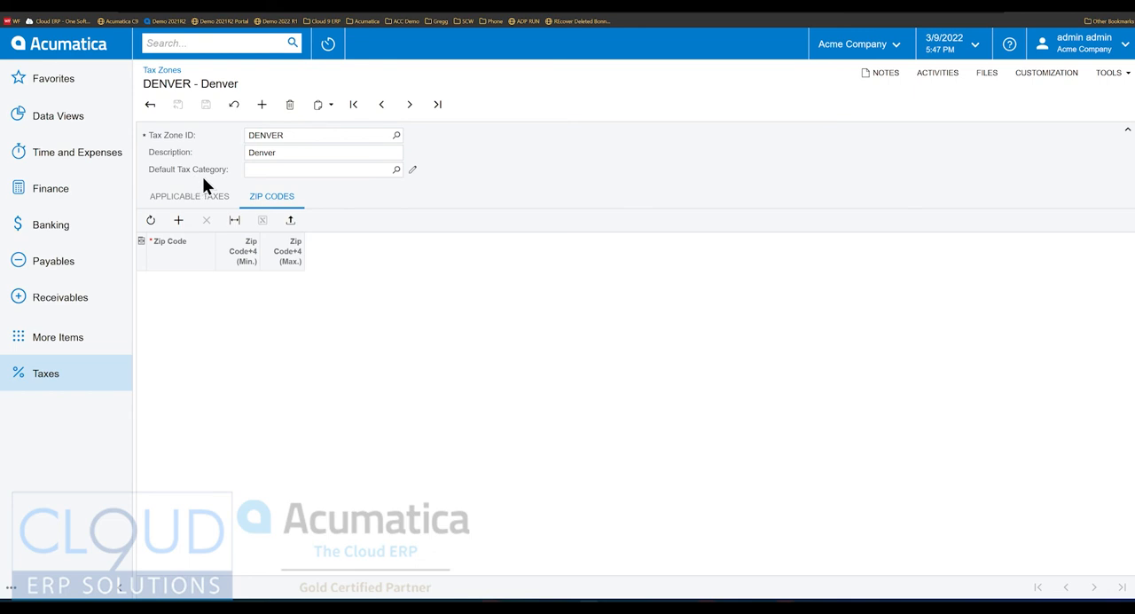
mouse_move(246, 183)
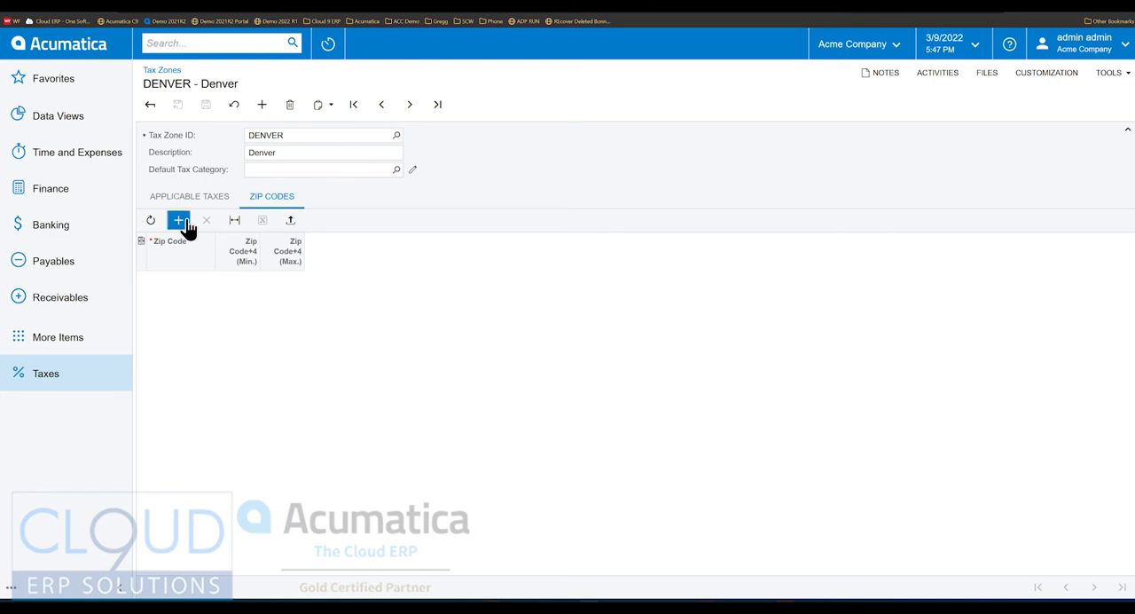
left_click(189, 196)
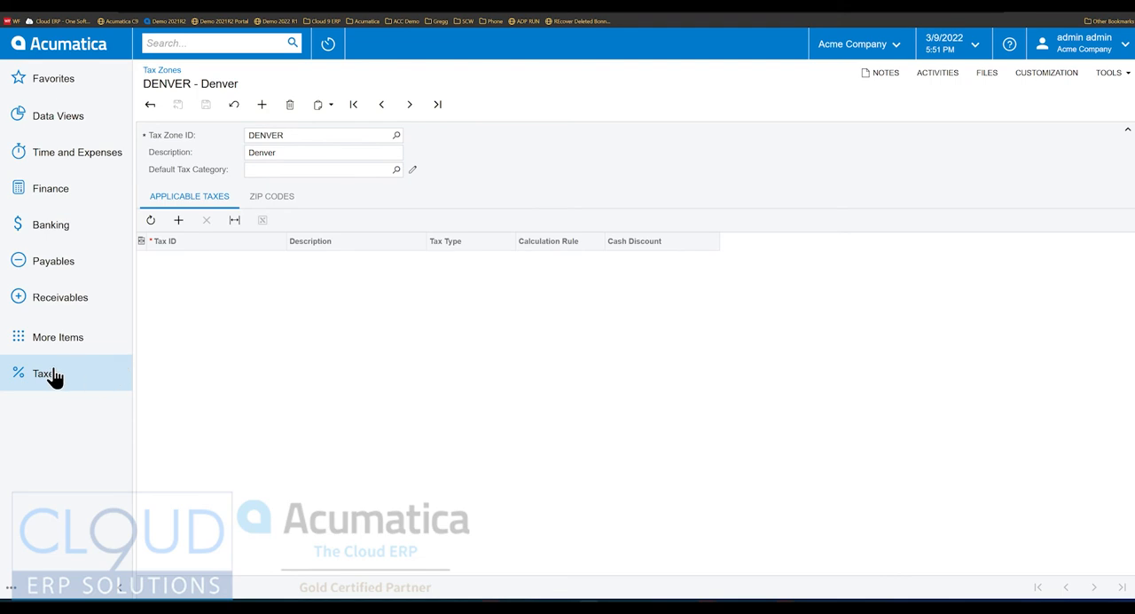
Set Reporting Settings to tax agency V10001 with a valid-from date of 11/1/2021
left_click(45, 373)
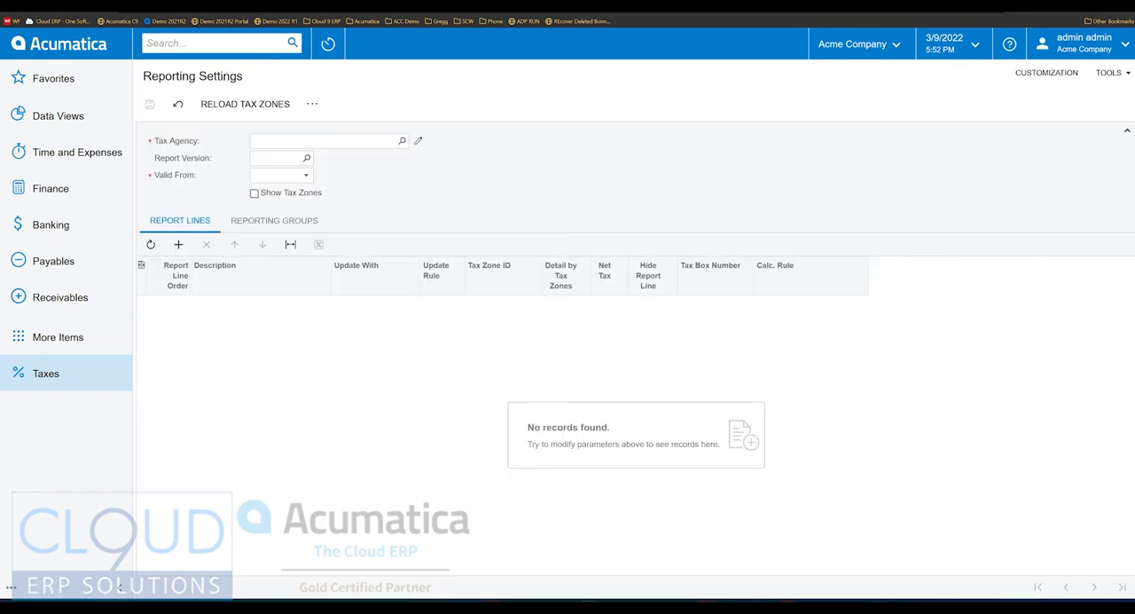
left_click(324, 140)
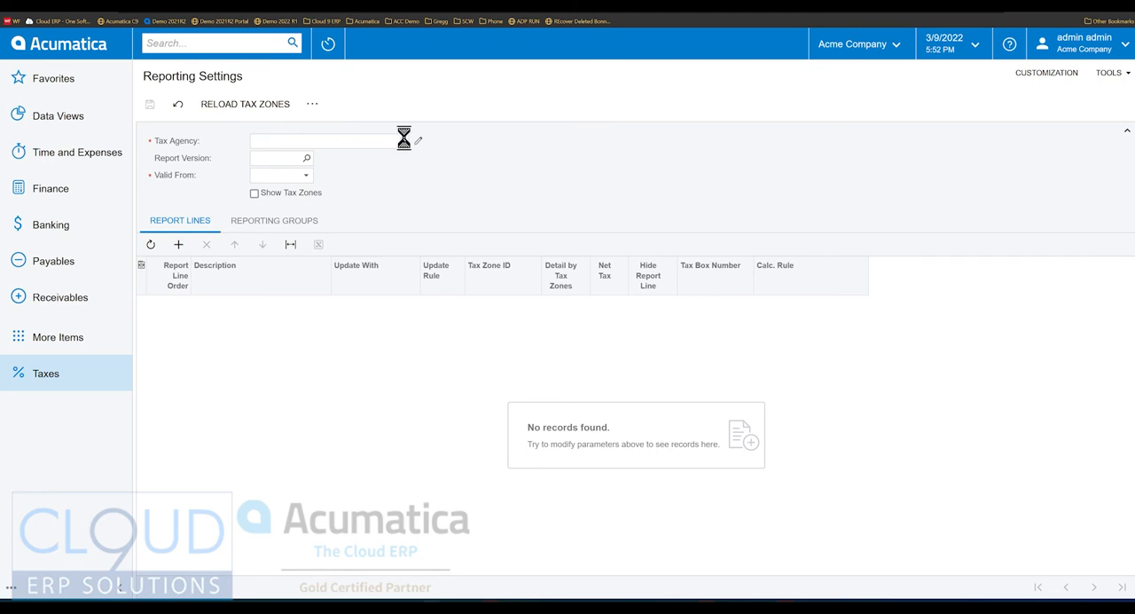
type("V10001")
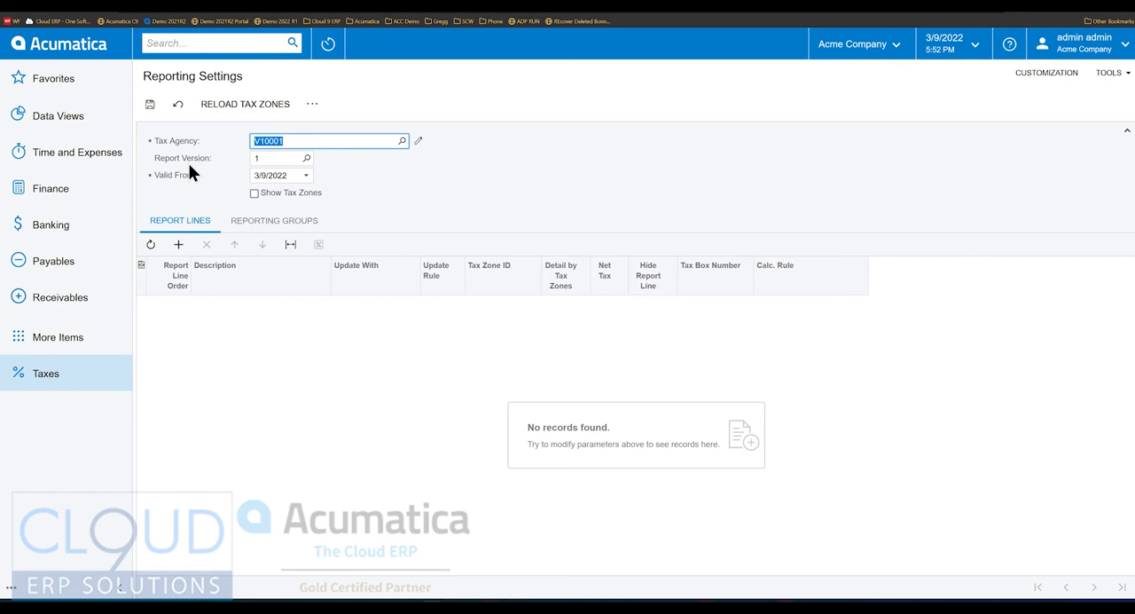
left_click(306, 175)
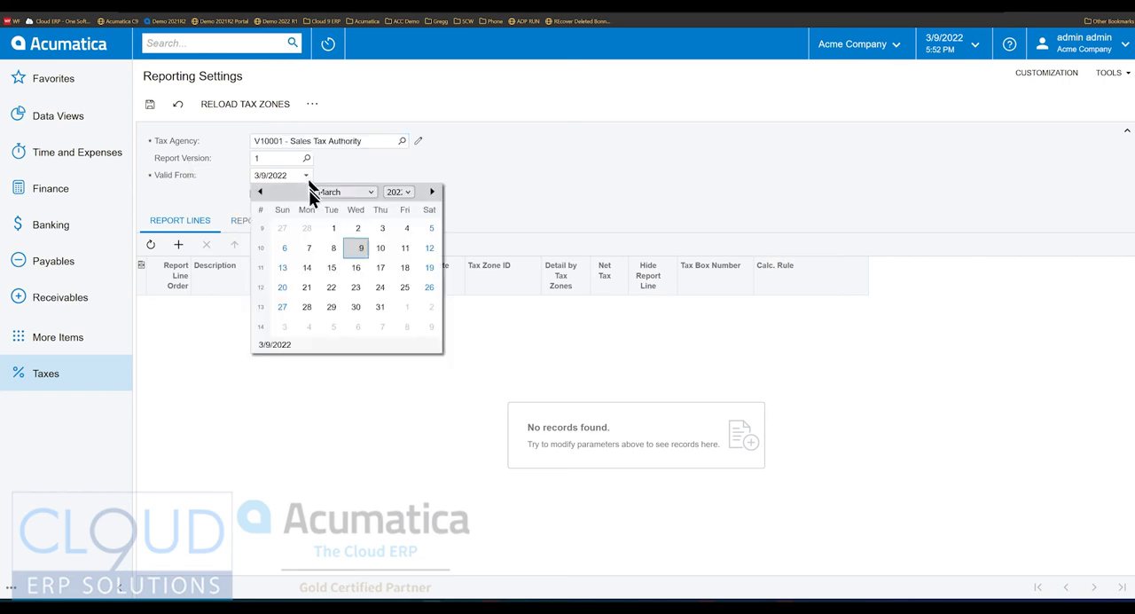
left_click(261, 191)
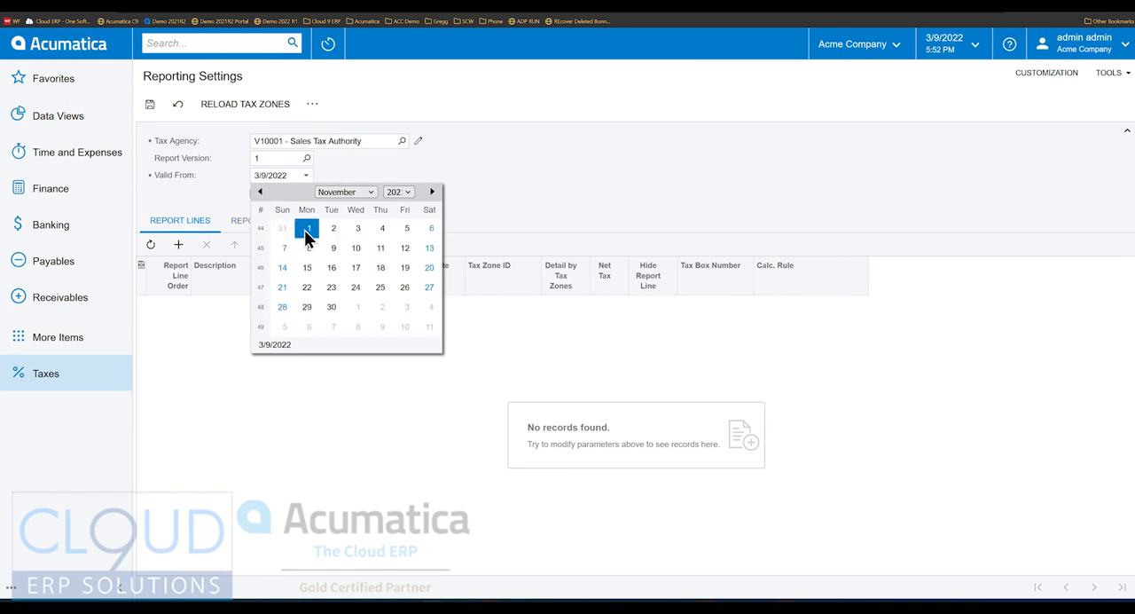
left_click(306, 228)
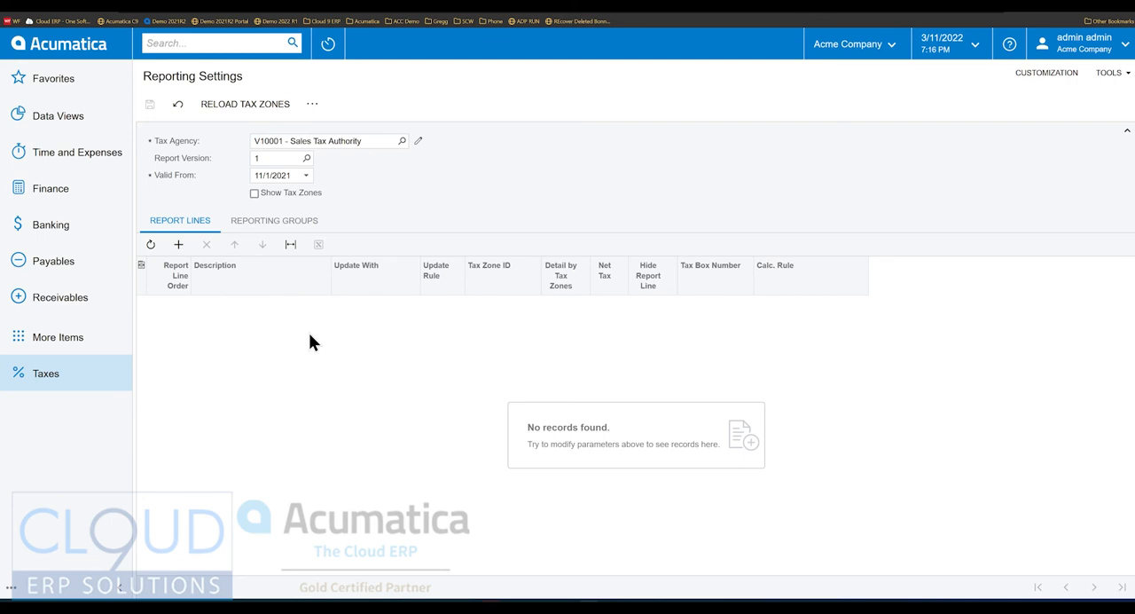
mouse_move(295, 215)
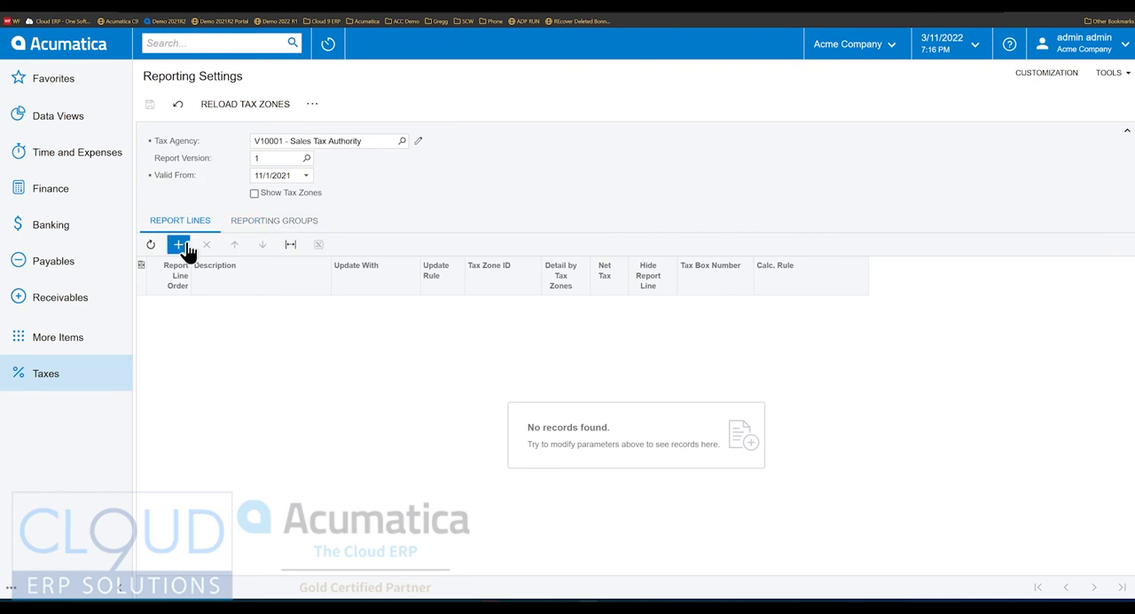
Add report line 'Sales and Use Tax <TAXZONE>' with tax-zone detail, net tax, box 1
left_click(177, 244)
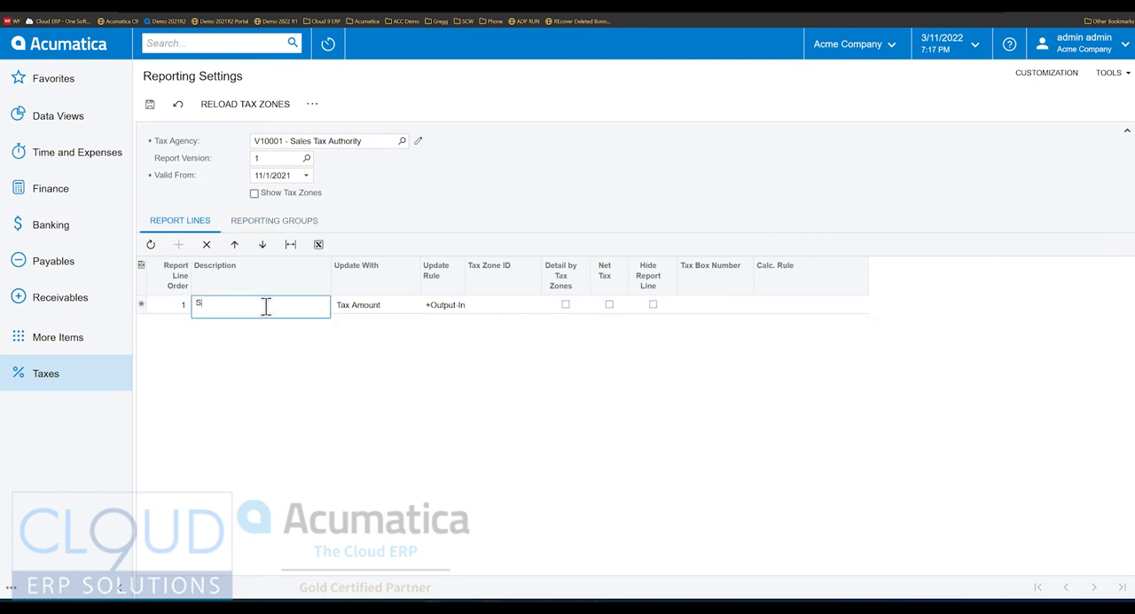
type("ales and Use")
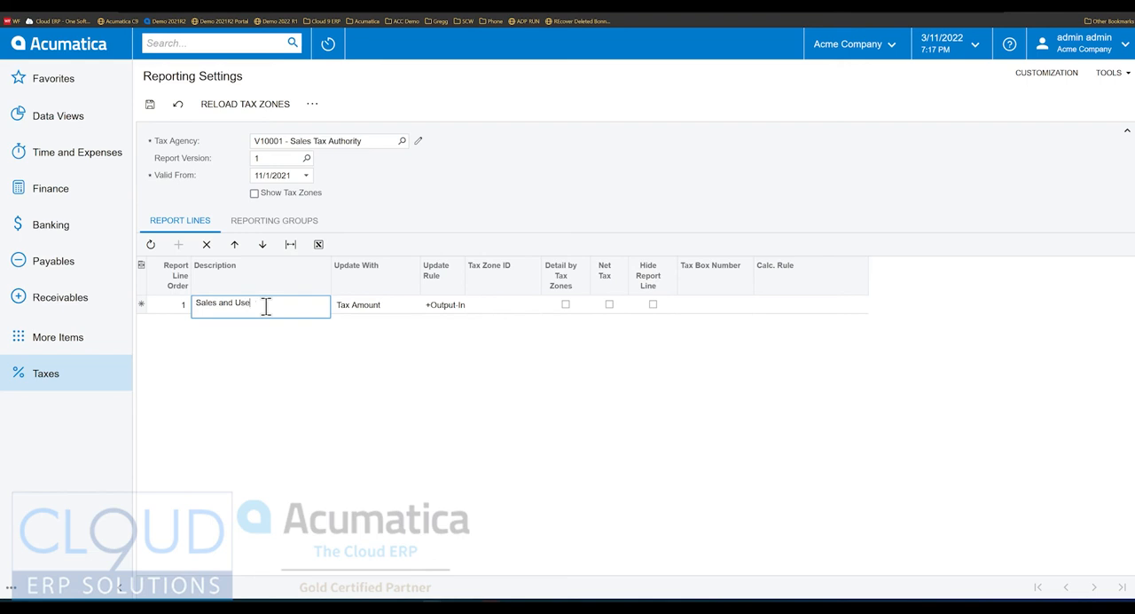
type("Tax <T")
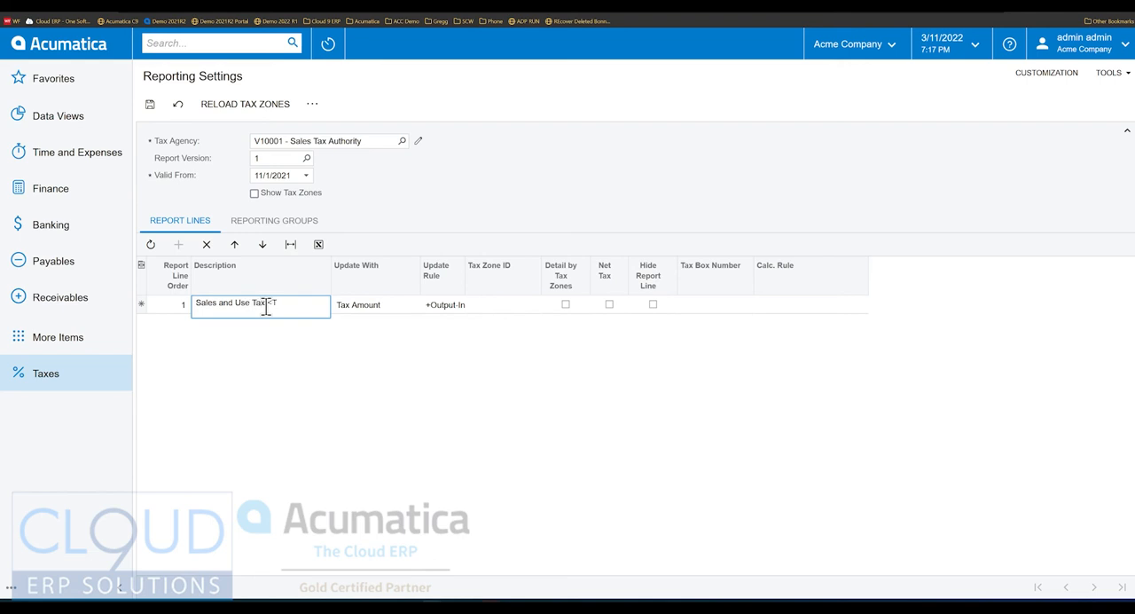
type("AXZONE>")
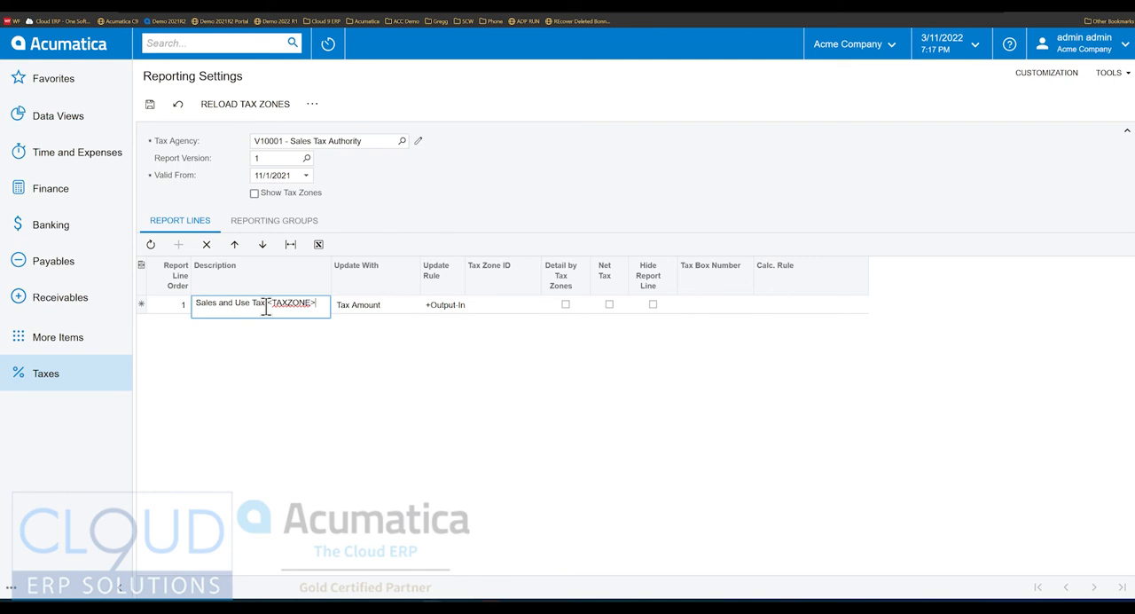
left_click(379, 305)
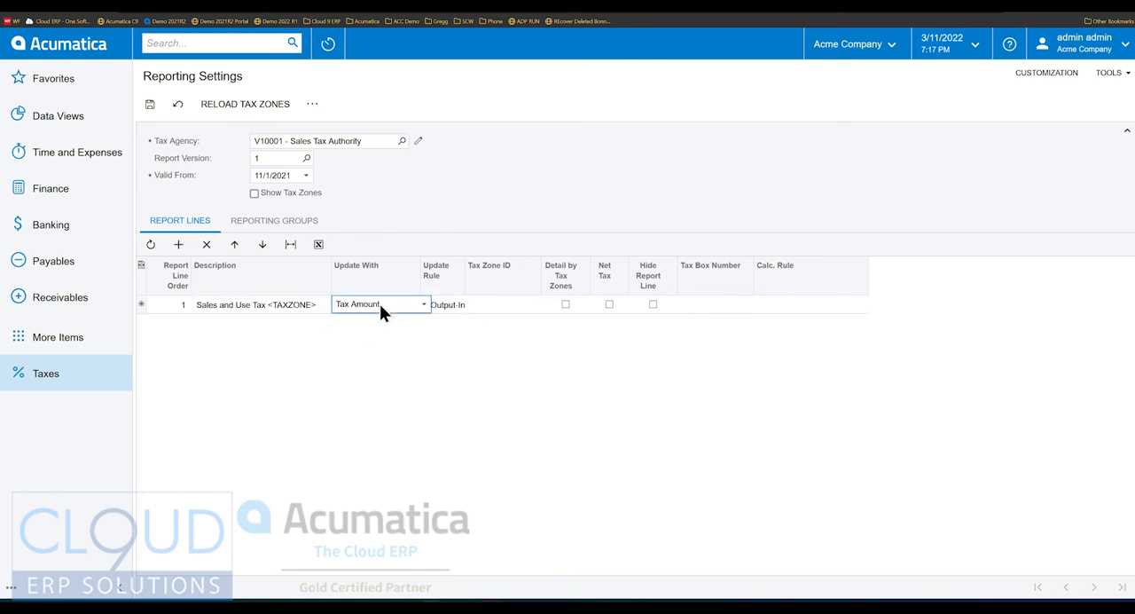
mouse_move(381, 320)
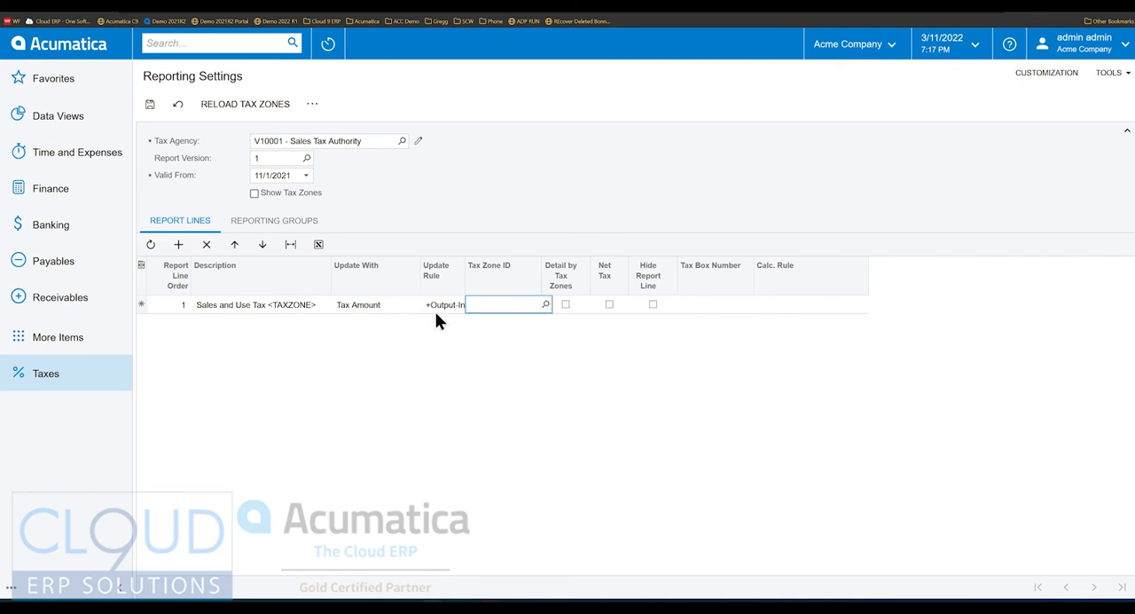
mouse_move(510, 324)
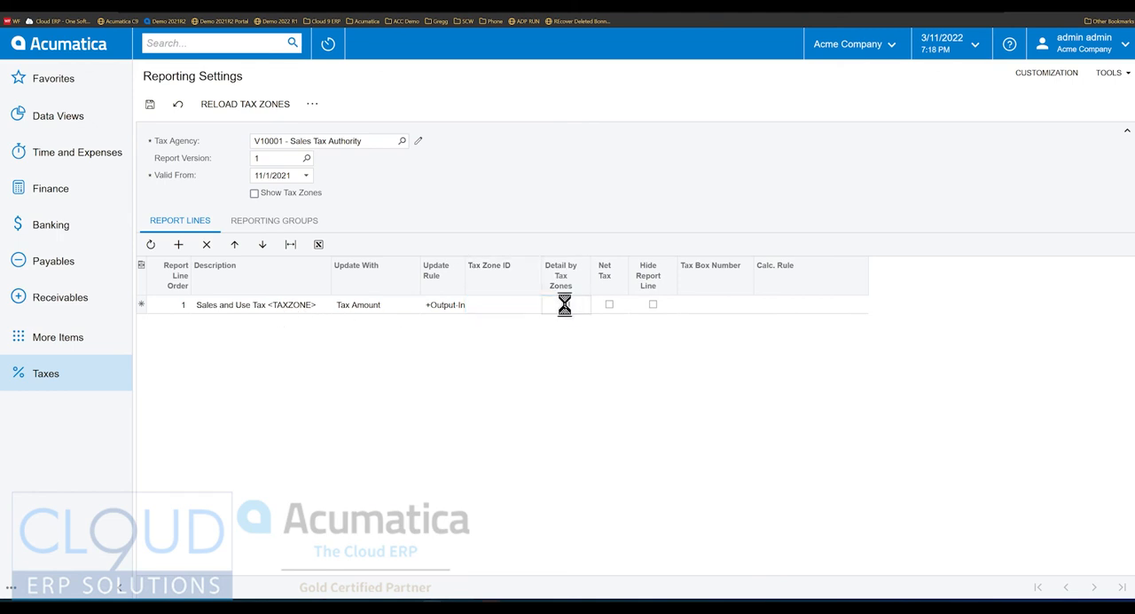
left_click(565, 304)
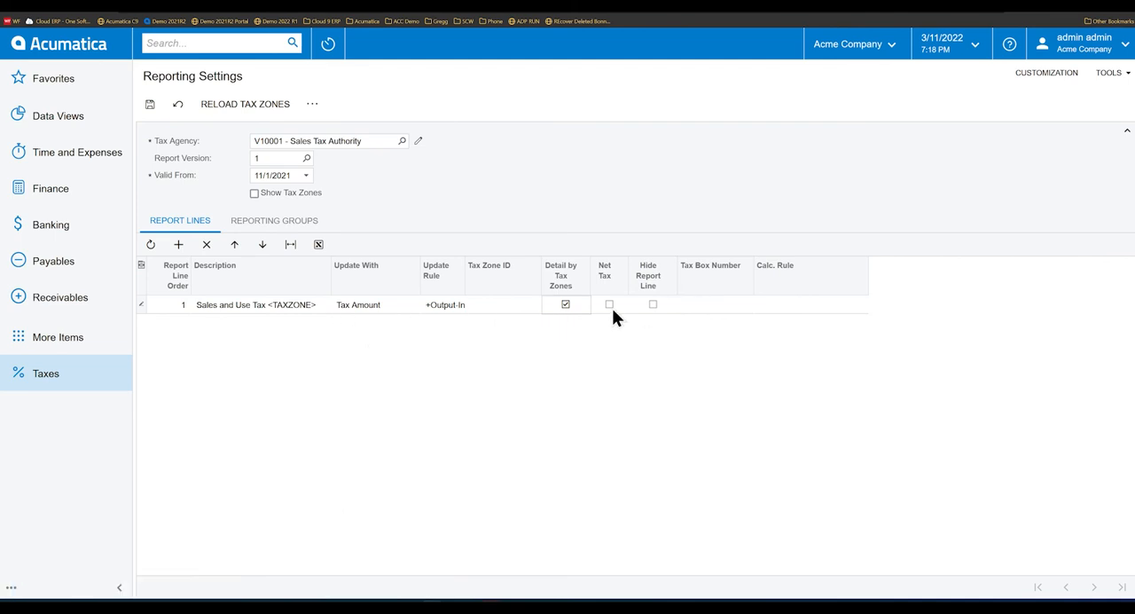
left_click(609, 304)
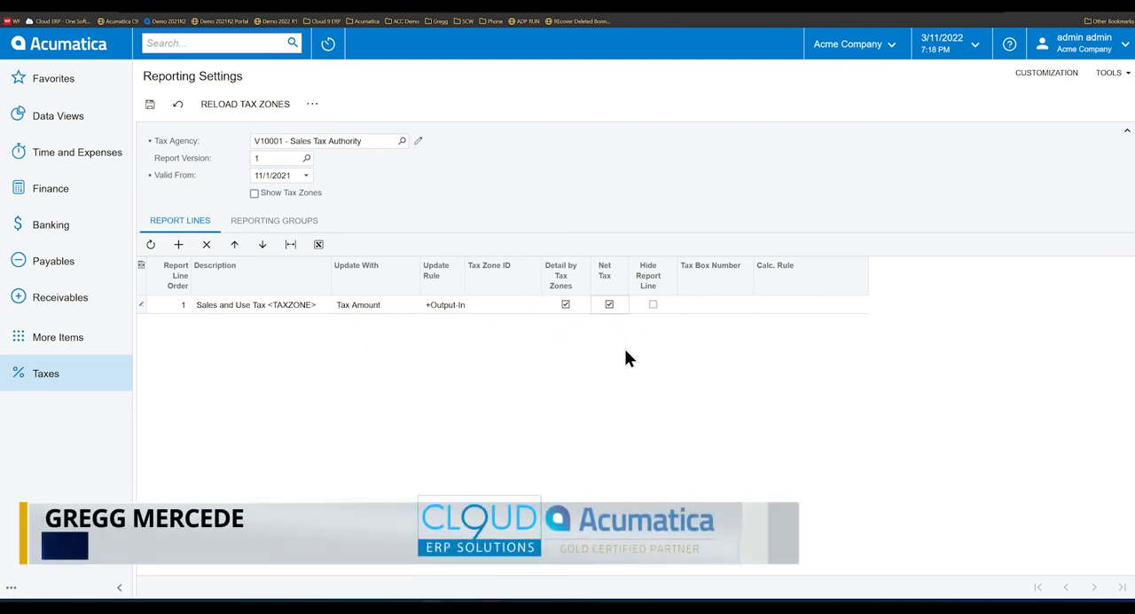
left_click(714, 304)
type("1")
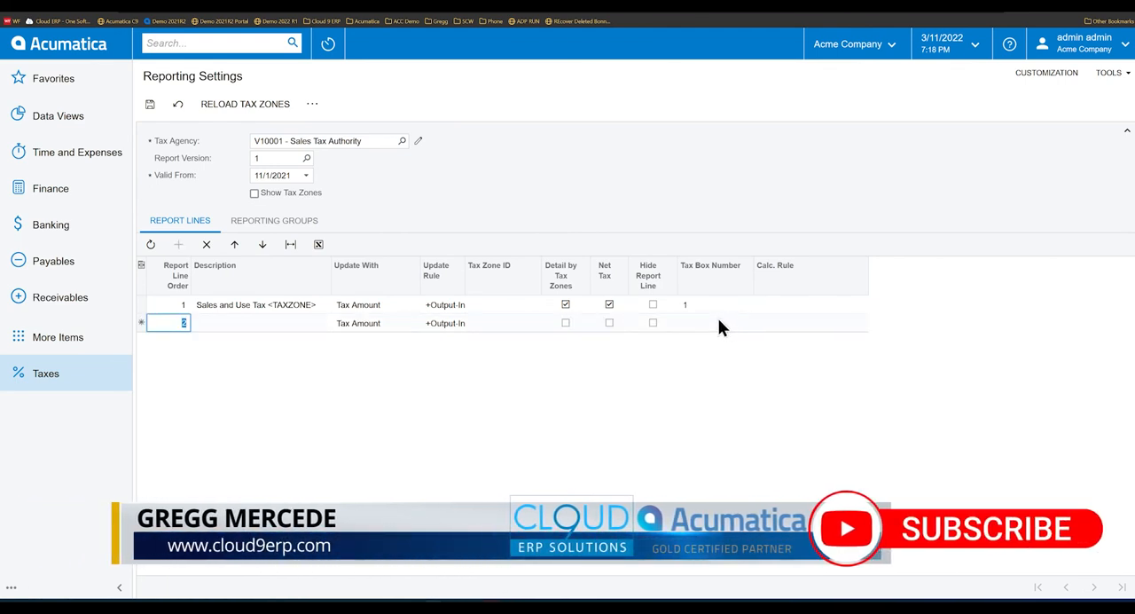
Describe the second line as 'Taxable Sales <TAXZONE>' with box 2, and save
left_click(259, 323)
type("T")
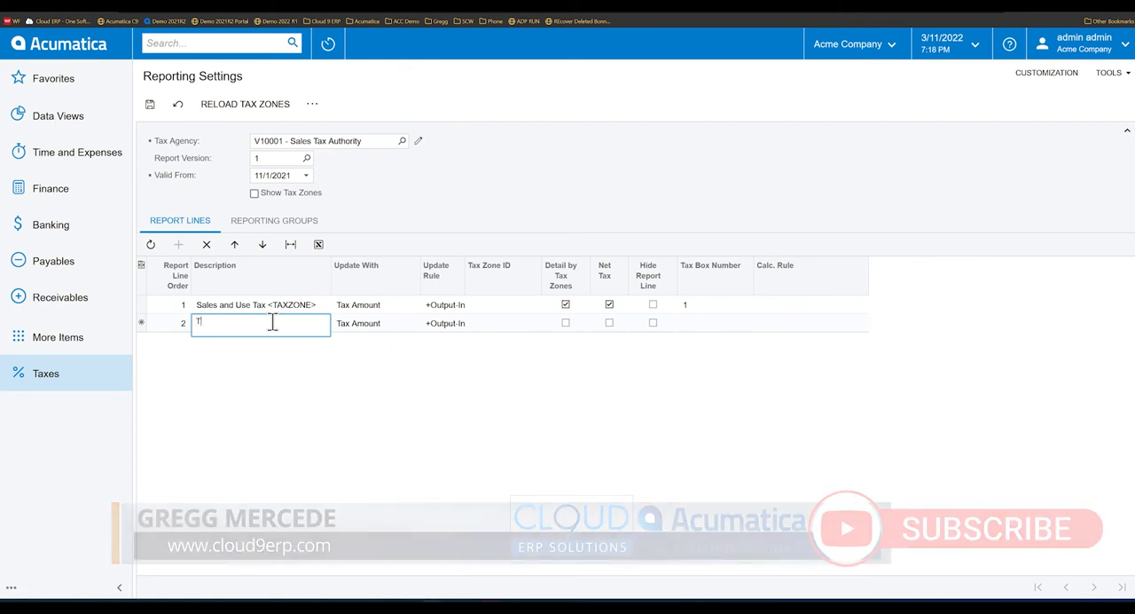
type("axable Sales <T")
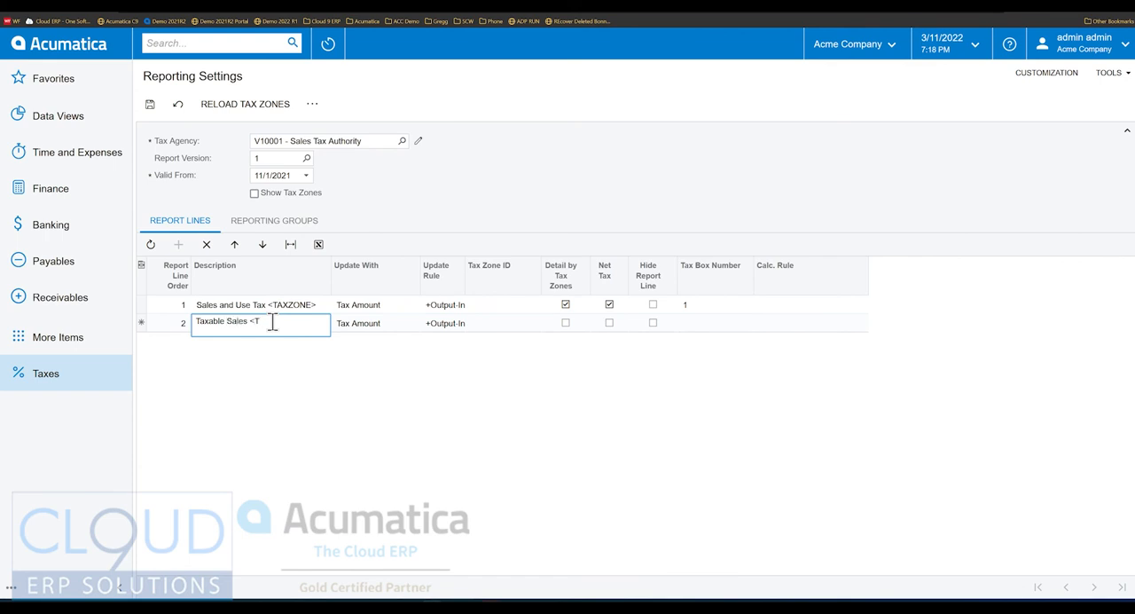
type("AXZONE")
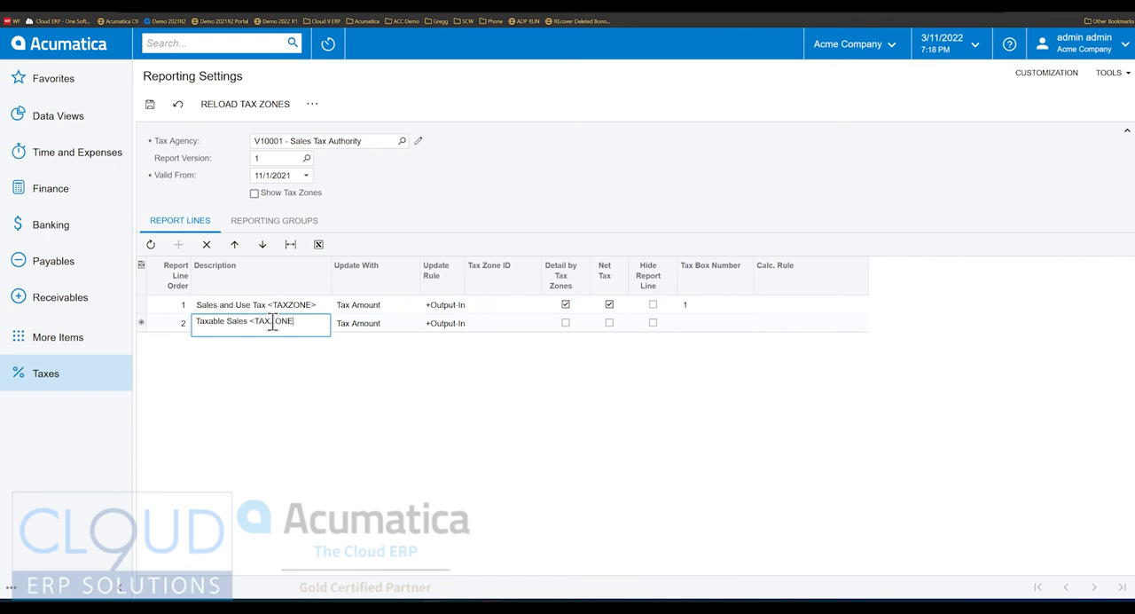
left_click(376, 322)
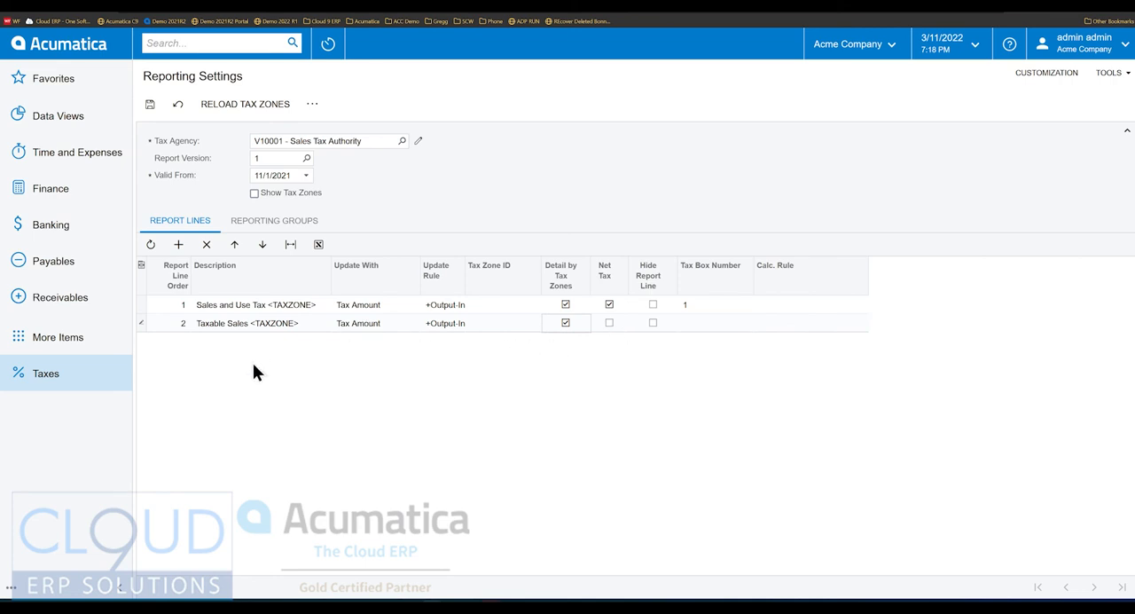
left_click(178, 244)
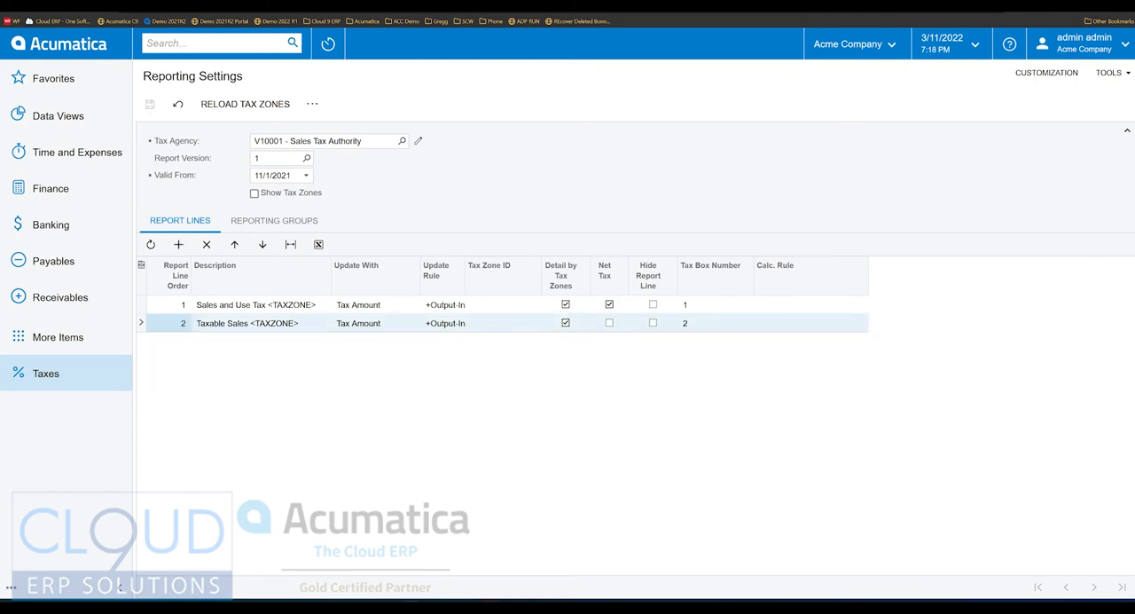
Add a reporting group named 'Taxable' on the Reporting Groups tab
left_click(274, 220)
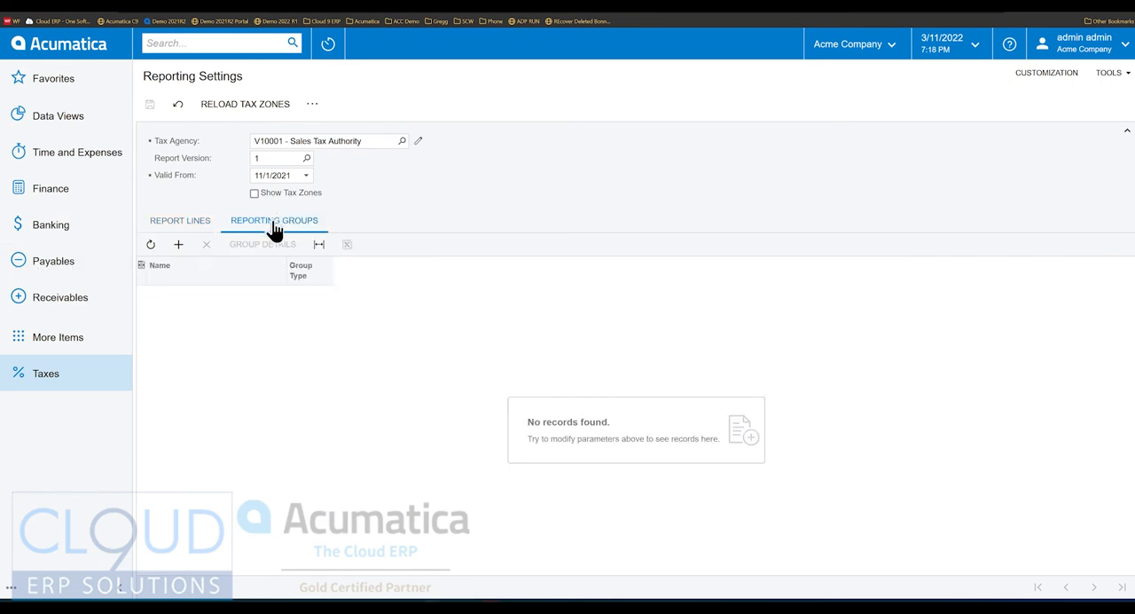
mouse_move(286, 312)
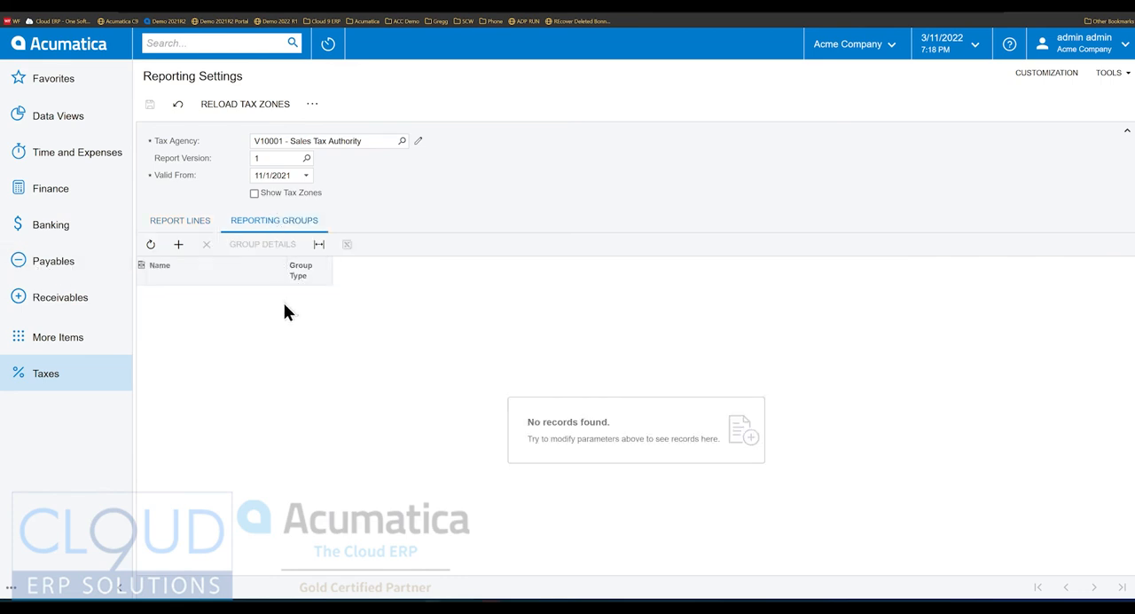
left_click(178, 244)
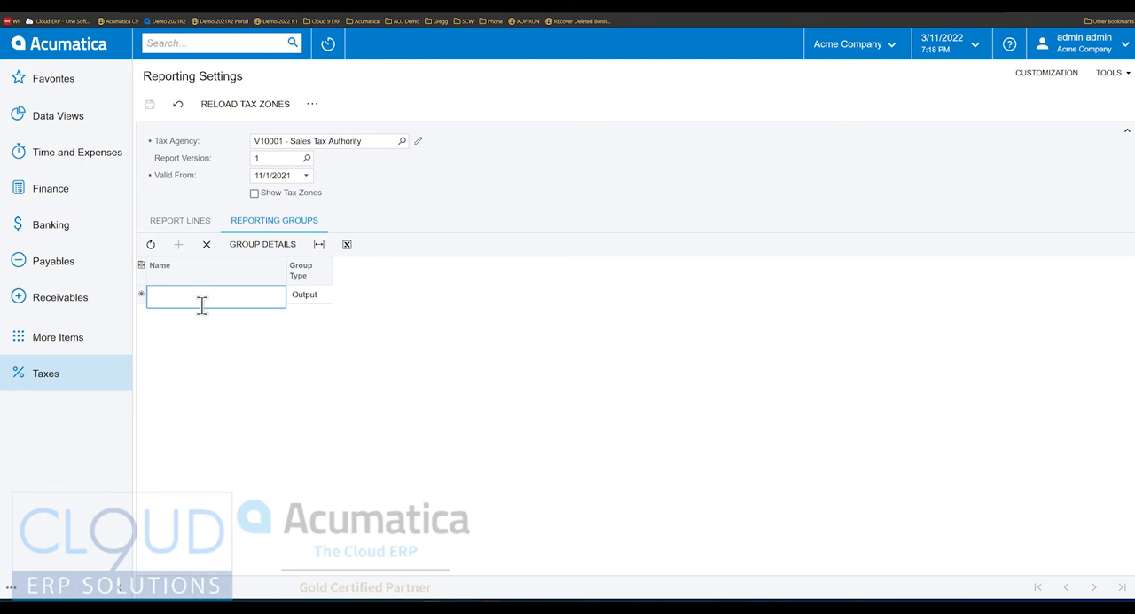
type("T")
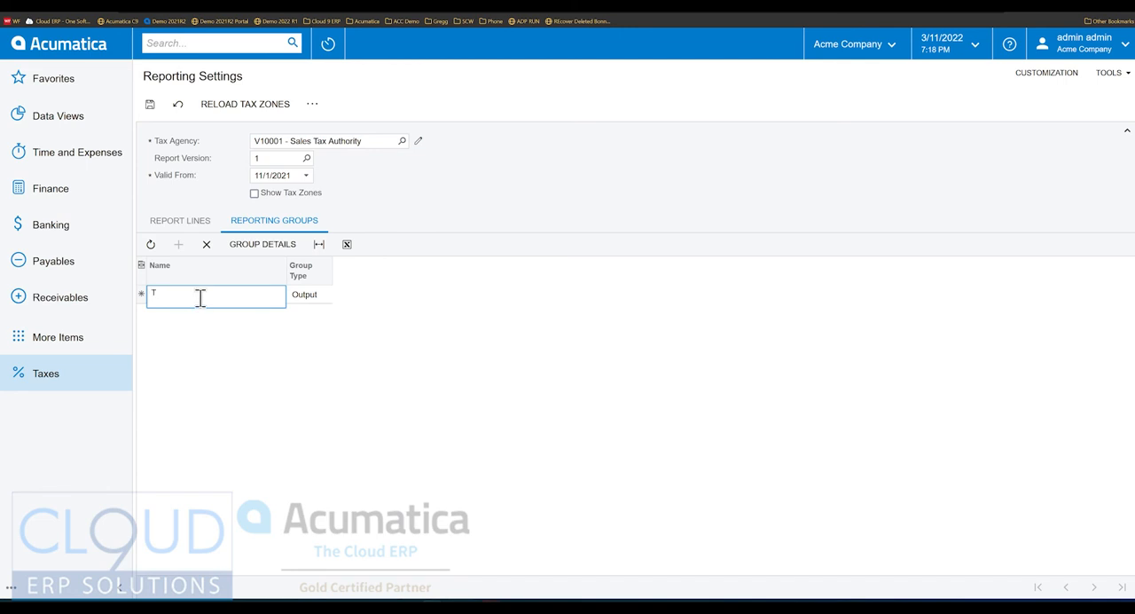
type("axable")
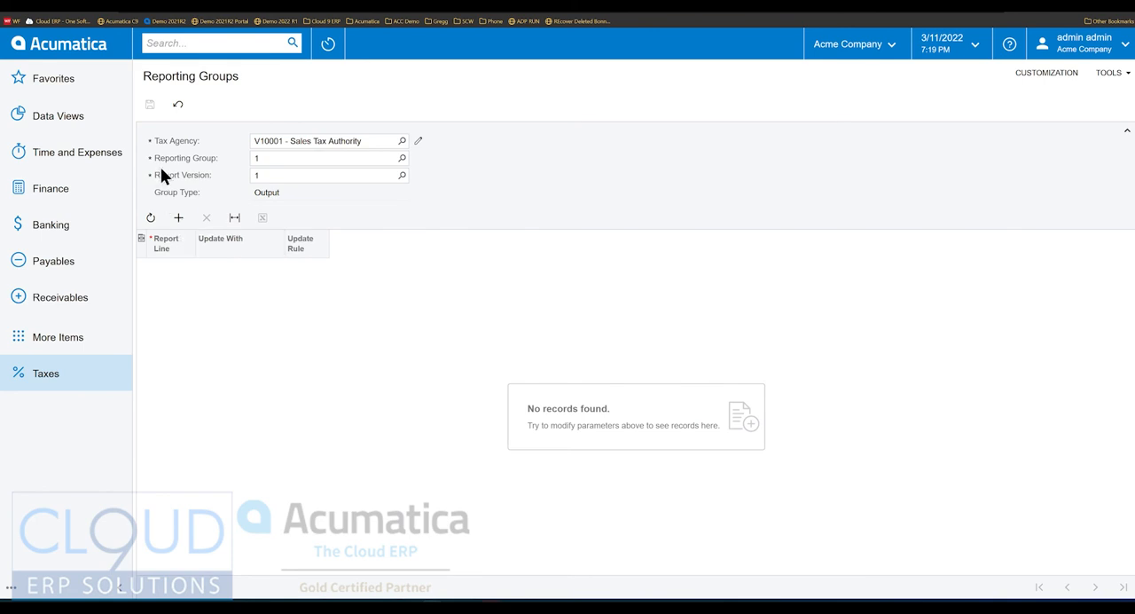
mouse_move(213, 170)
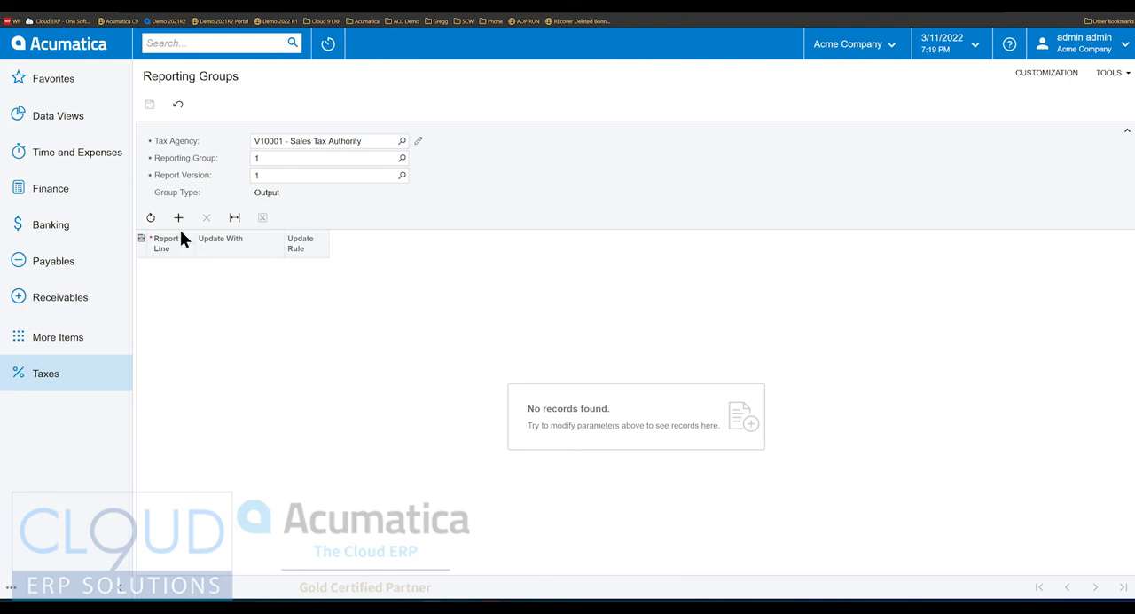
Add report lines 1 and 2 to reporting group 1, Taxable Sales
left_click(178, 217)
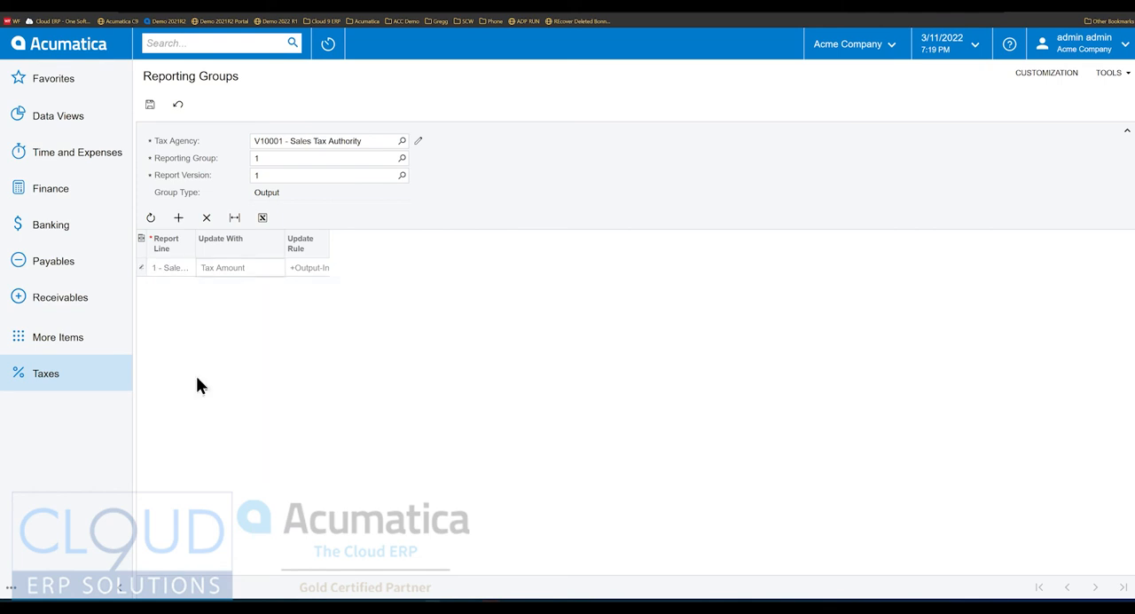
left_click(178, 217)
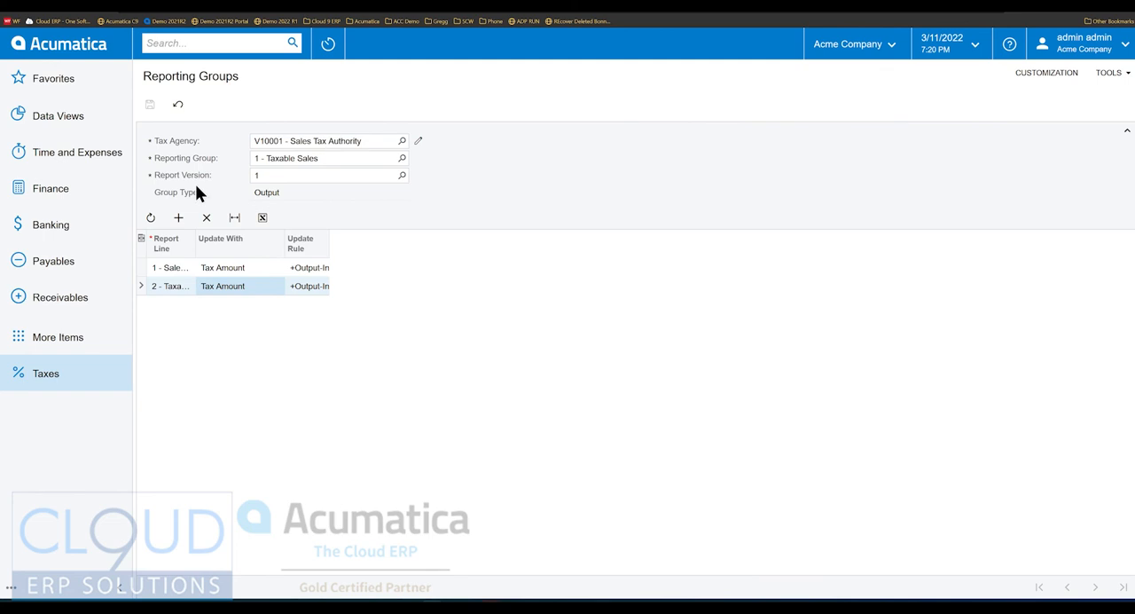
mouse_move(204, 197)
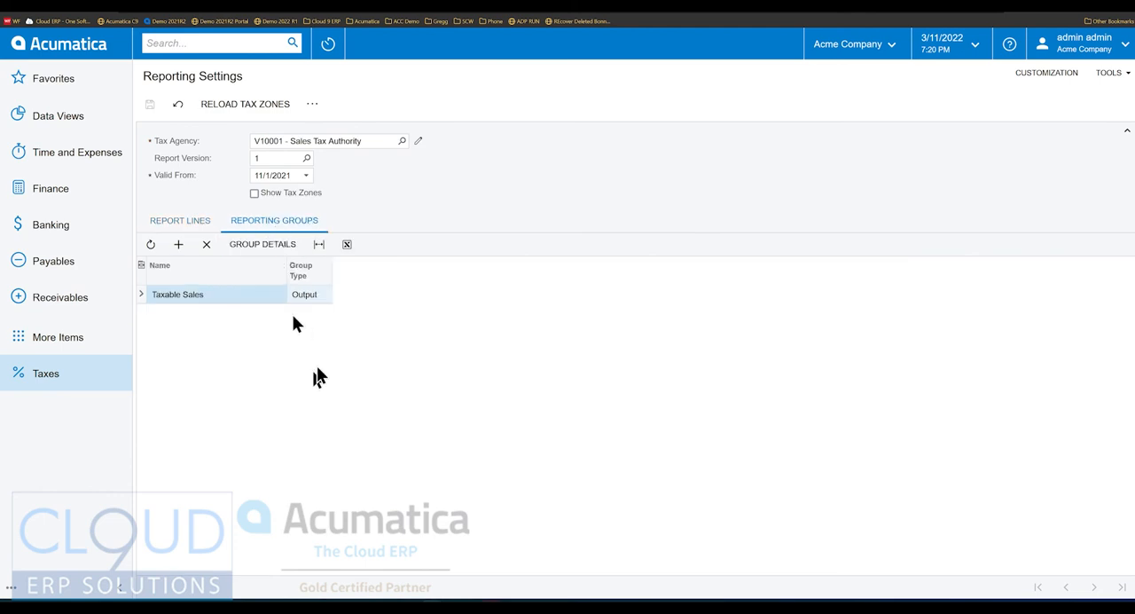
mouse_move(233, 315)
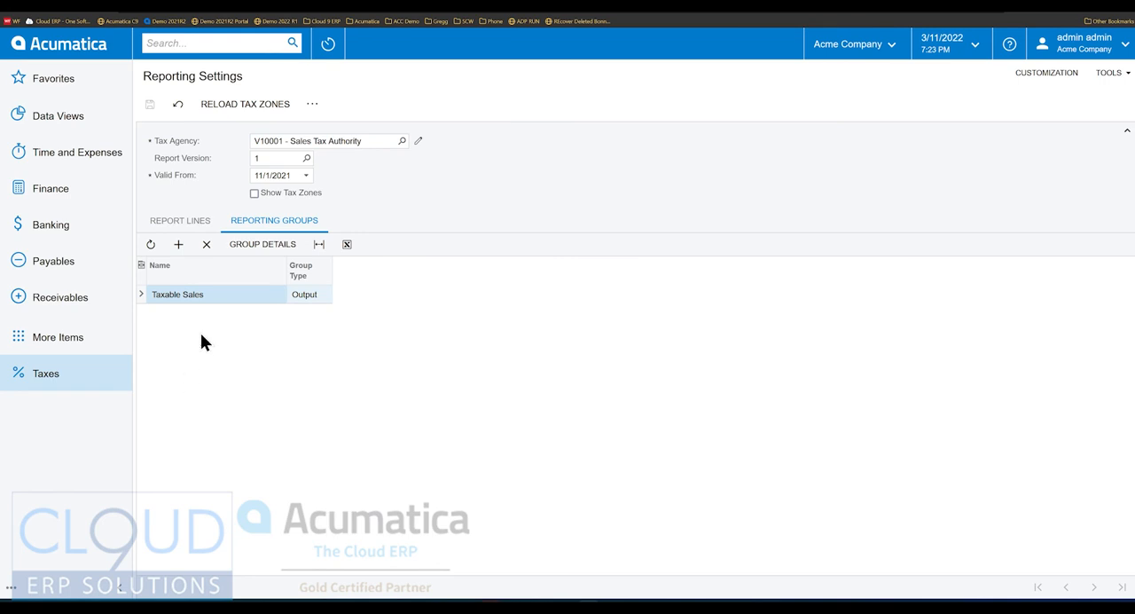
mouse_move(182, 185)
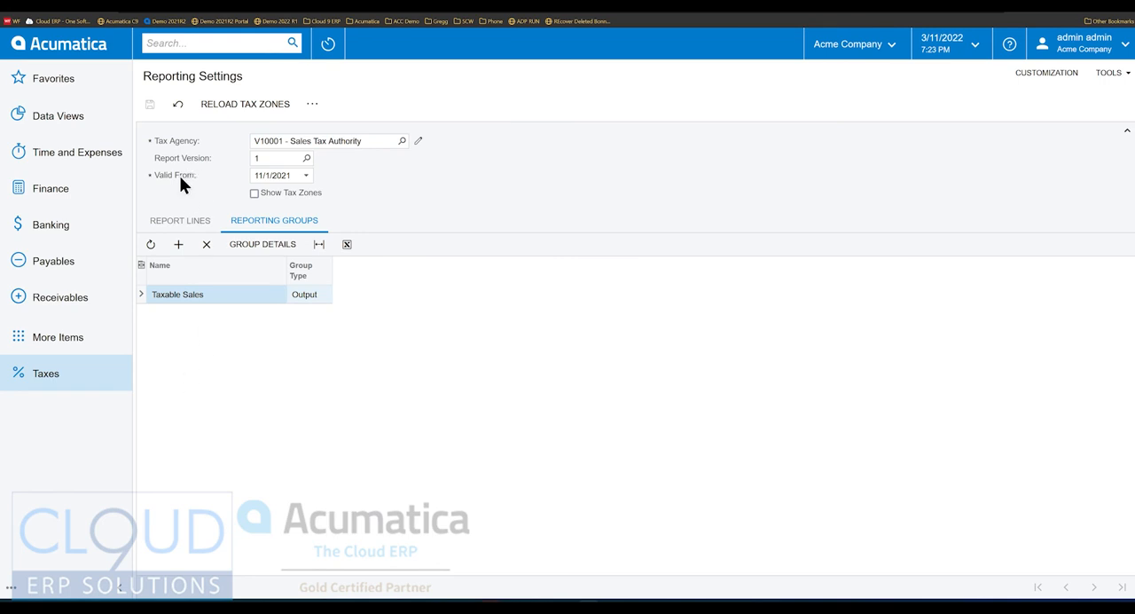
Go to Taxes under Profiles to view the empty tax records list
left_click(46, 373)
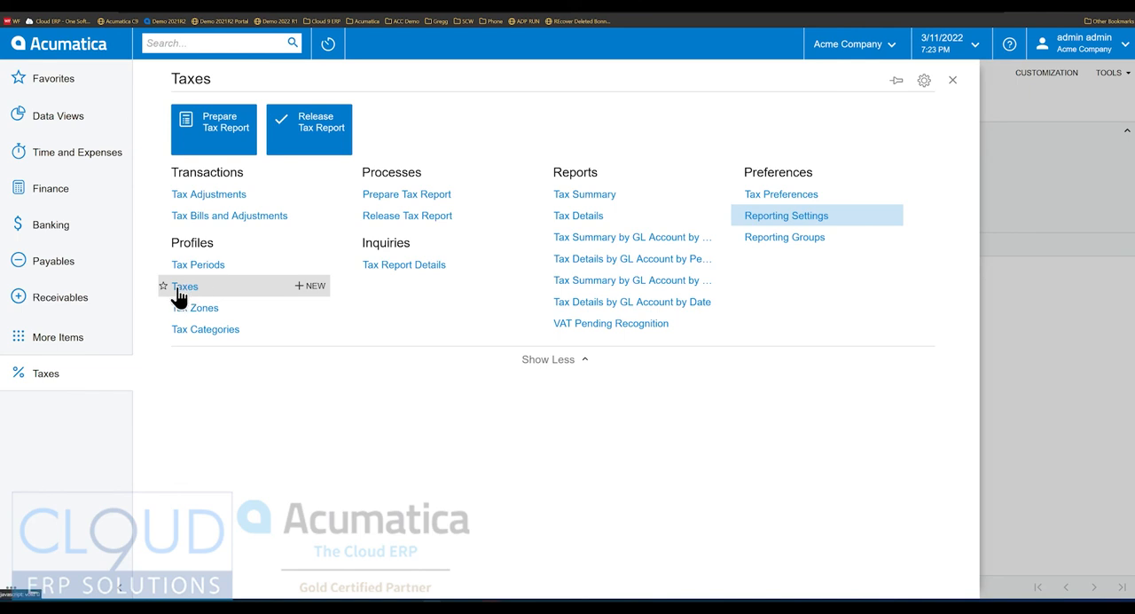
mouse_move(193, 307)
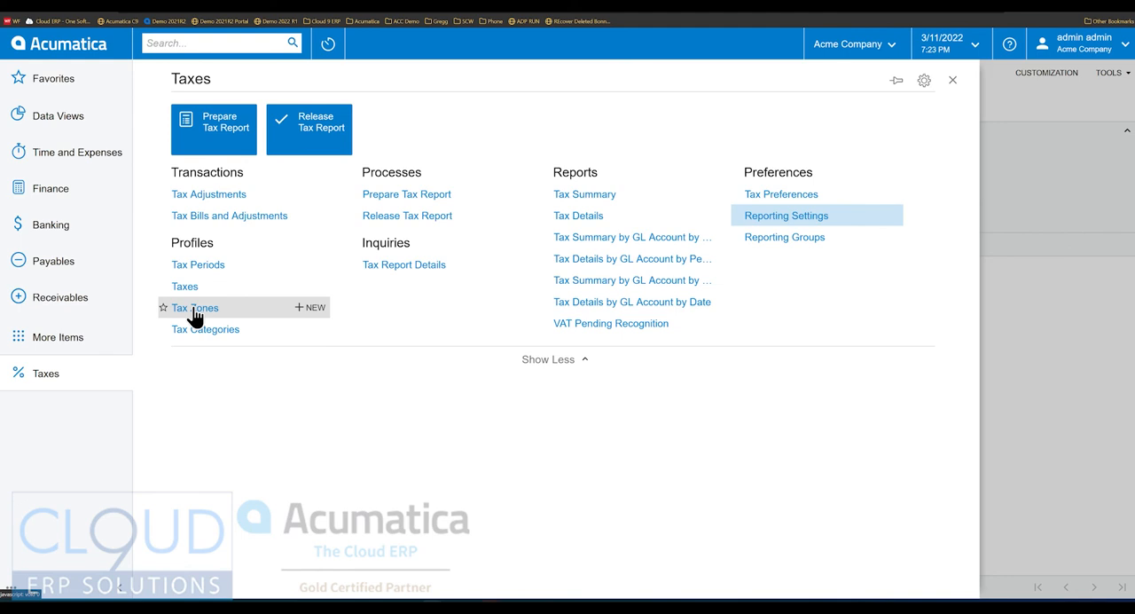
mouse_move(205, 329)
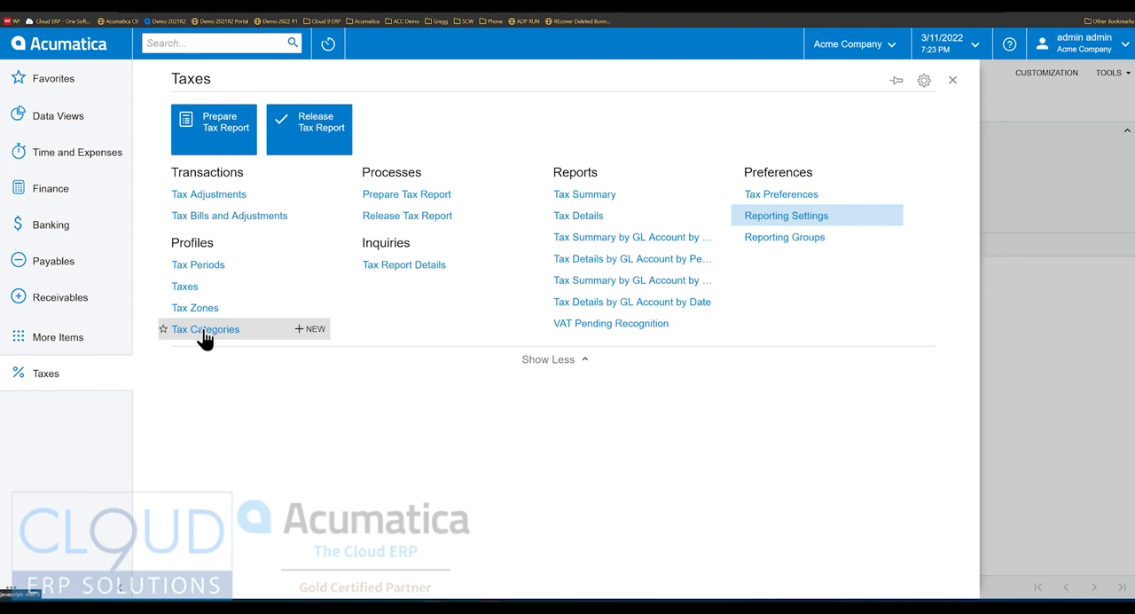
left_click(205, 329)
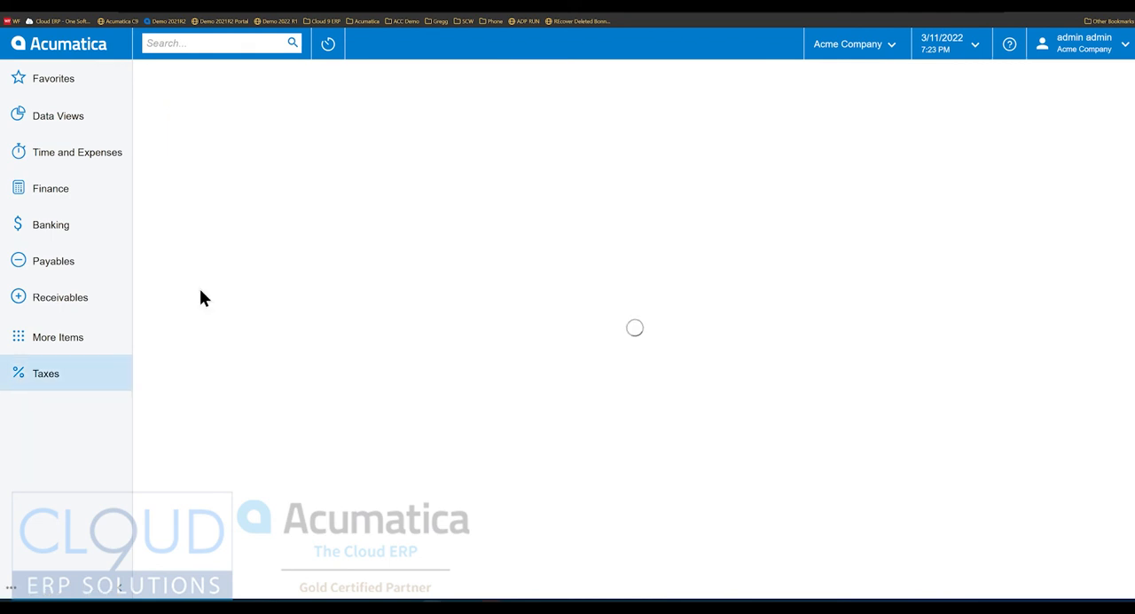
left_click(45, 372)
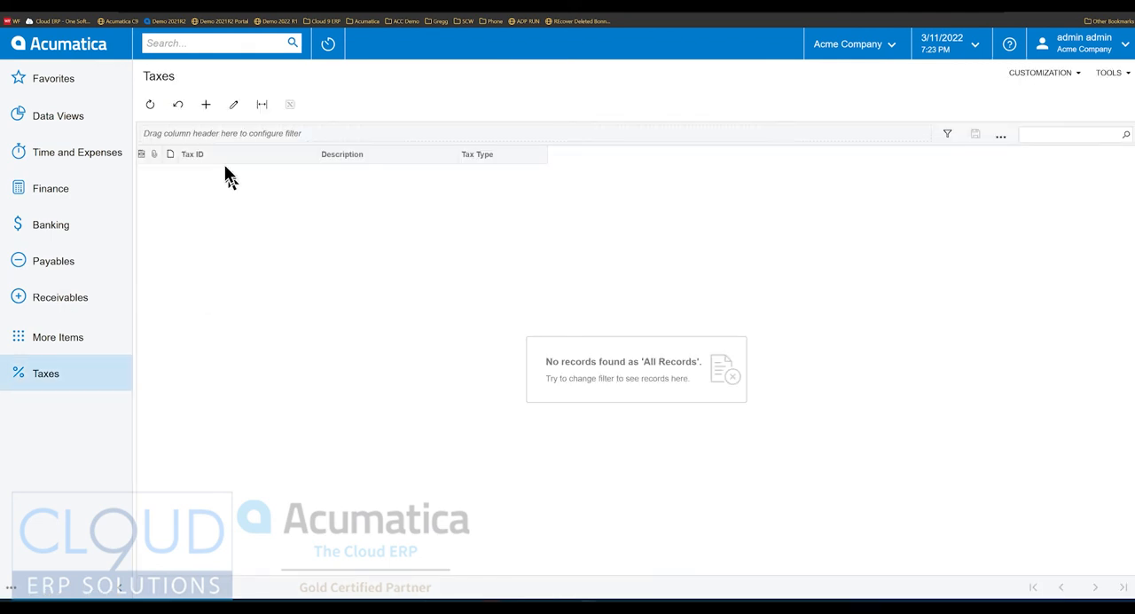
Create Sales-type tax DENTAX, Denver Sales Tax, with tax agency V10001
left_click(206, 105)
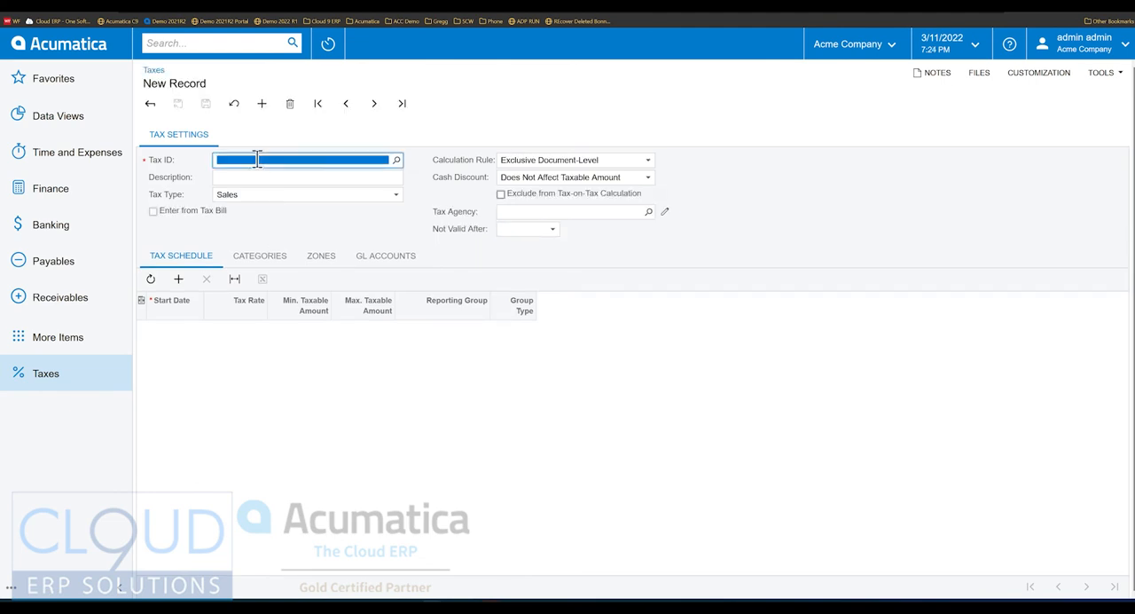
type("DE")
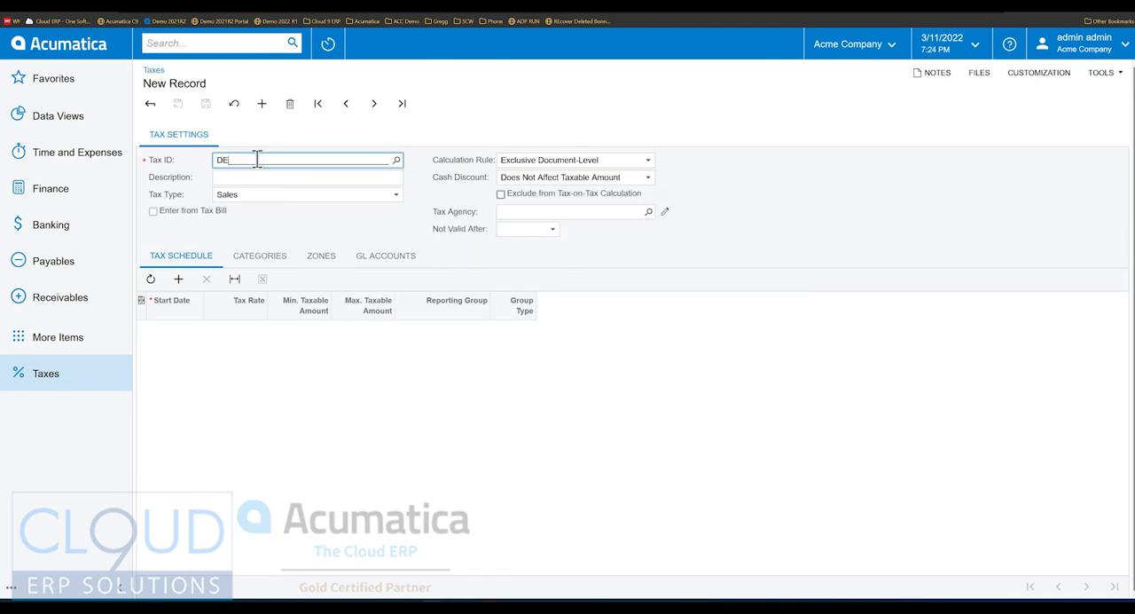
type("NTAX")
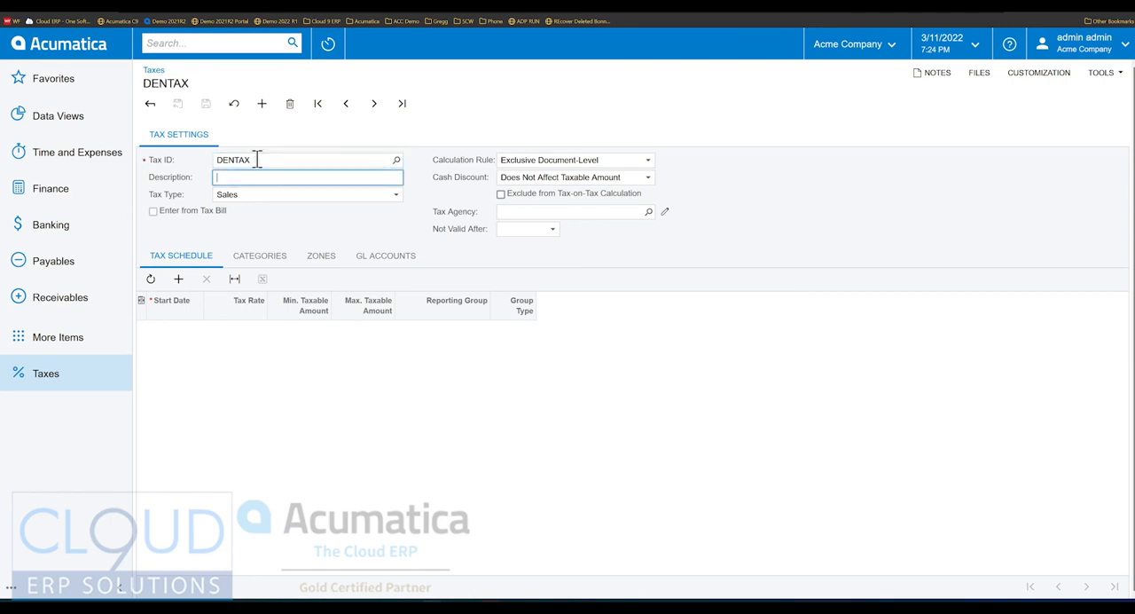
type("Denver")
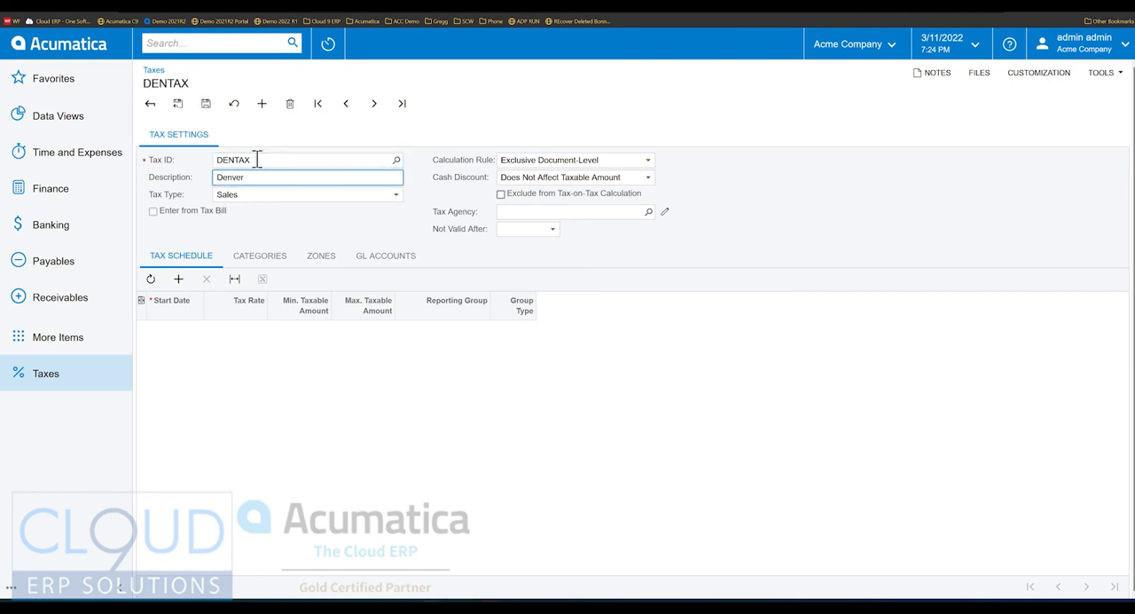
type("Taxes")
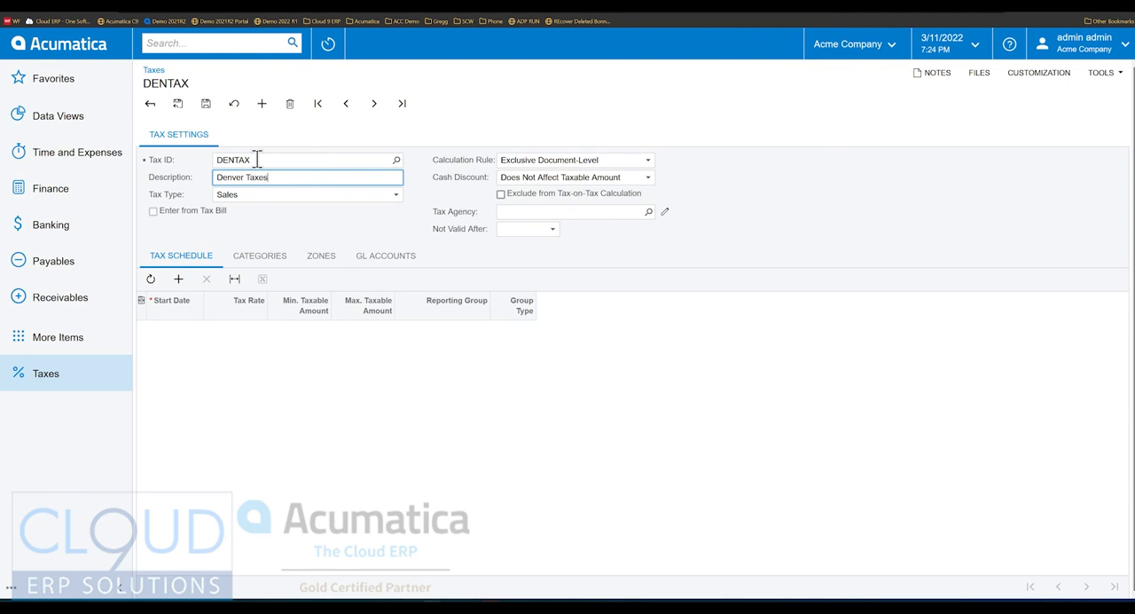
type("sa")
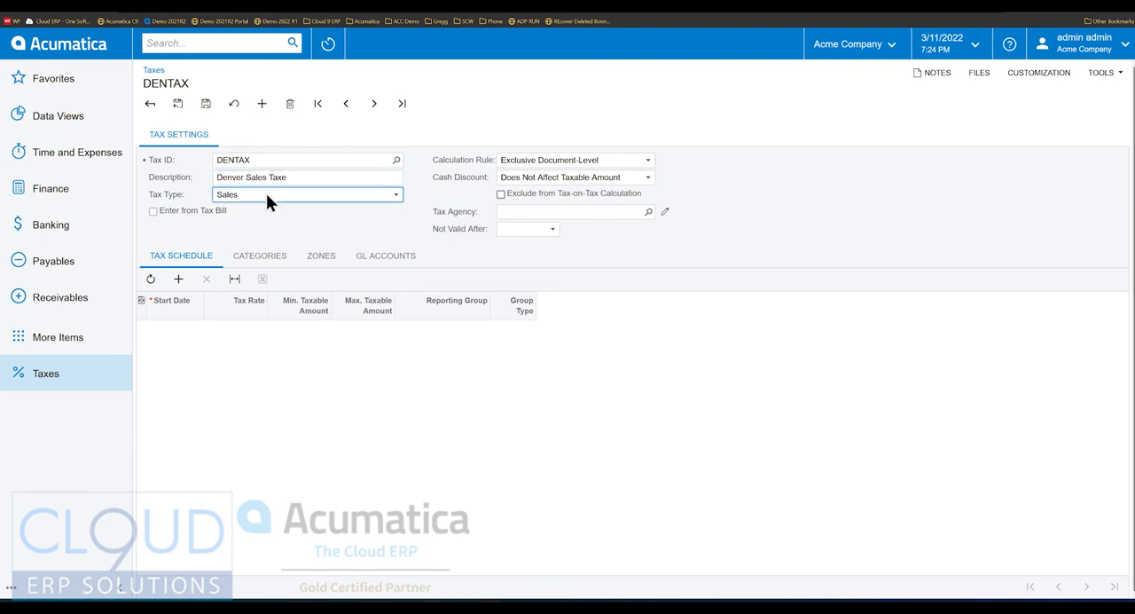
mouse_move(183, 180)
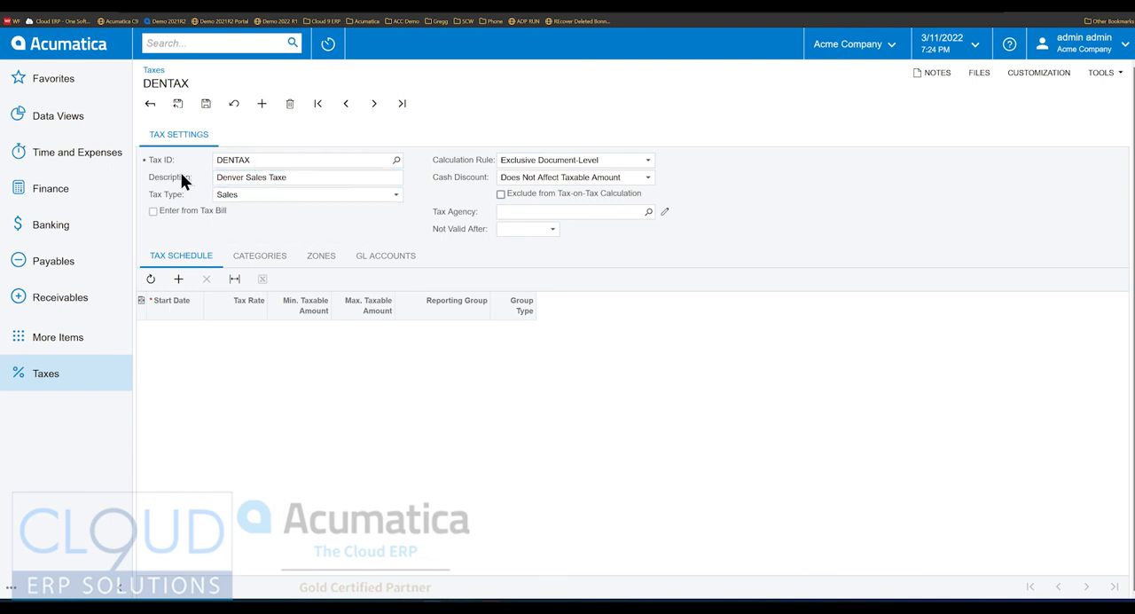
left_click(649, 211)
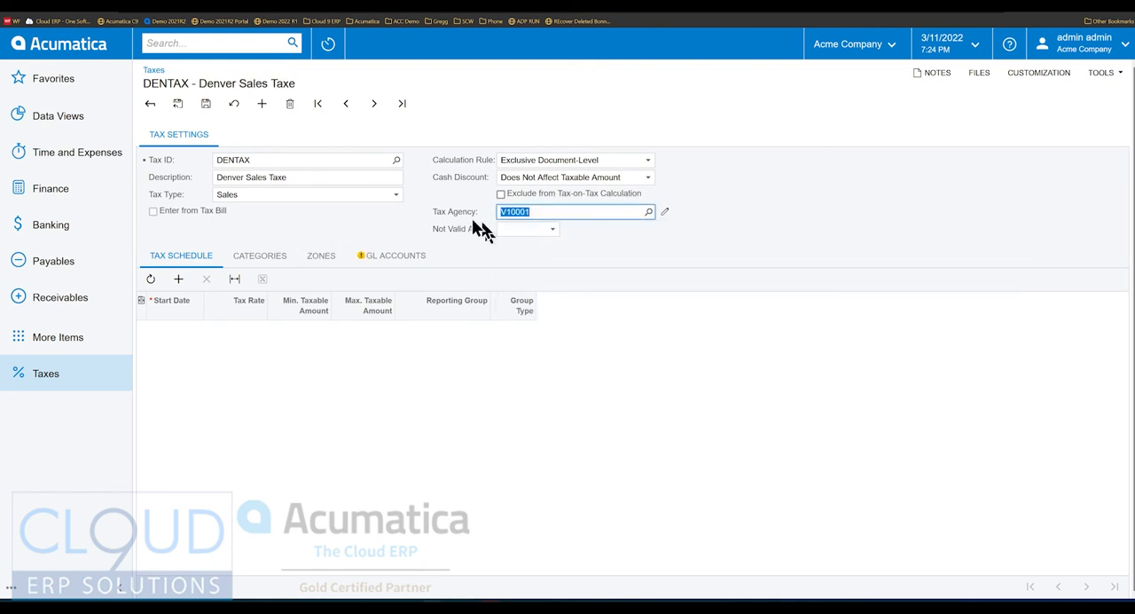
mouse_move(563, 246)
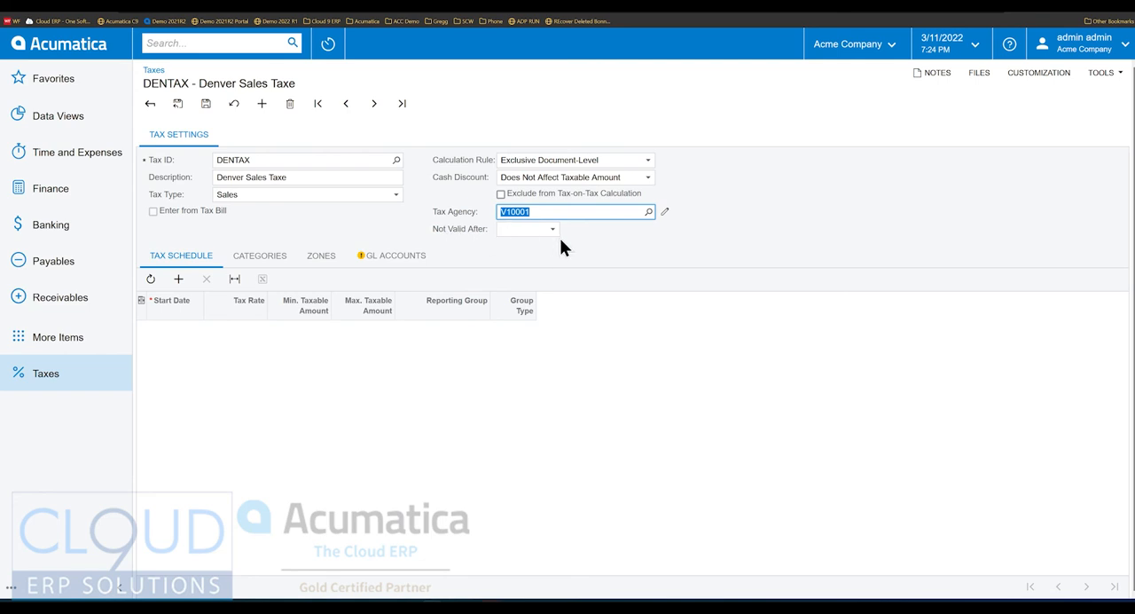
mouse_move(302, 238)
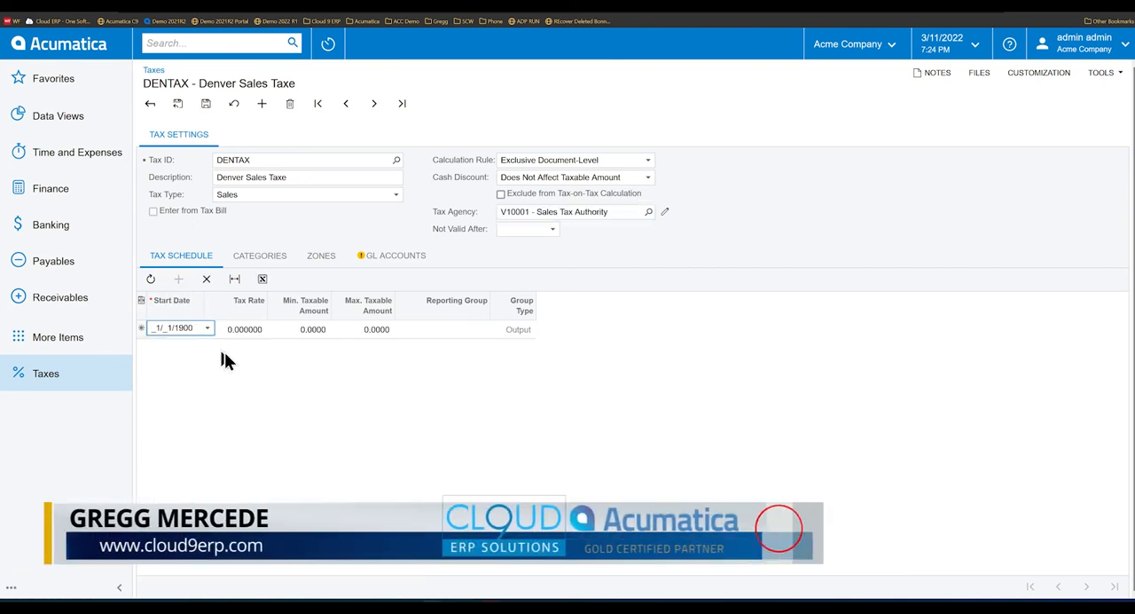
Add a DENTAX schedule line with 8.31 tax rate and reporting group Taxable Sales
left_click(244, 329)
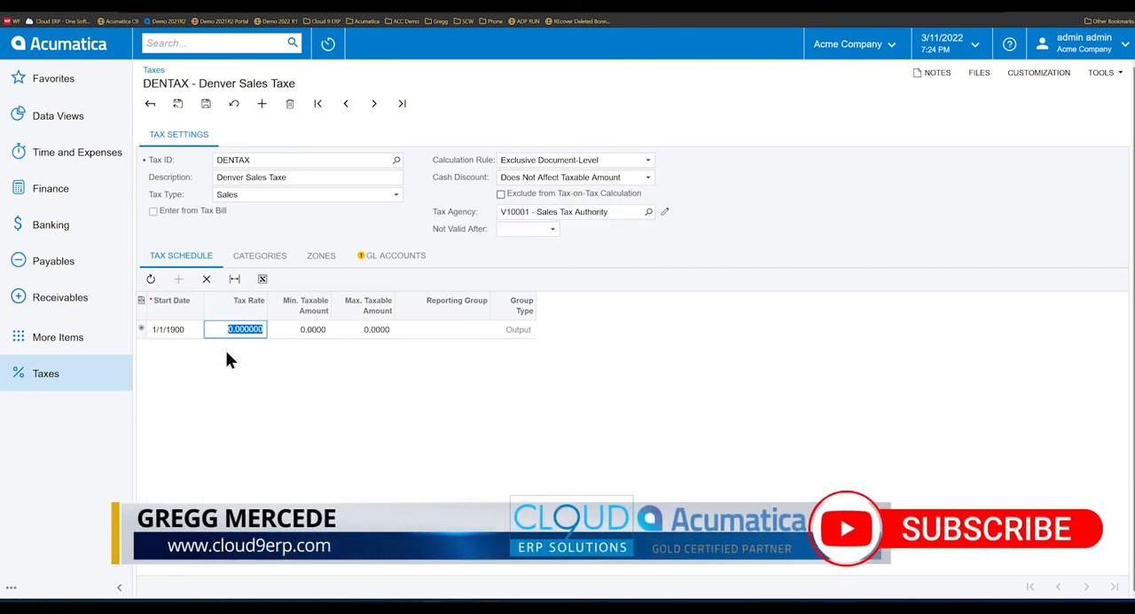
type("8.31")
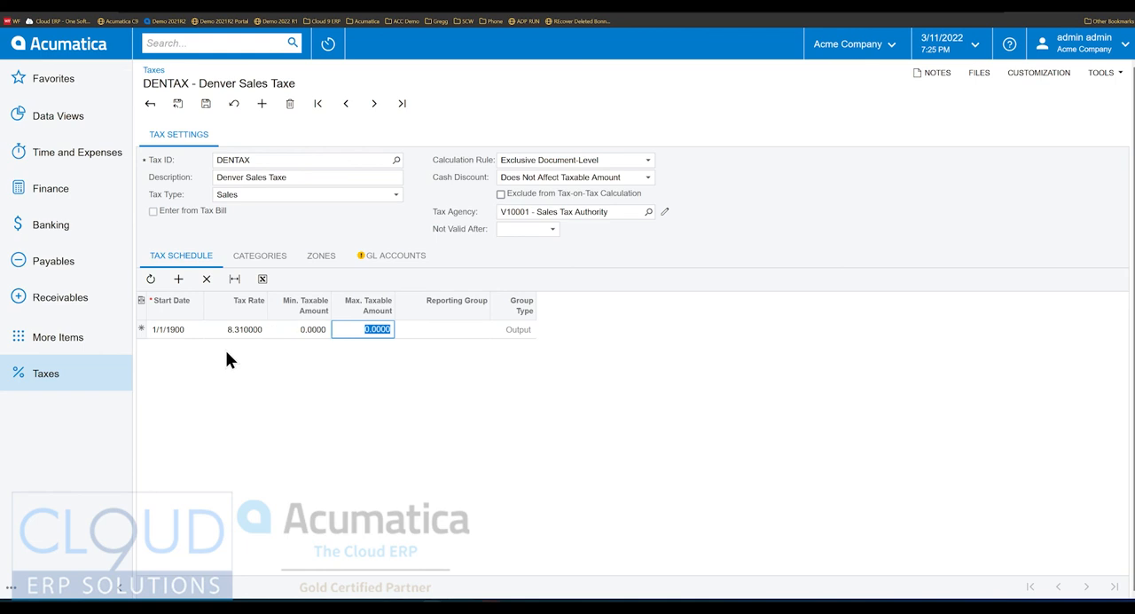
left_click(448, 329)
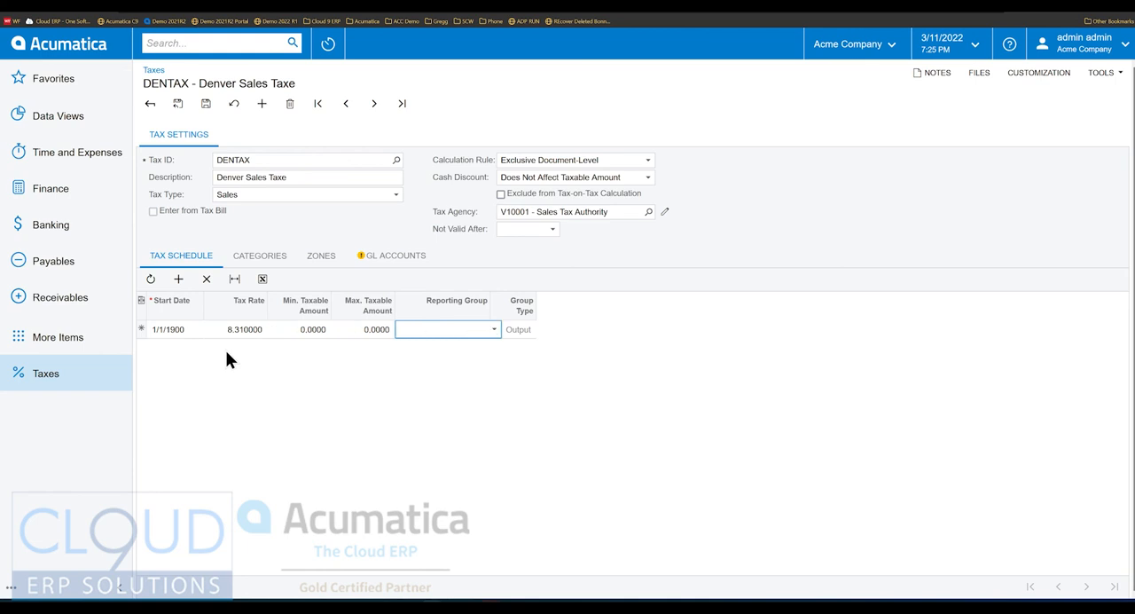
left_click(494, 329)
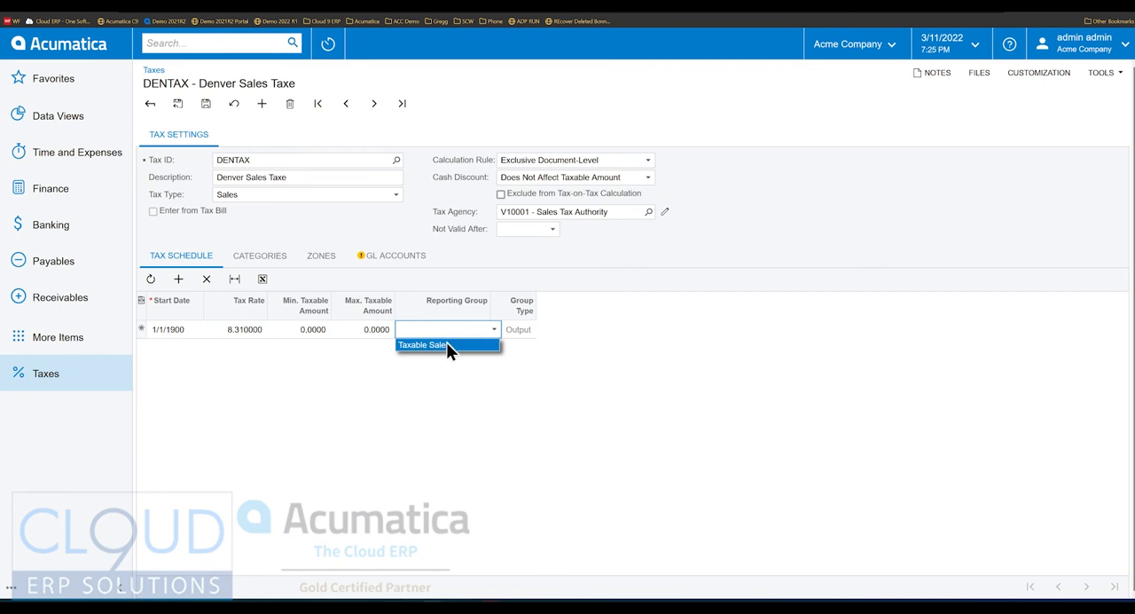
left_click(422, 344)
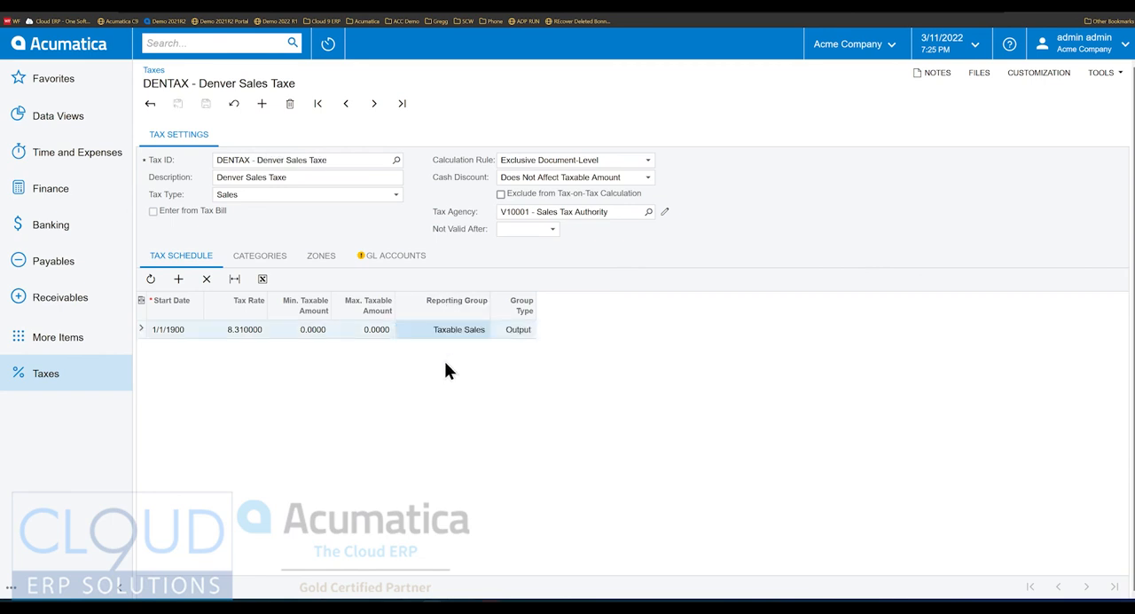
mouse_move(446, 372)
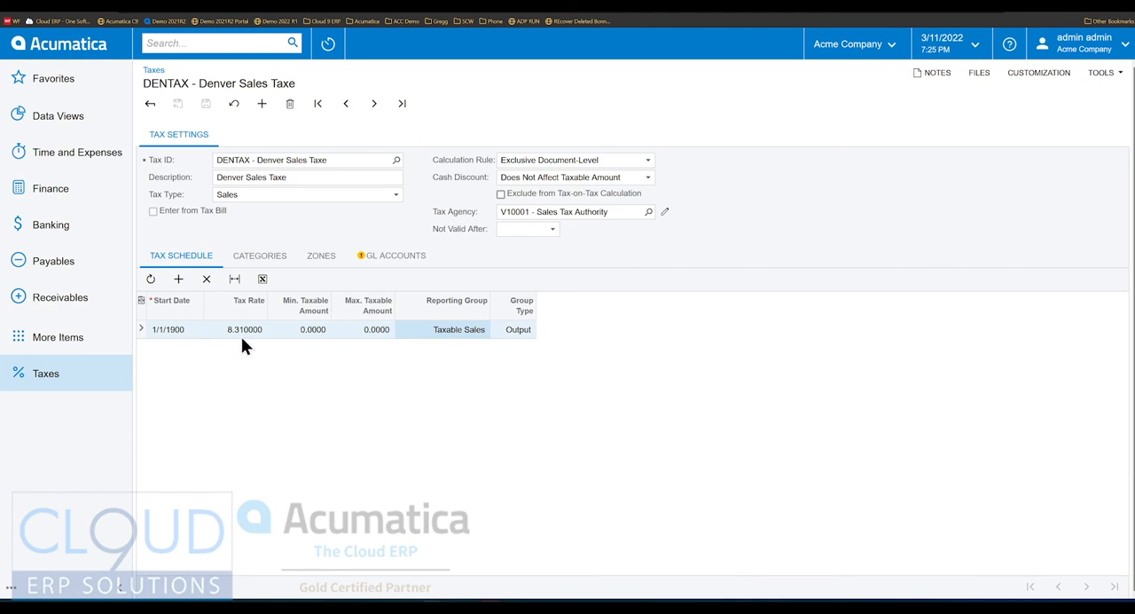
mouse_move(159, 342)
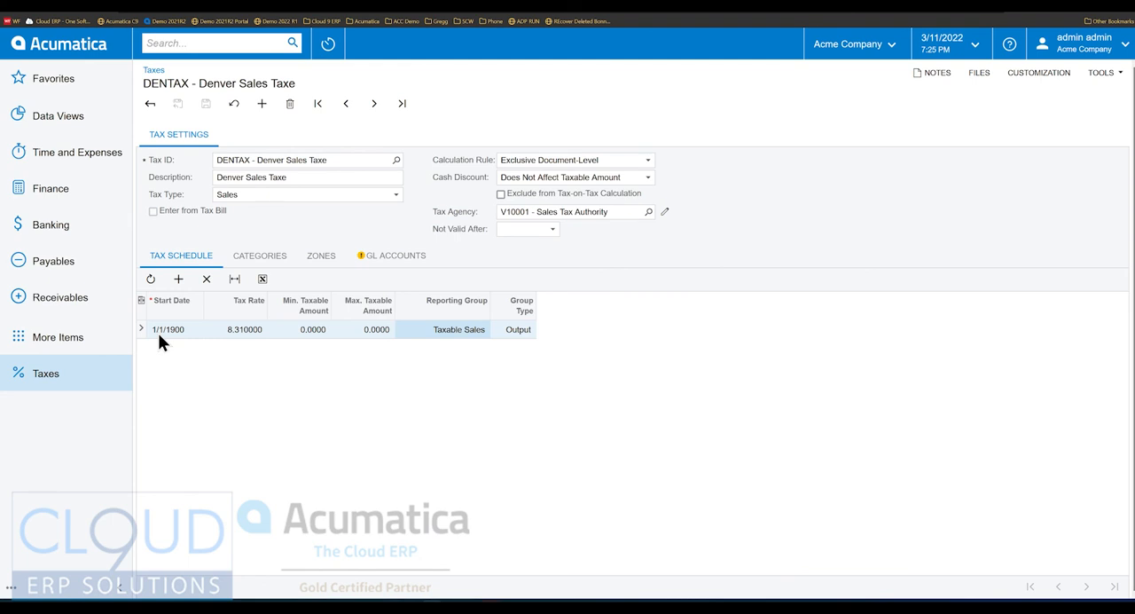
mouse_move(386, 343)
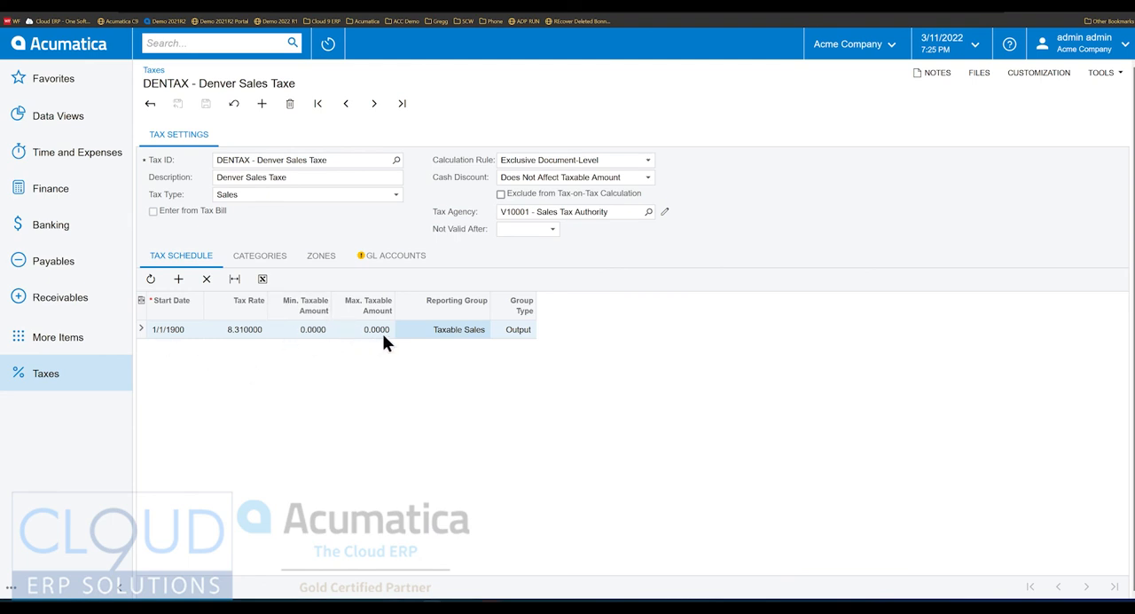
left_click(244, 329)
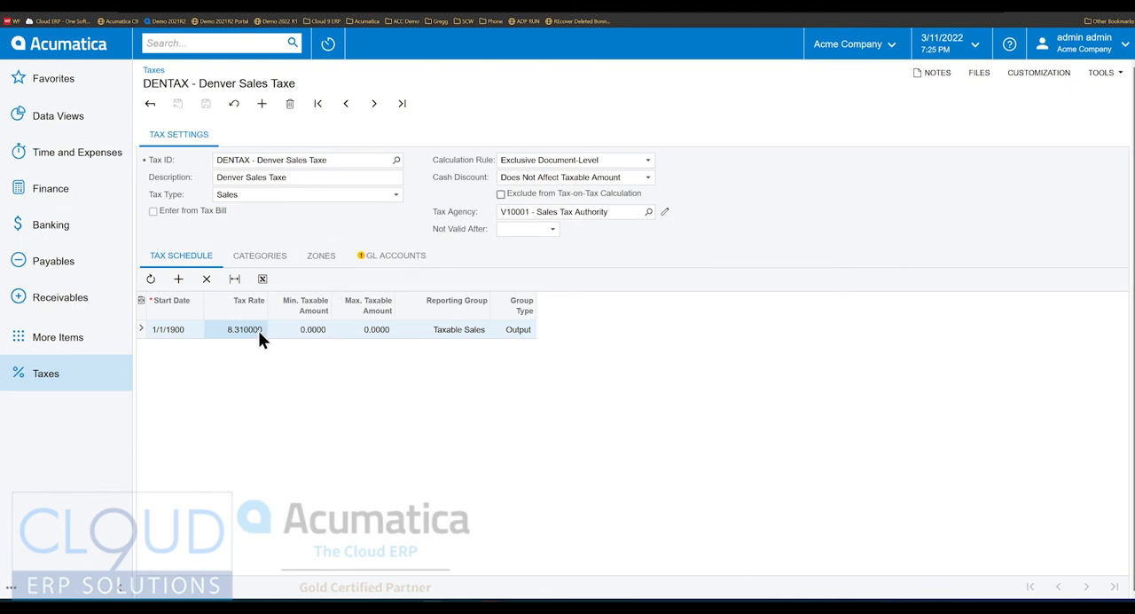
Attach tax category TAXABLE and tax zone DENVER to DENTAX
left_click(259, 255)
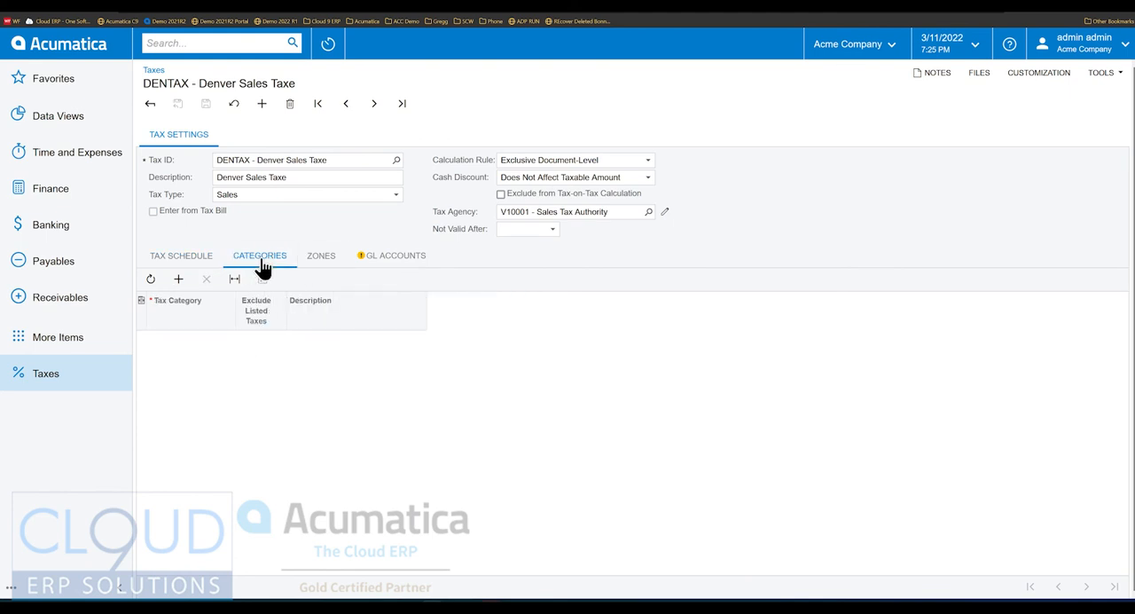
left_click(178, 279)
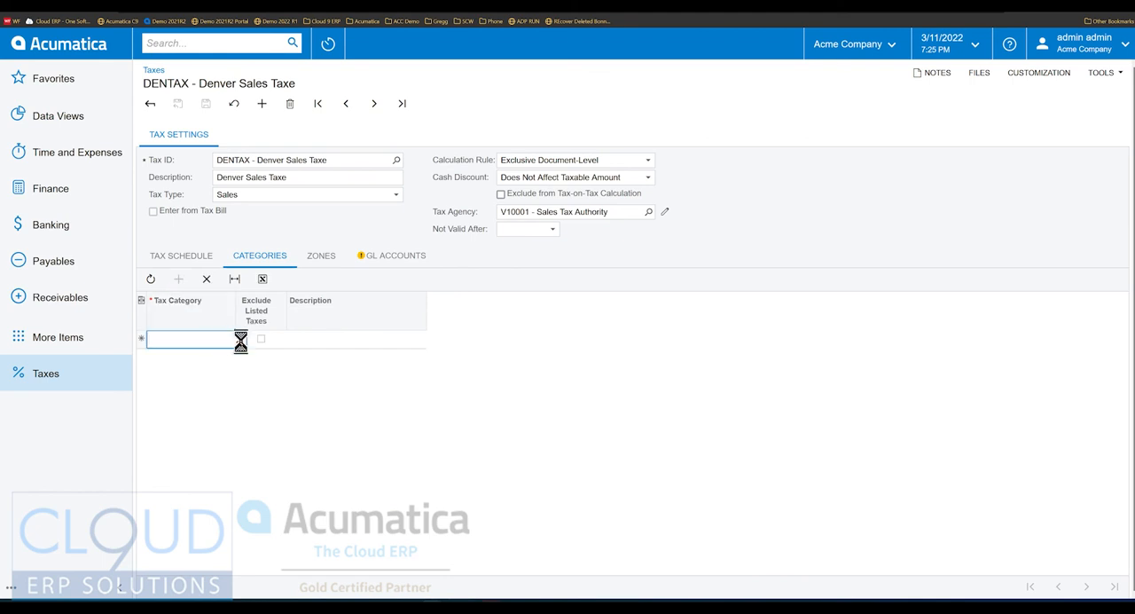
left_click(240, 338)
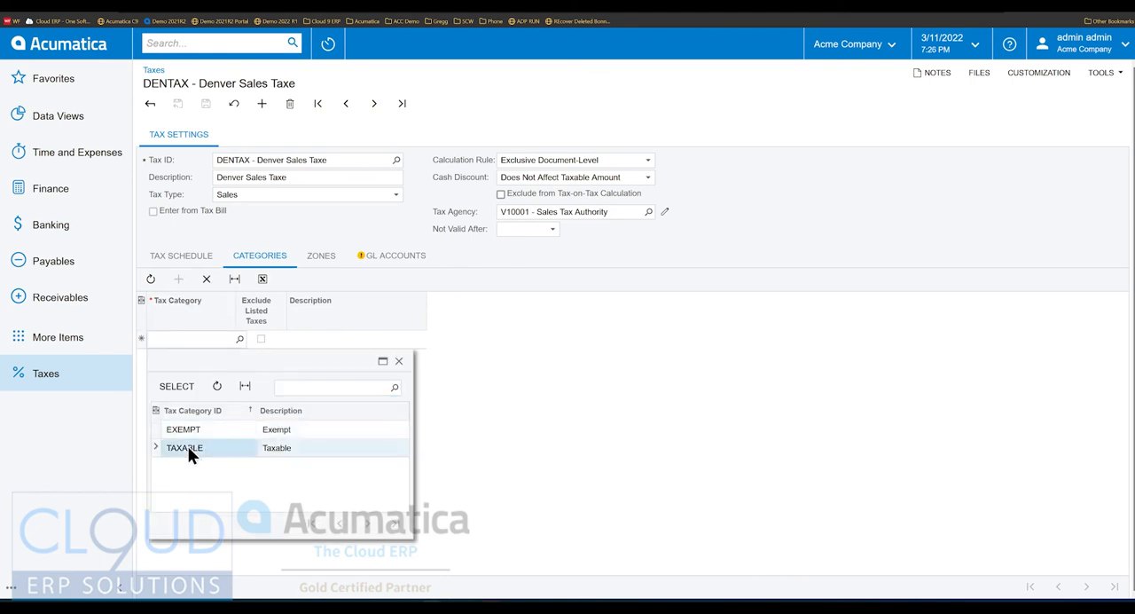
left_click(184, 447)
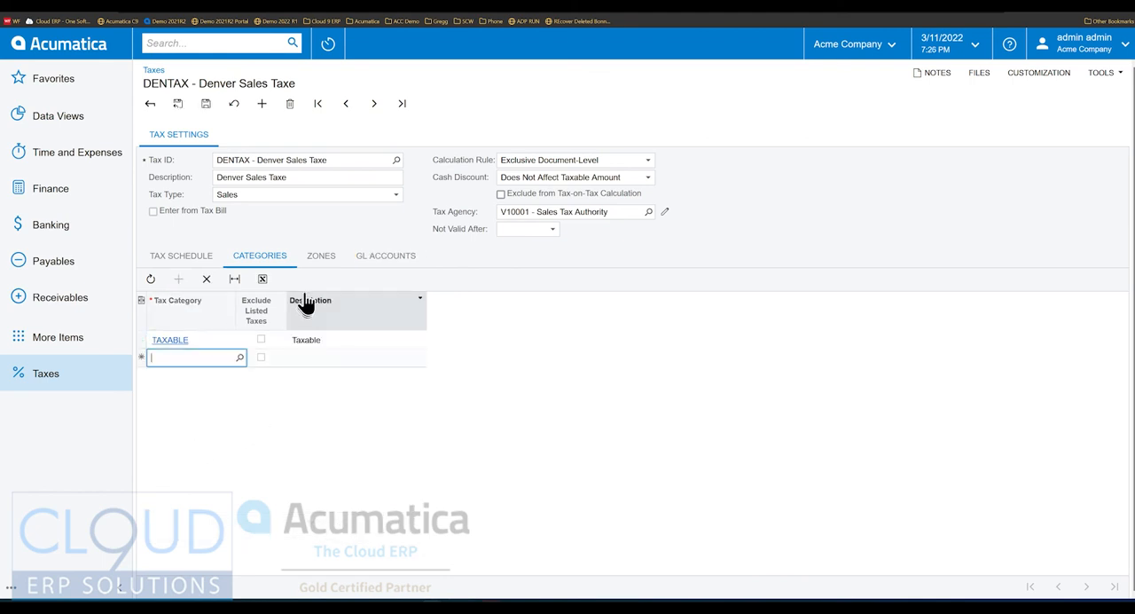
left_click(321, 256)
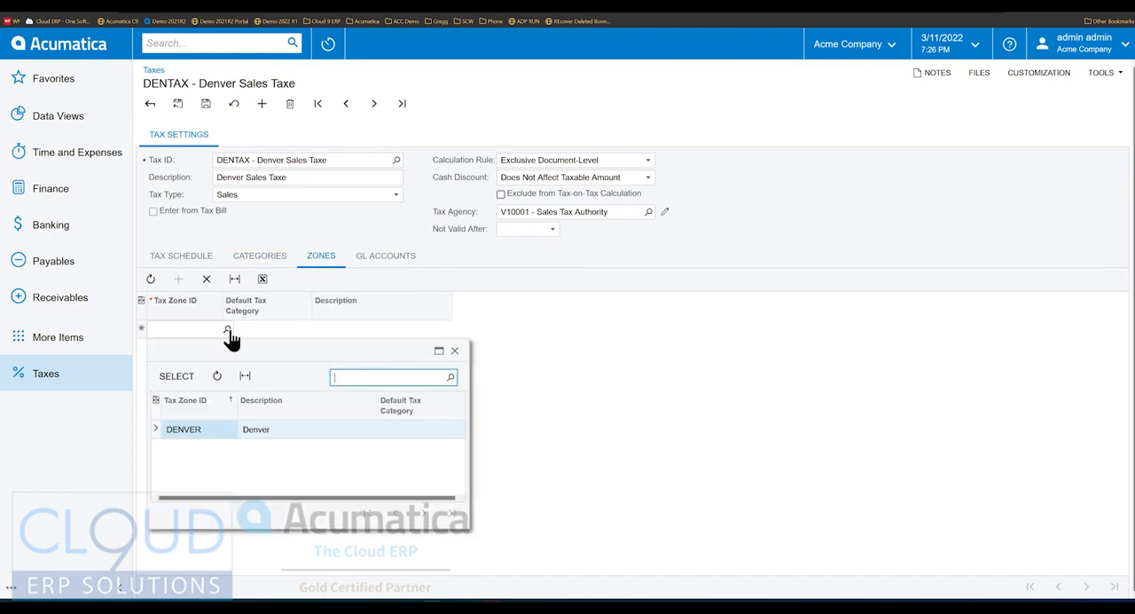
left_click(184, 428)
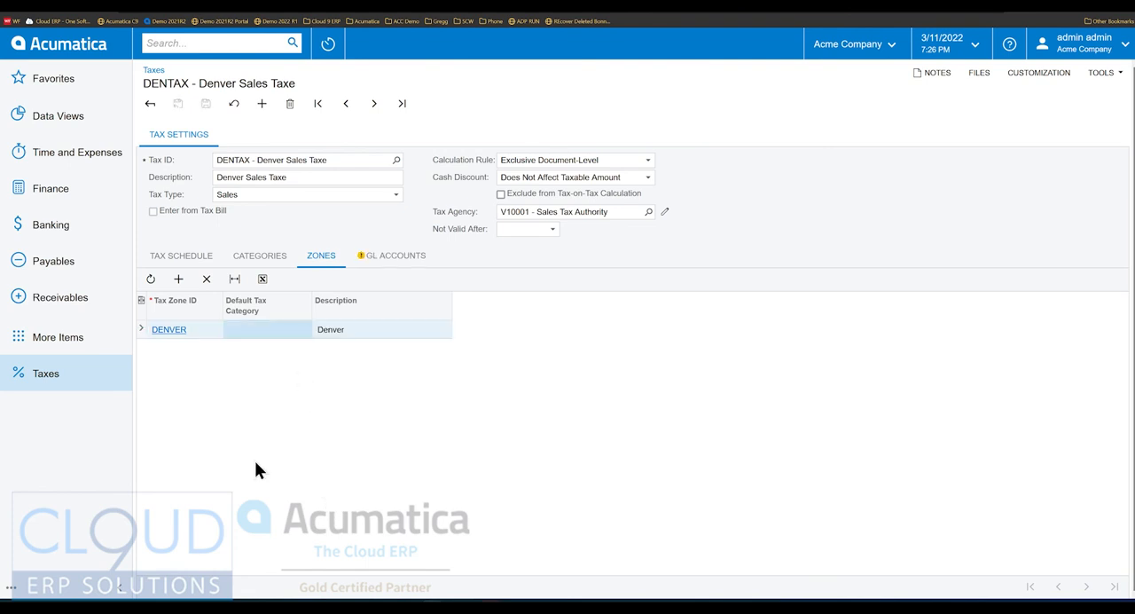
mouse_move(204, 346)
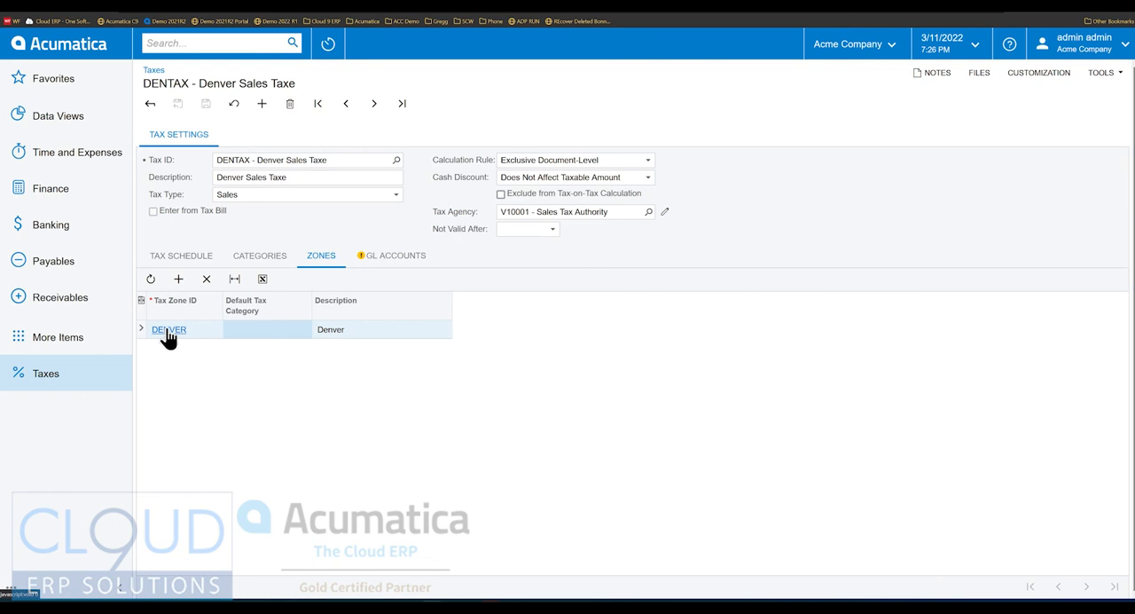
mouse_move(333, 234)
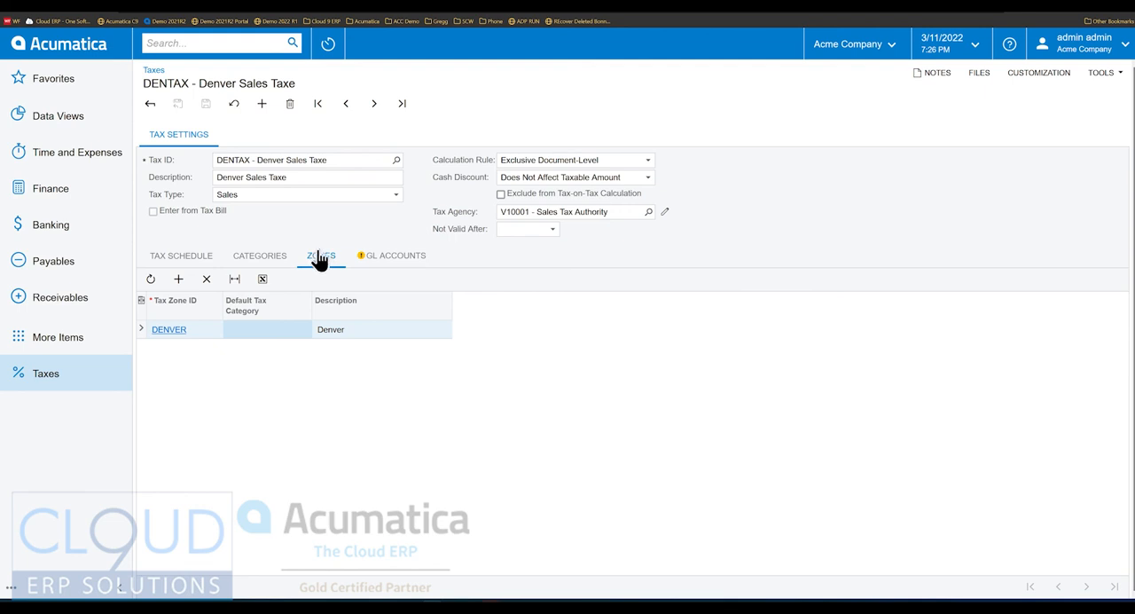
Check DENTAX's TAXABLE category and its 8.31% Taxable Sales schedule line
left_click(259, 255)
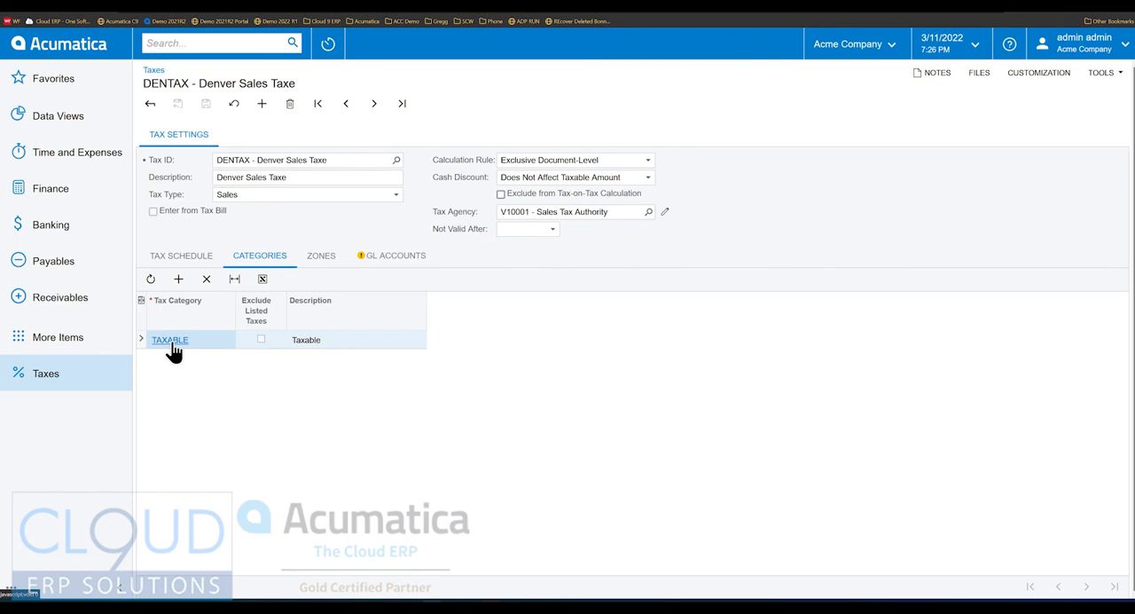
left_click(181, 255)
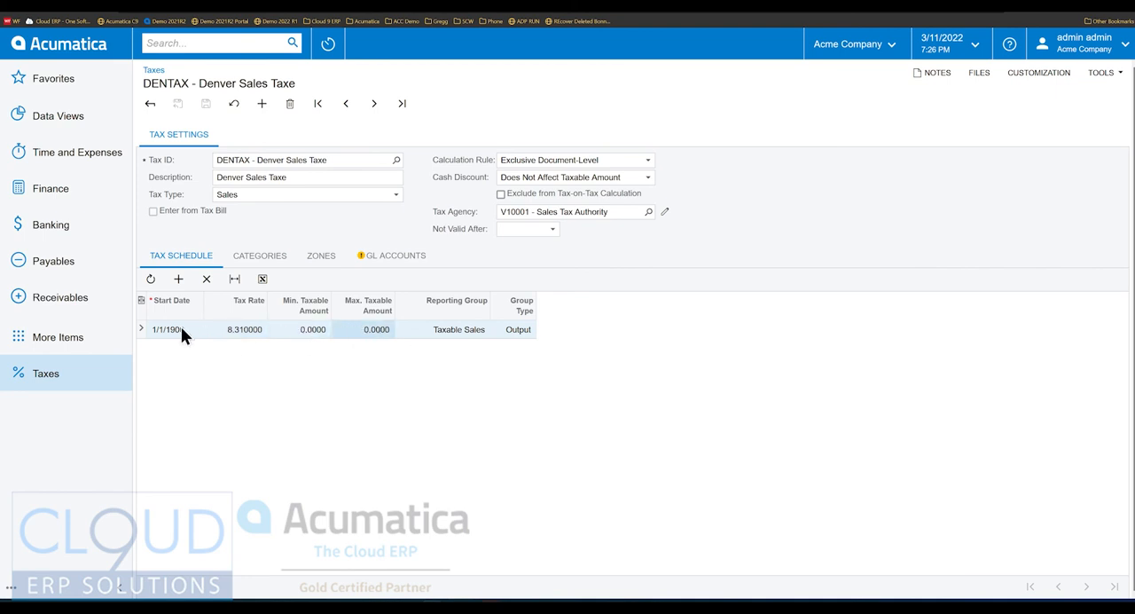
mouse_move(236, 233)
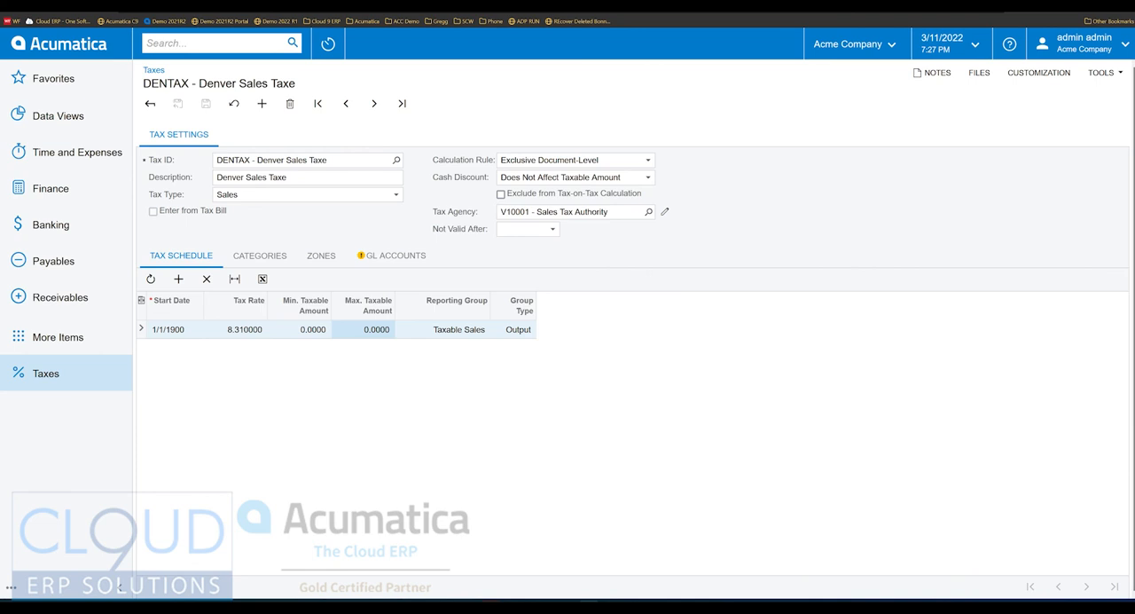
mouse_move(222, 239)
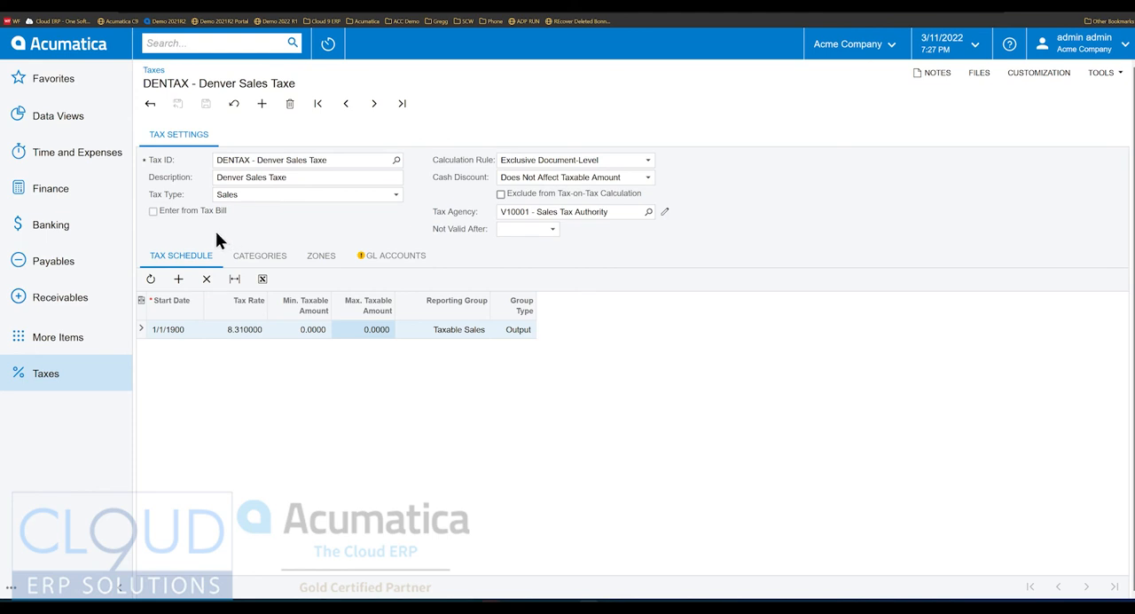
mouse_move(213, 242)
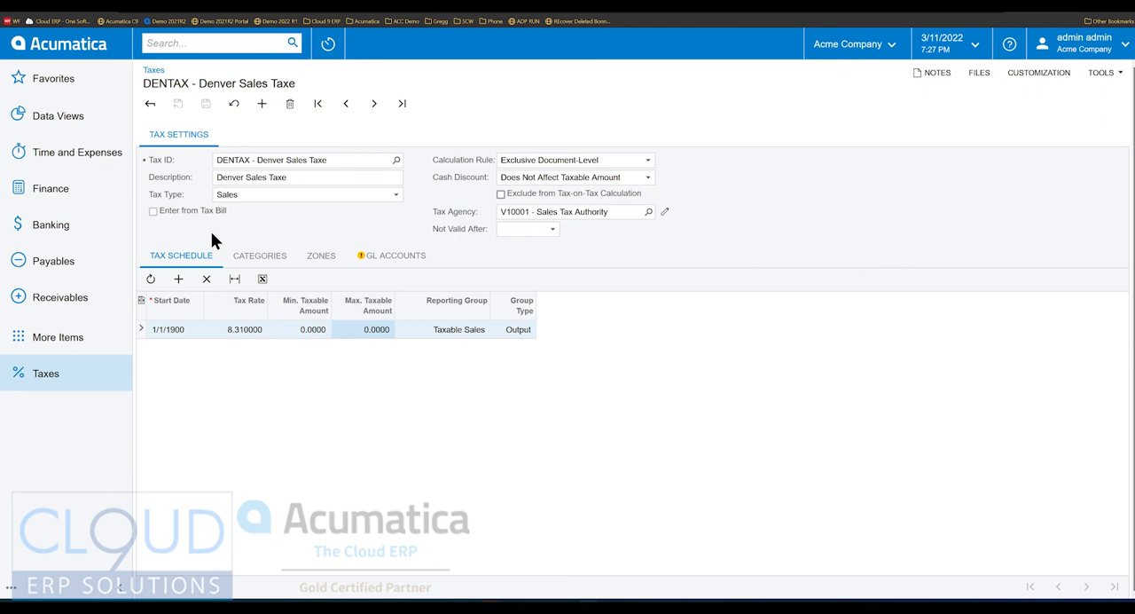
mouse_move(188, 247)
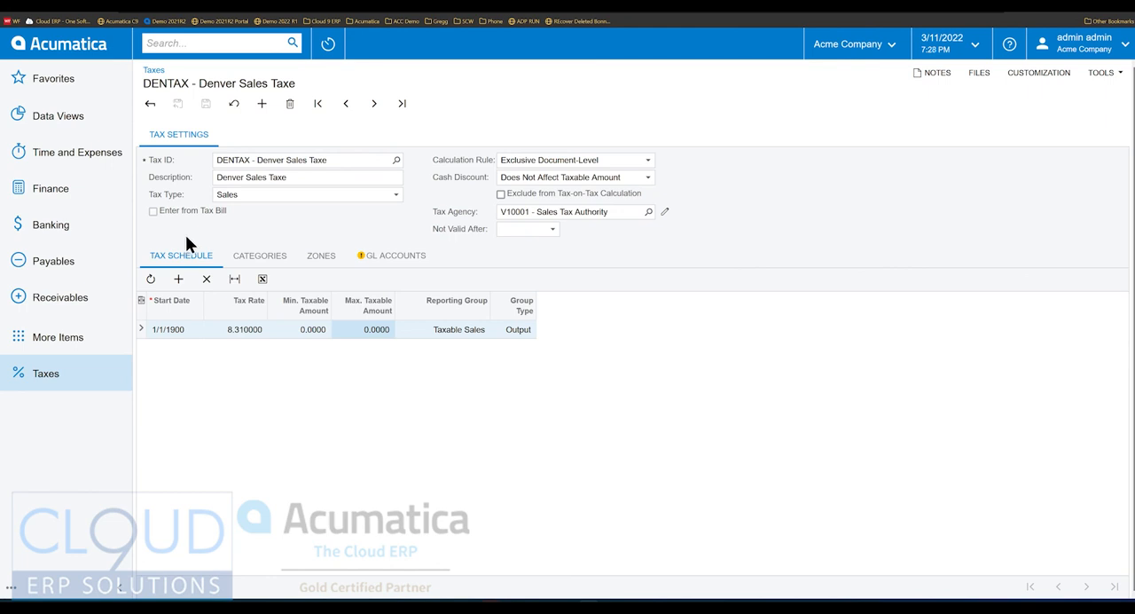